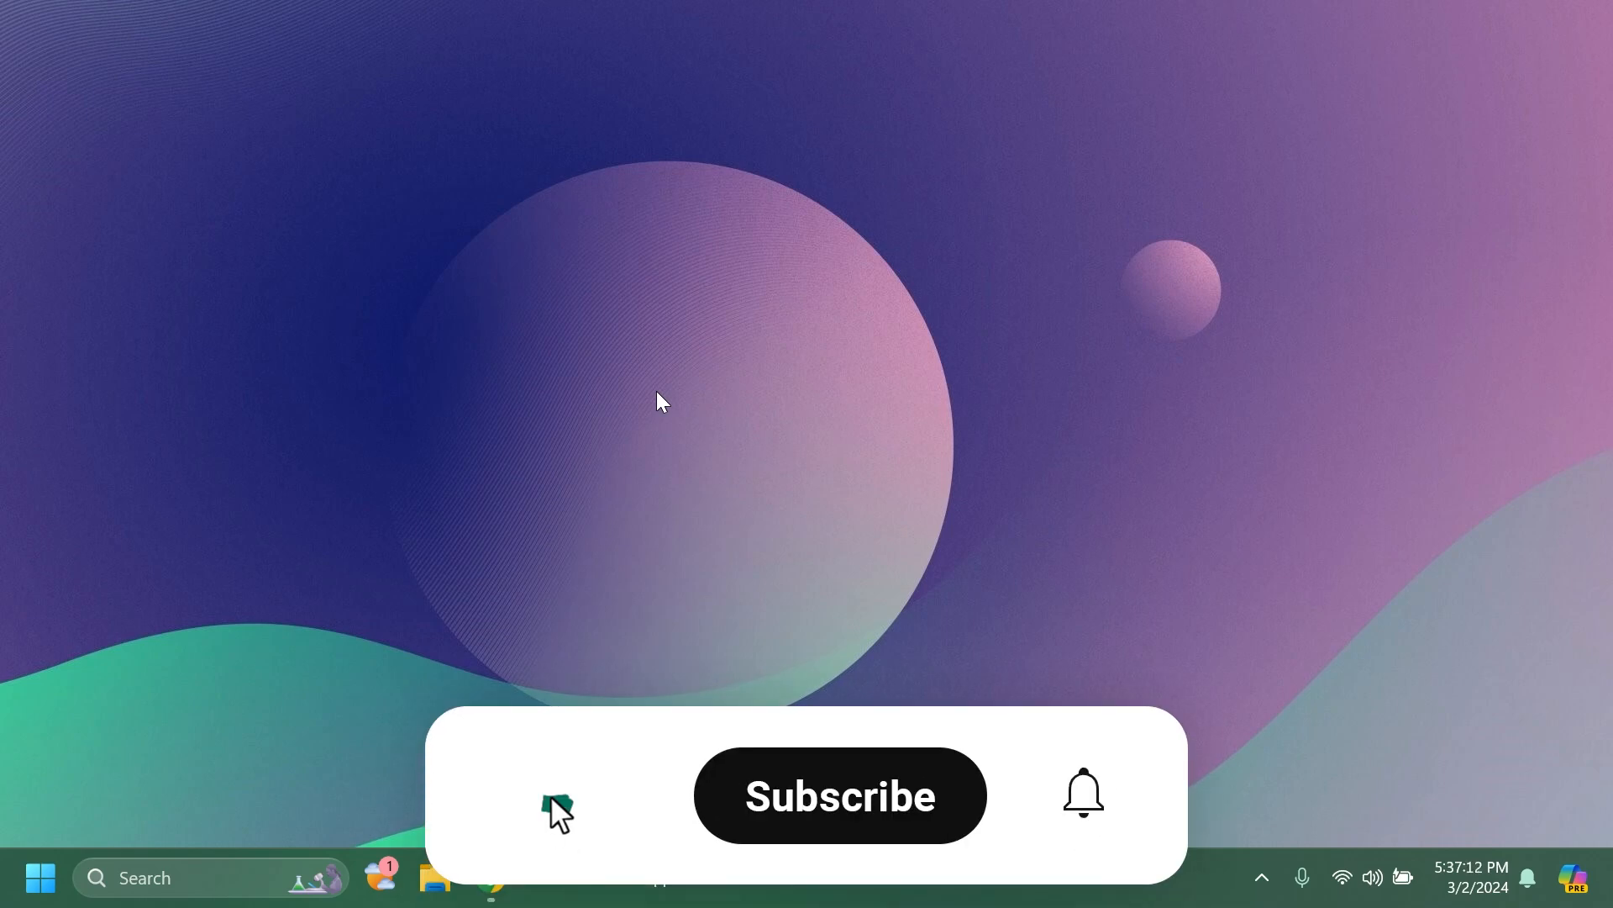
- Launch Google Chrome from the taskbar
click(839, 794)
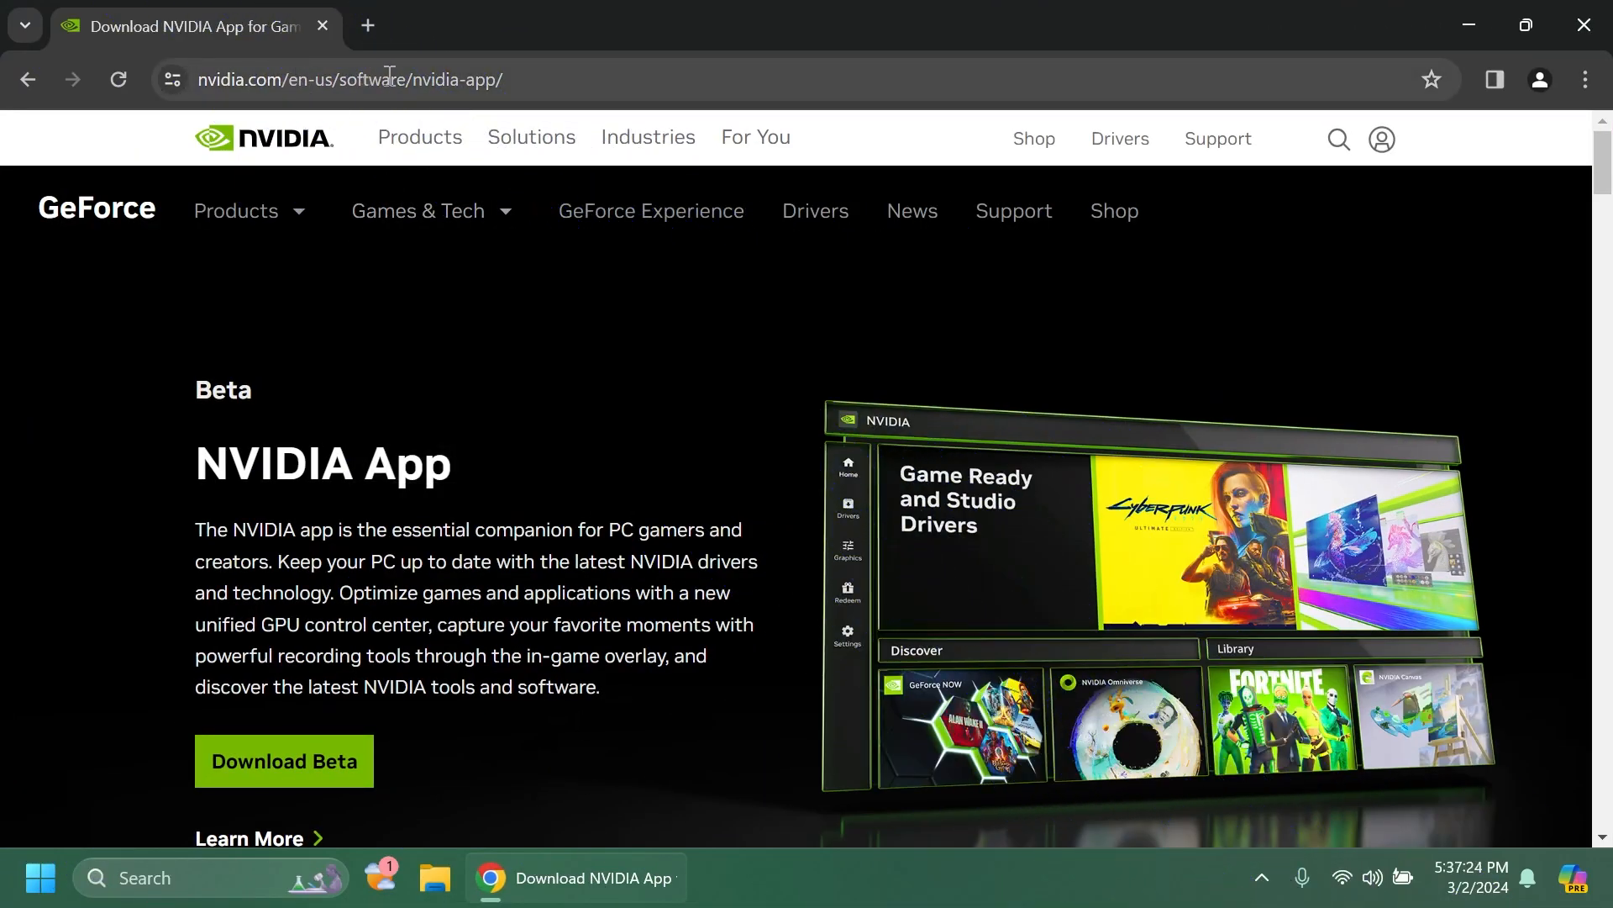
mouse_move(523, 386)
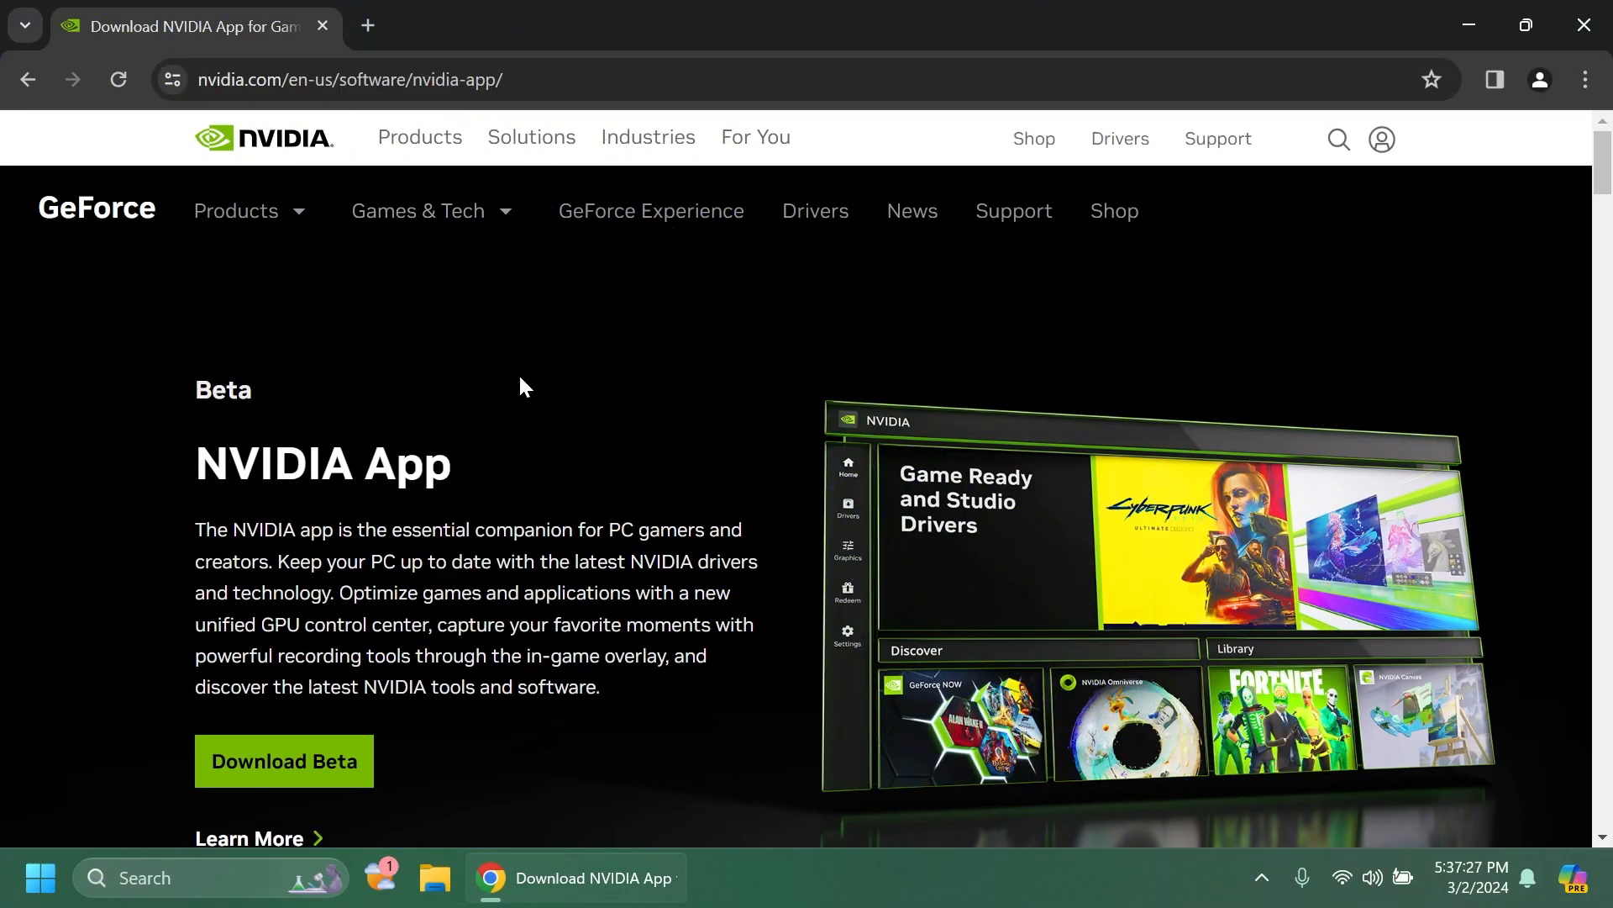
- Scroll the nvidia.com NVIDIA App page and download the Beta installer
scroll(down, 3)
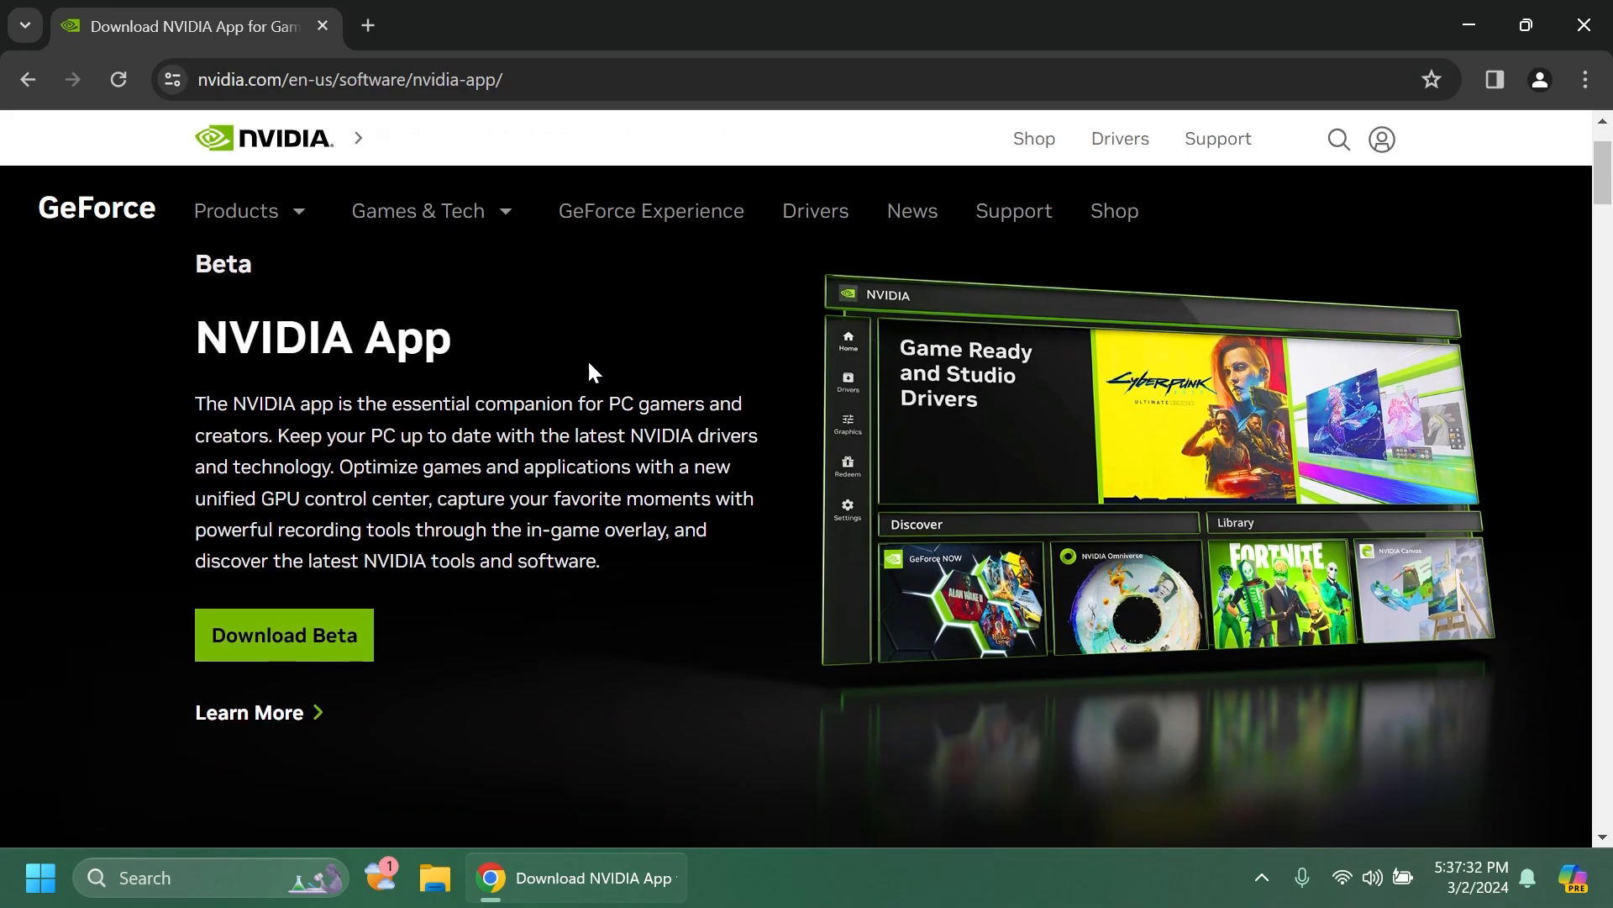
drag(575, 435, 751, 435)
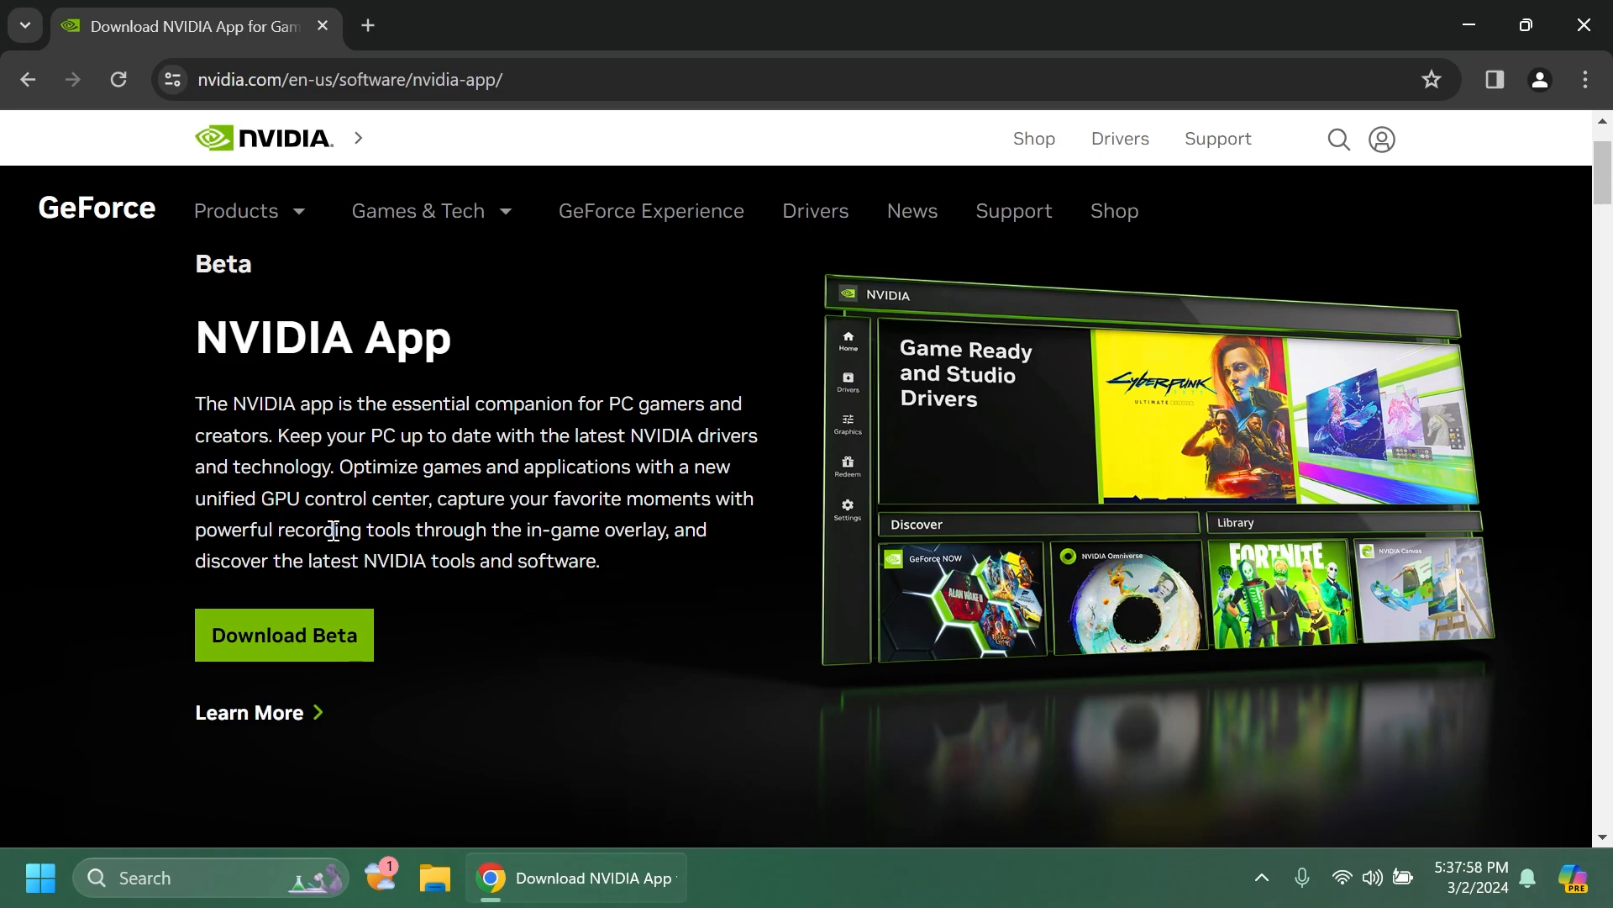
mouse_move(440, 531)
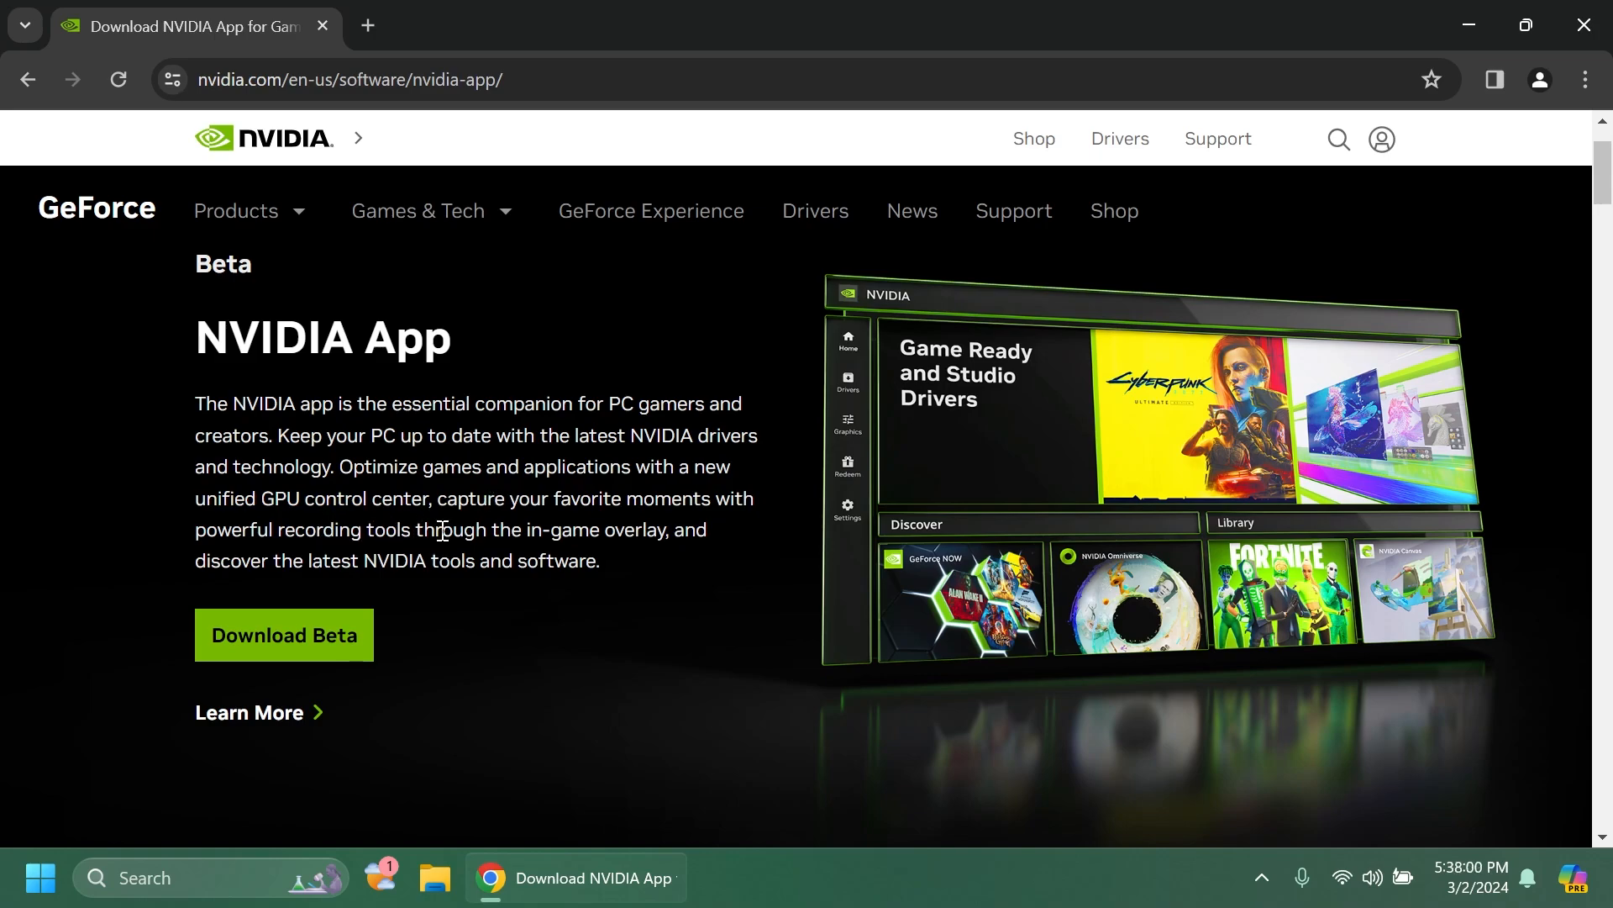
click(283, 633)
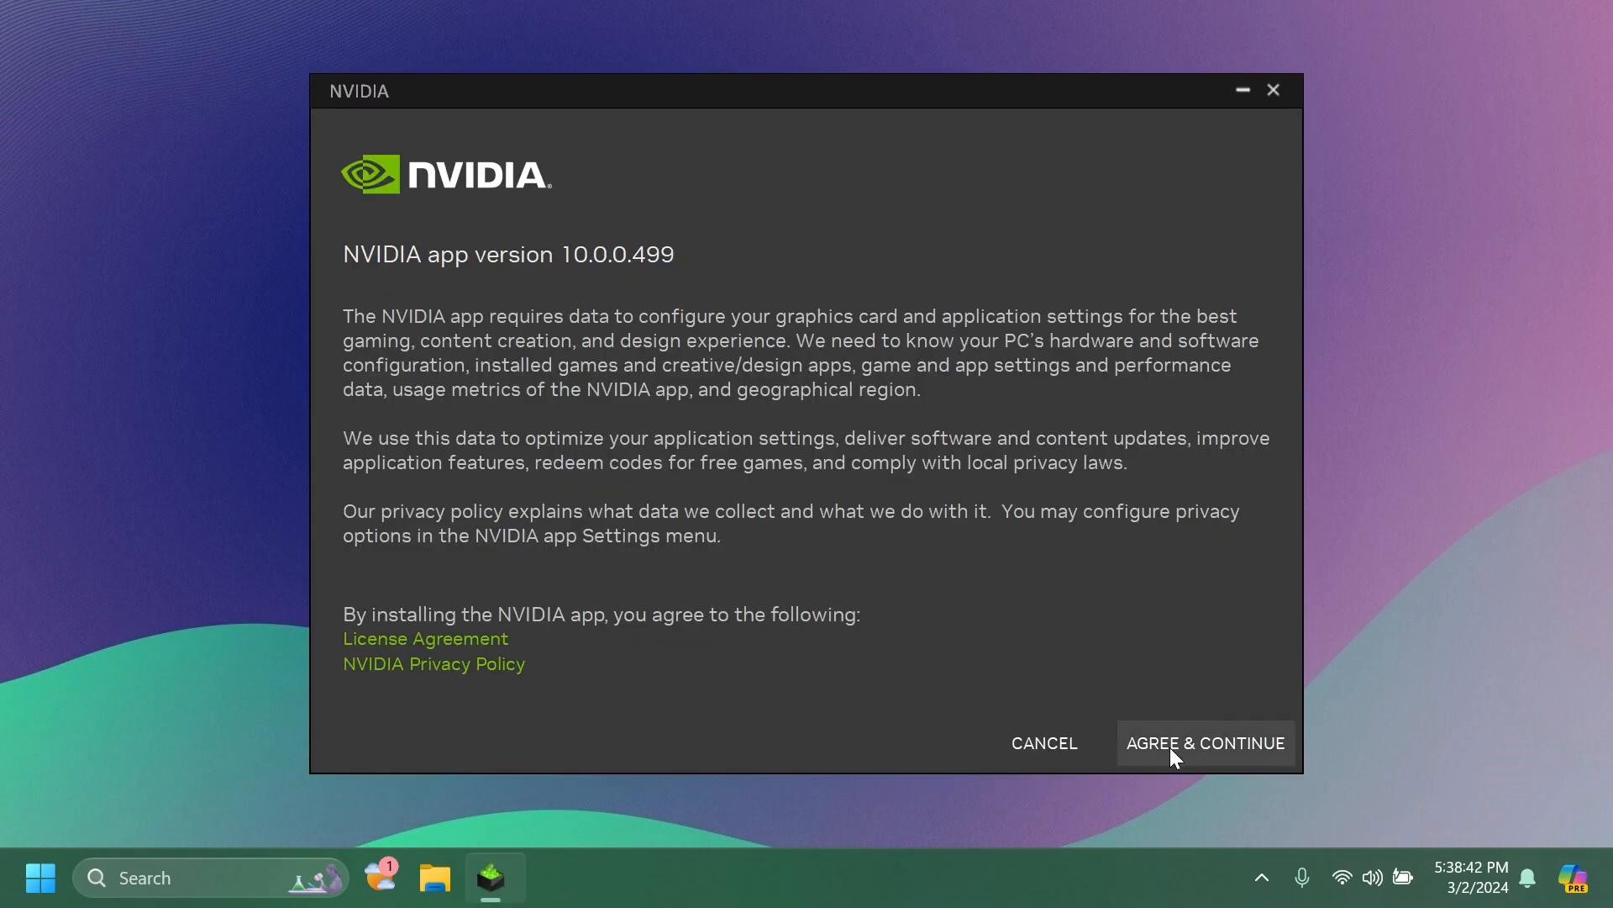
- Agree to the terms so NVIDIA app 10.0.0.499 installs
click(1204, 742)
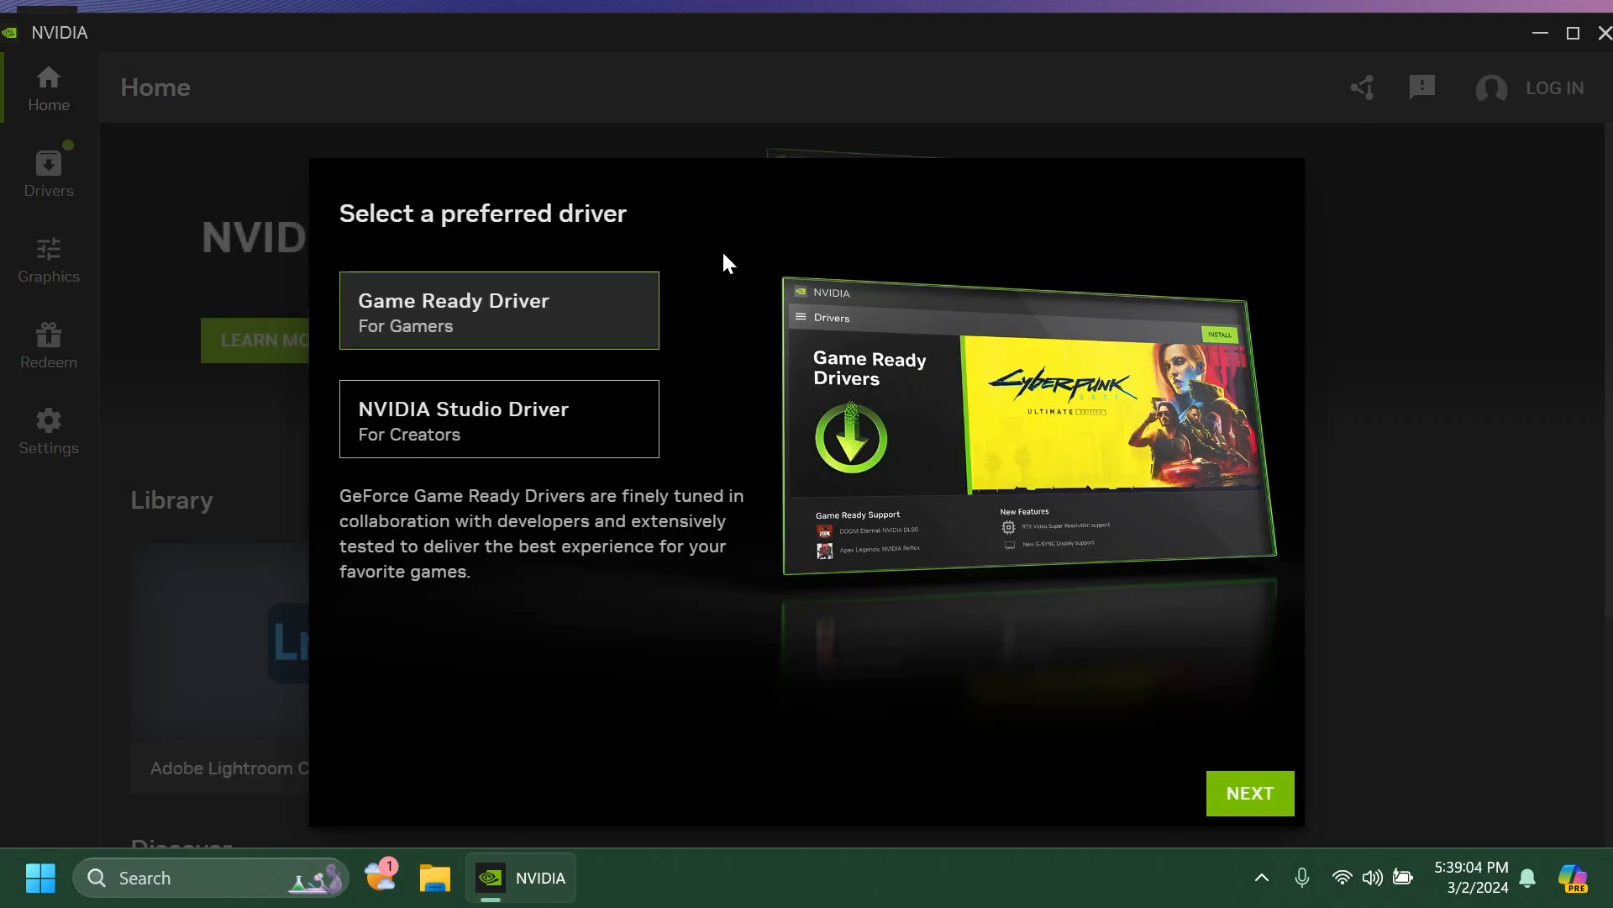
mouse_move(514, 299)
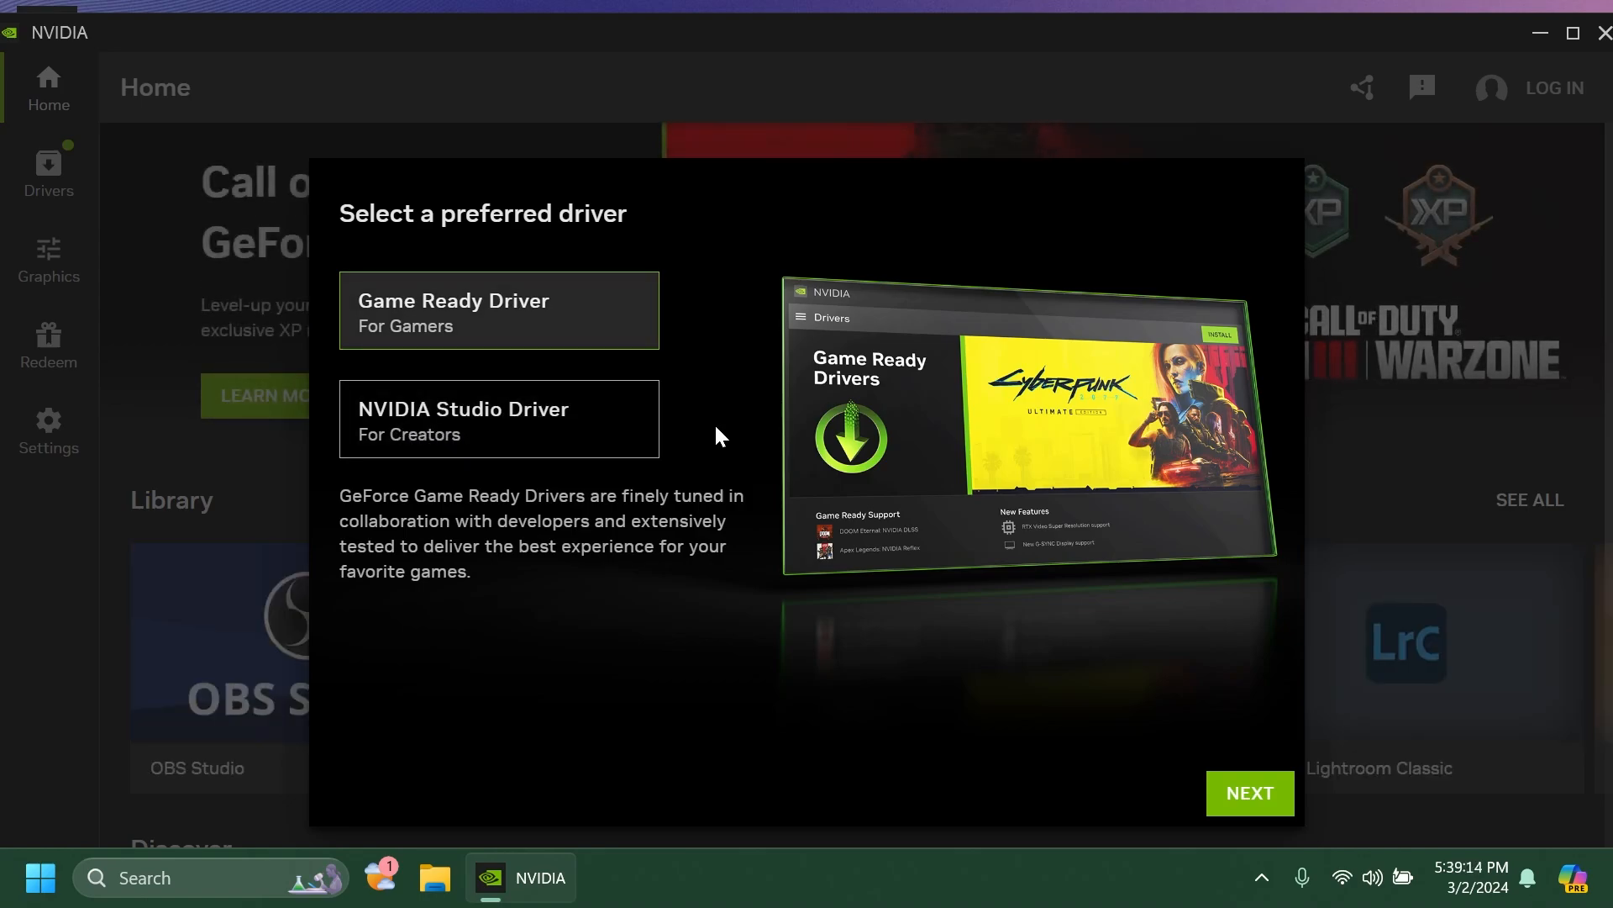
mouse_move(489, 319)
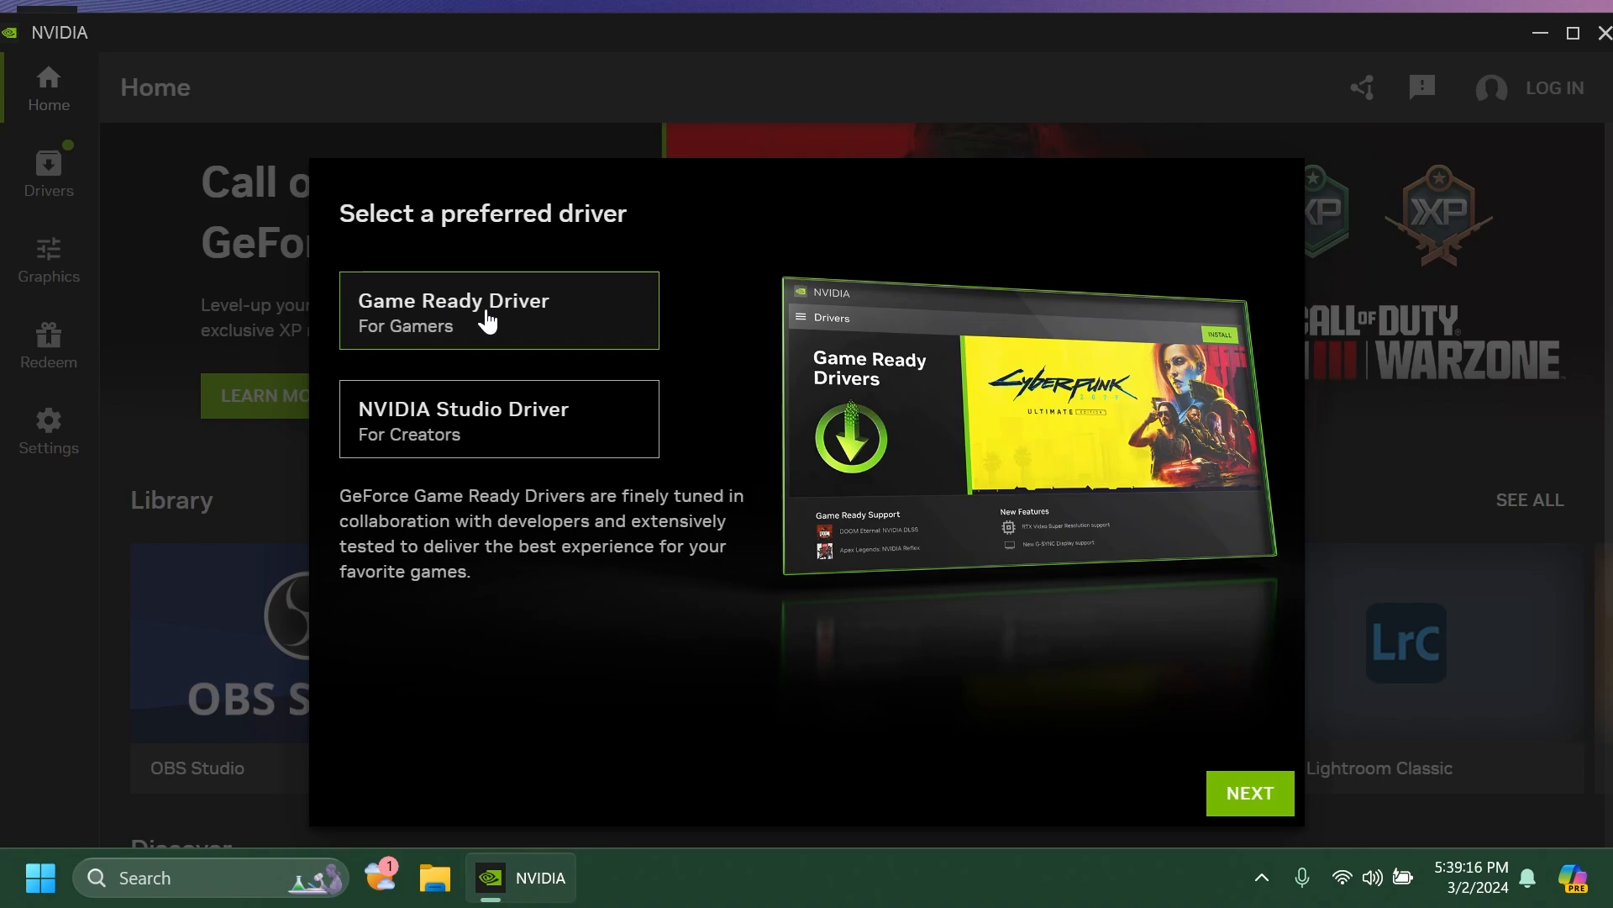
- Choose Game Ready Driver, keep optimization and overlay toggles on, and finish setup
click(1248, 792)
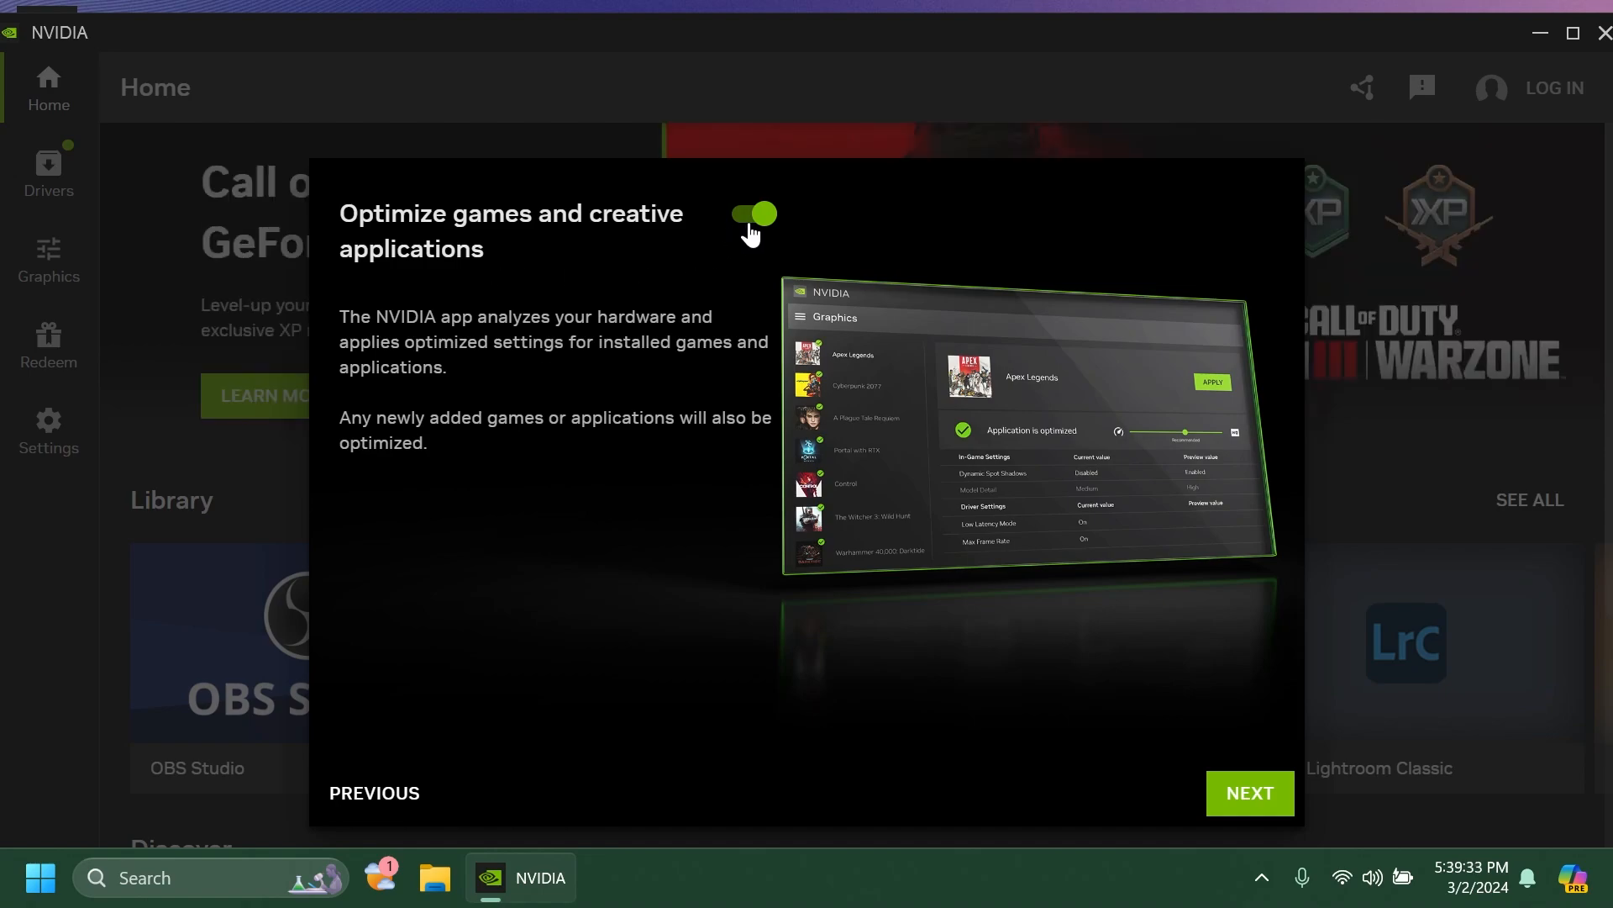
mouse_move(717, 272)
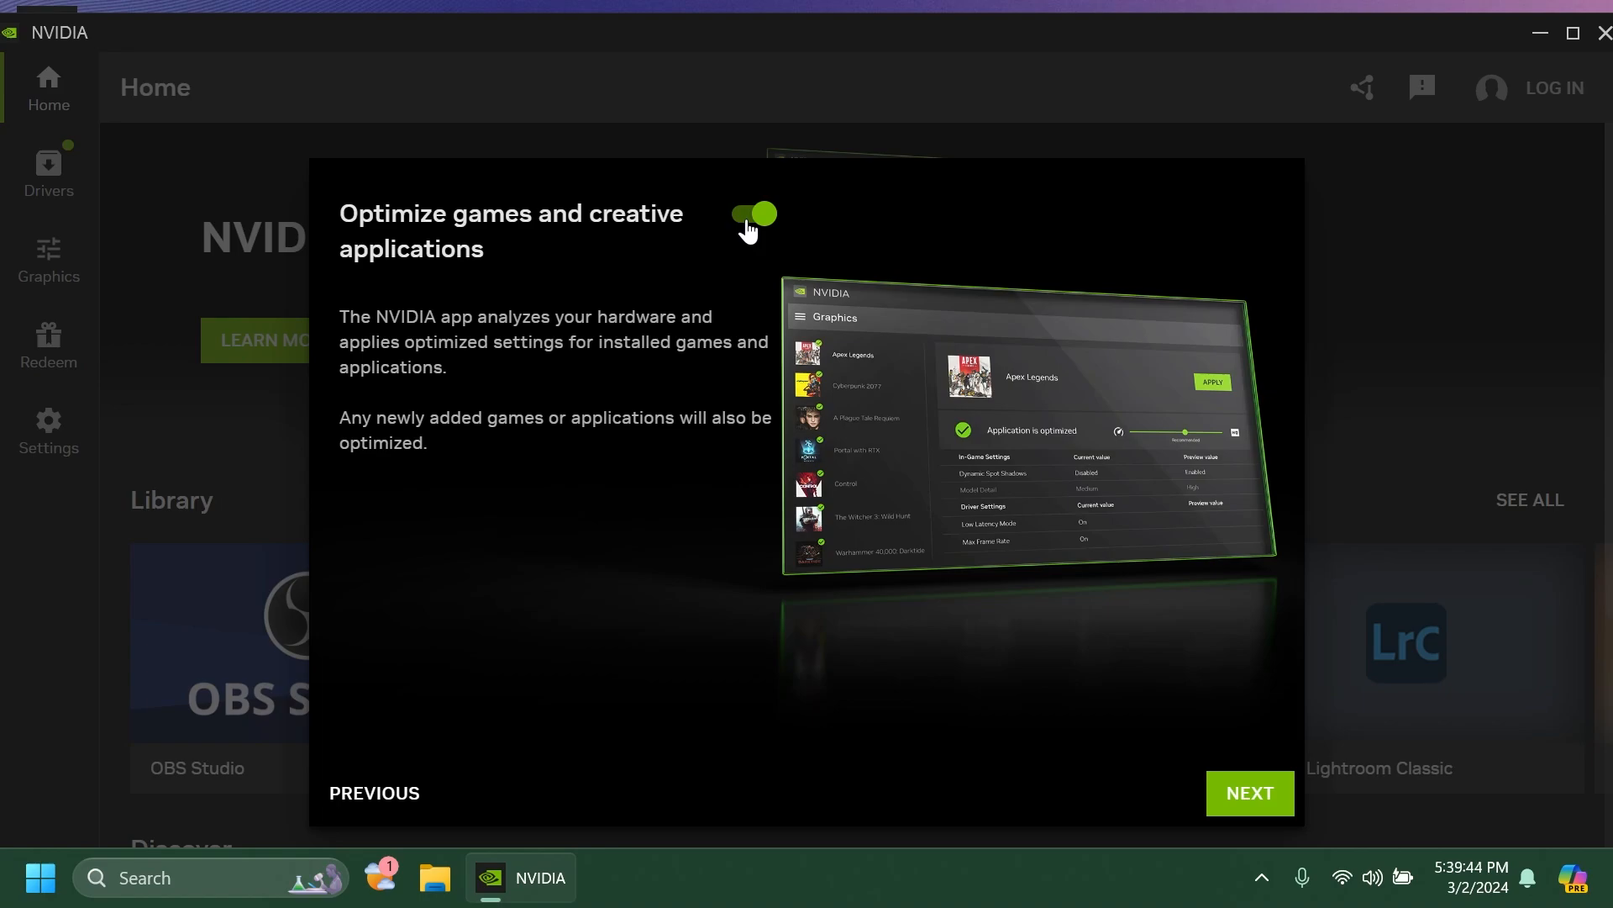
click(1247, 792)
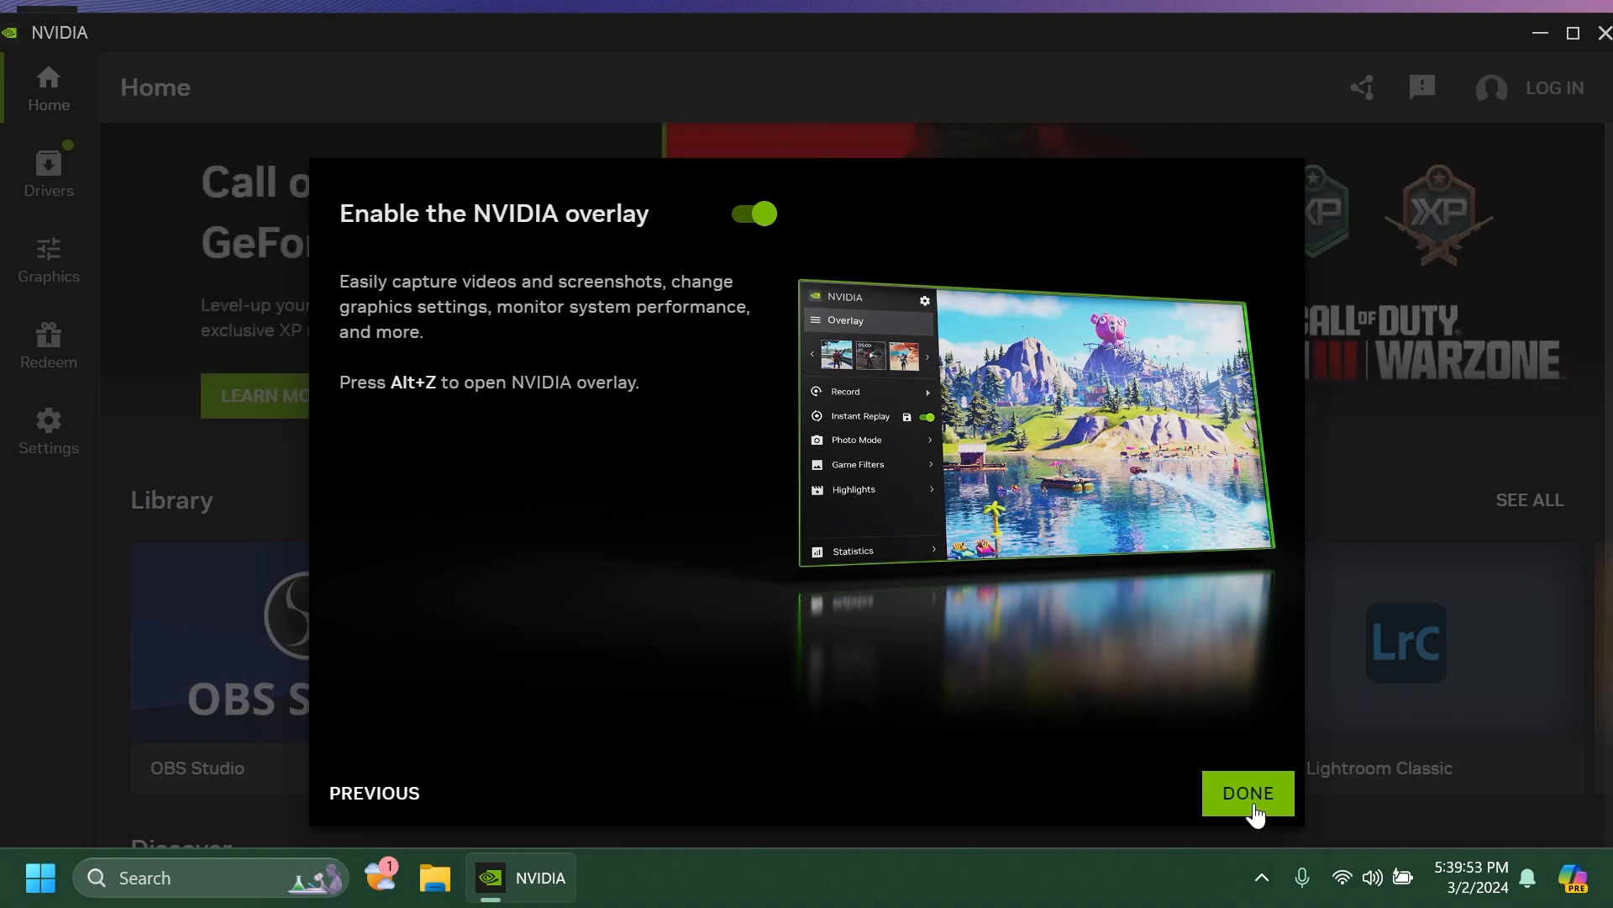
click(1247, 792)
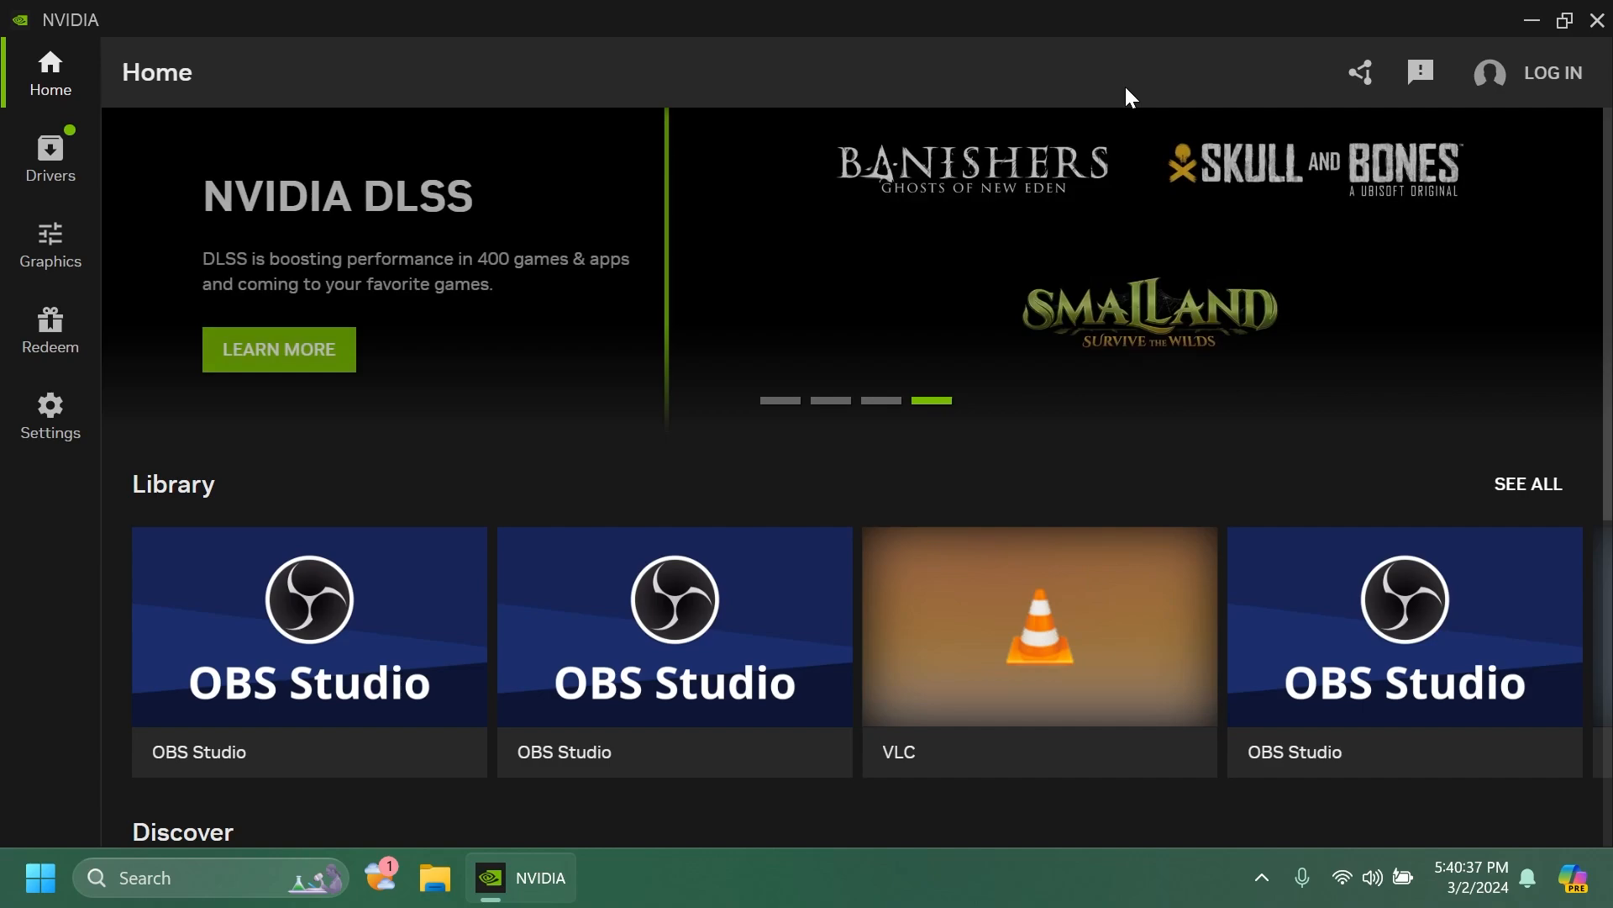
- Scroll past the Library and Discover apps, then go to the Drivers page
scroll(down, 3)
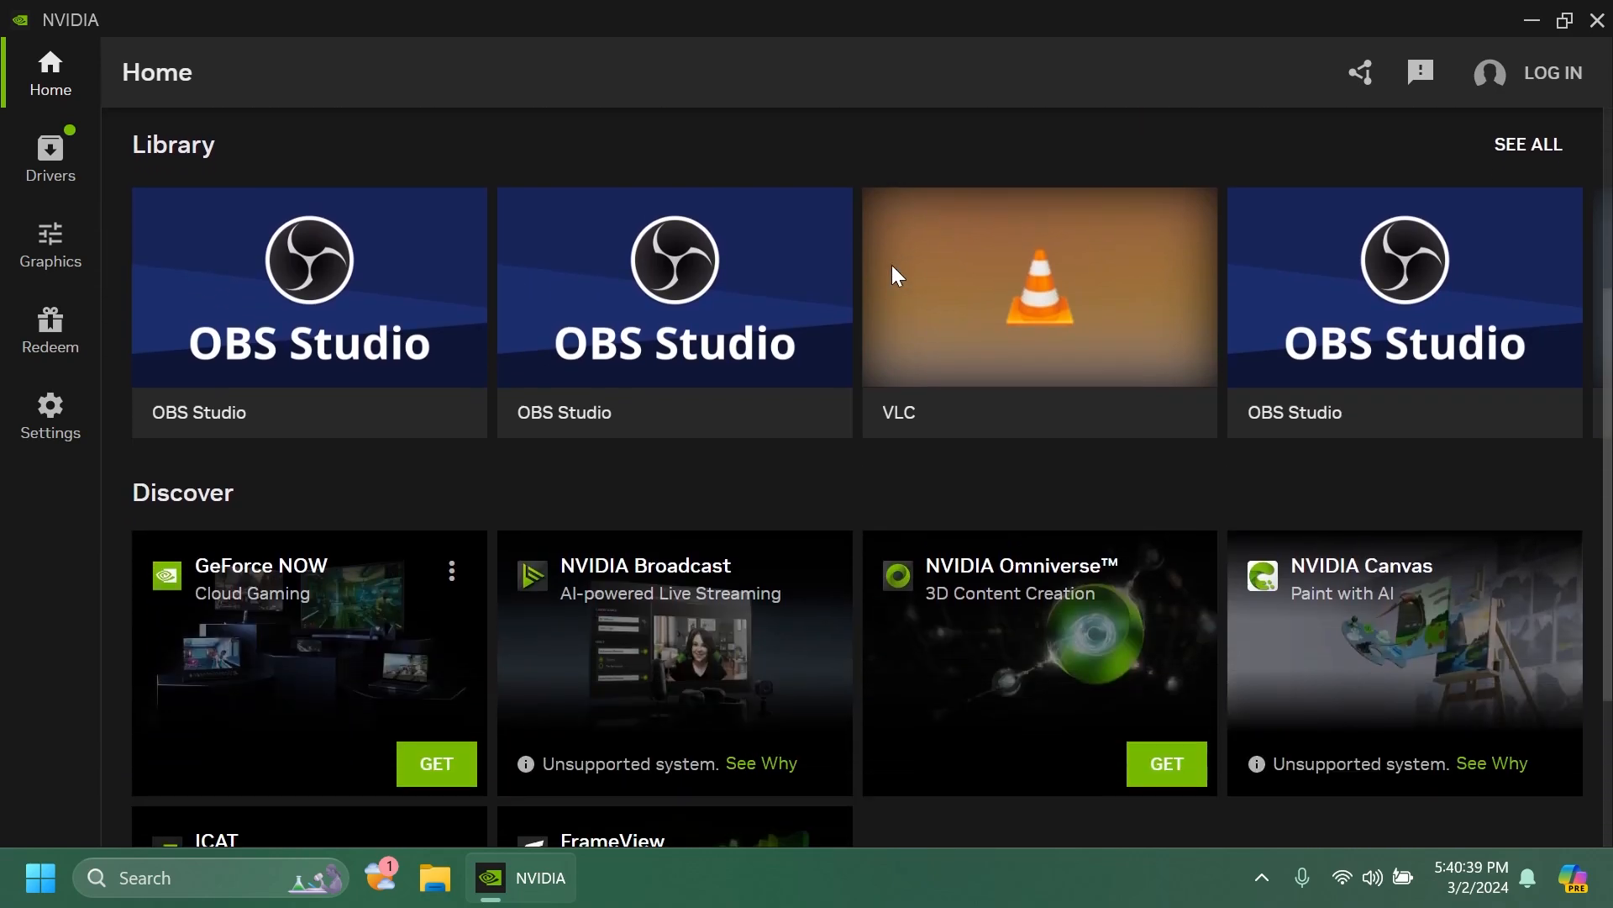
scroll(down, 3)
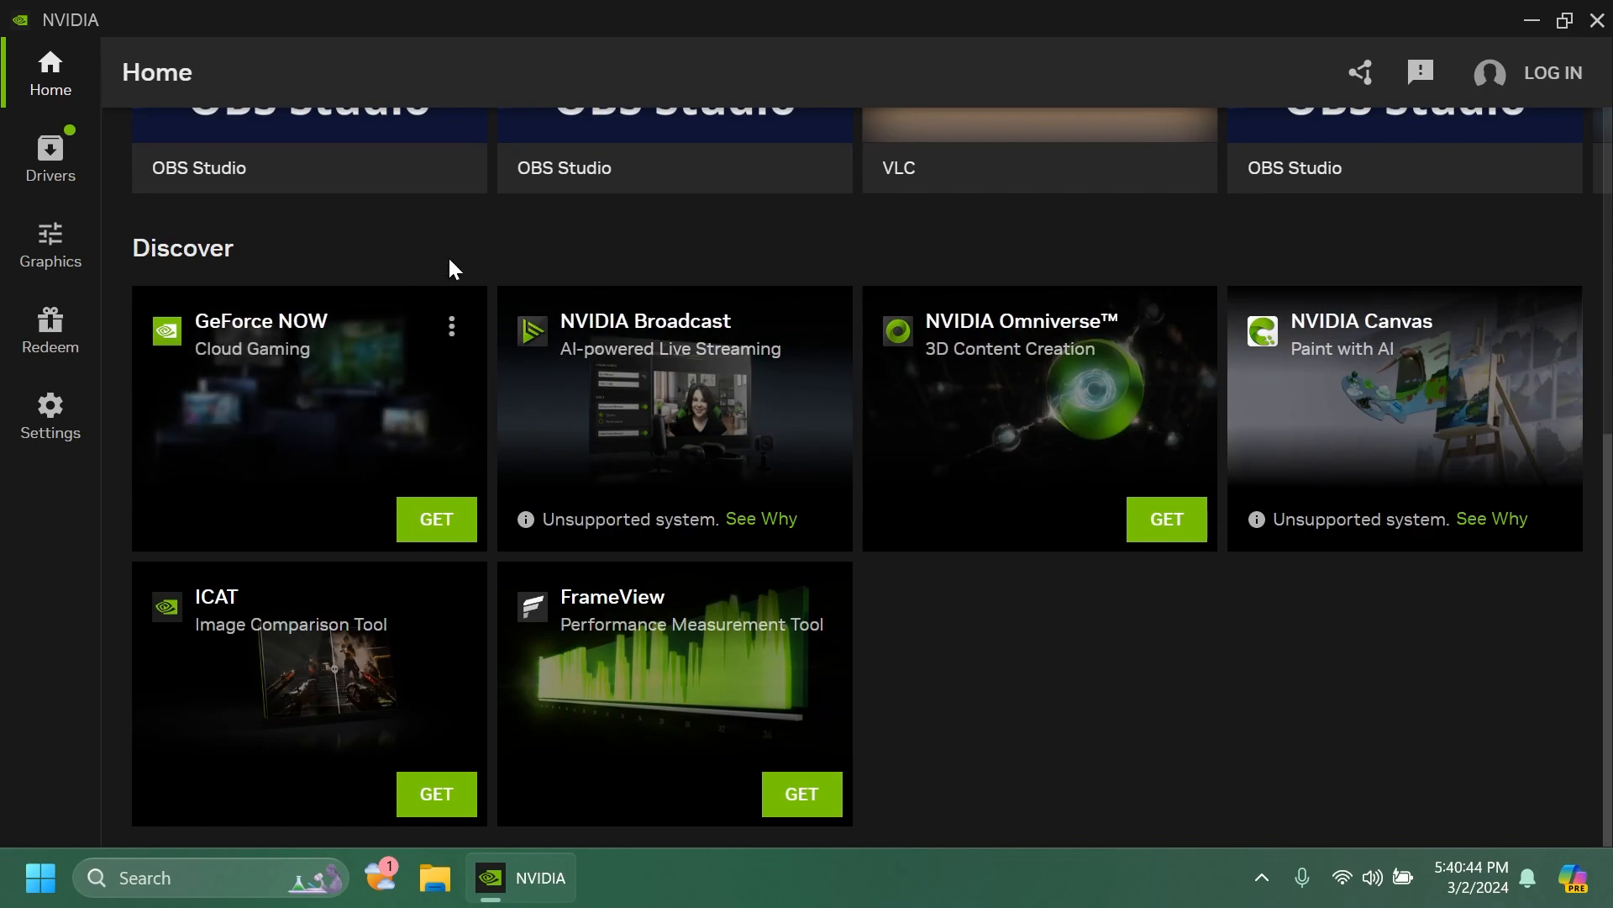
click(50, 155)
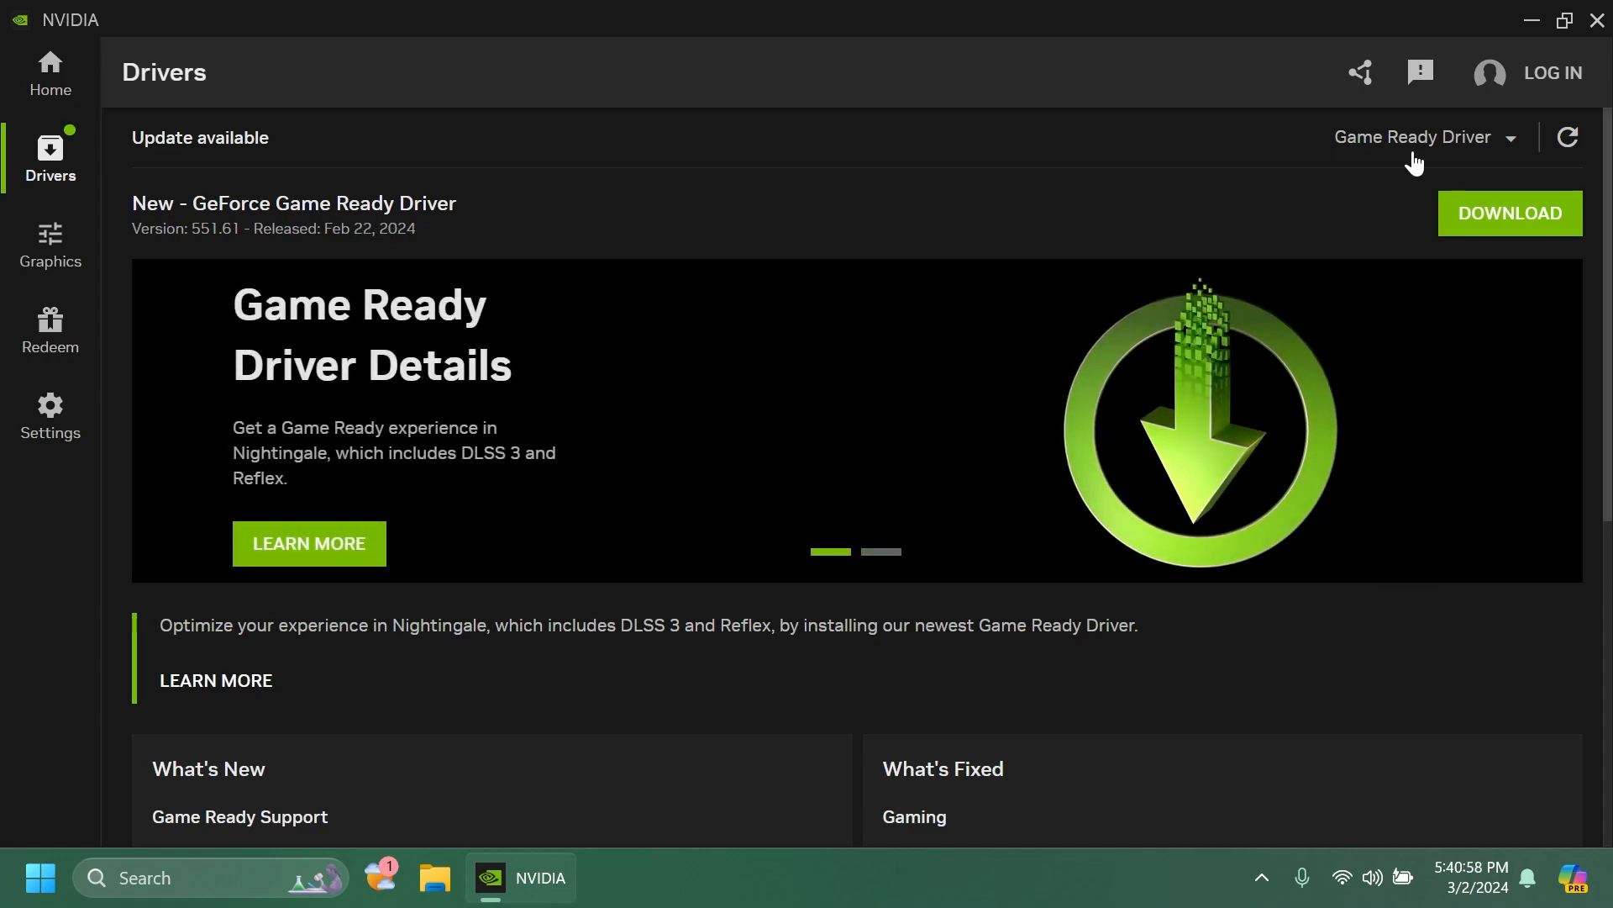
- Check the Game Ready Driver 551.61 details and go to the Graphics section
click(1425, 136)
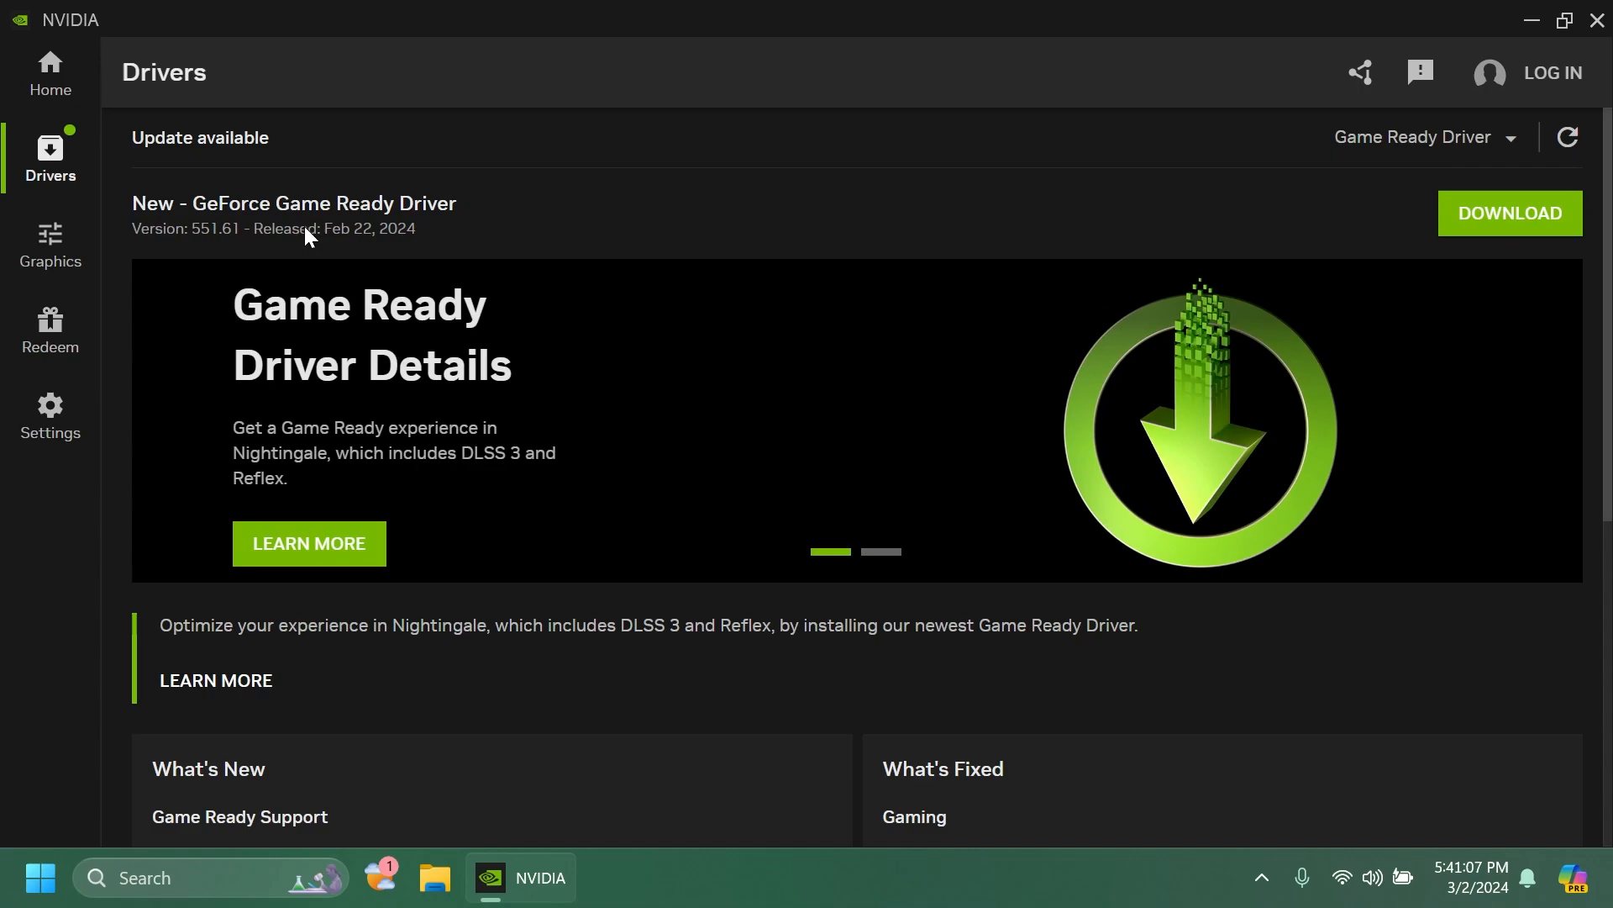
mouse_move(216, 247)
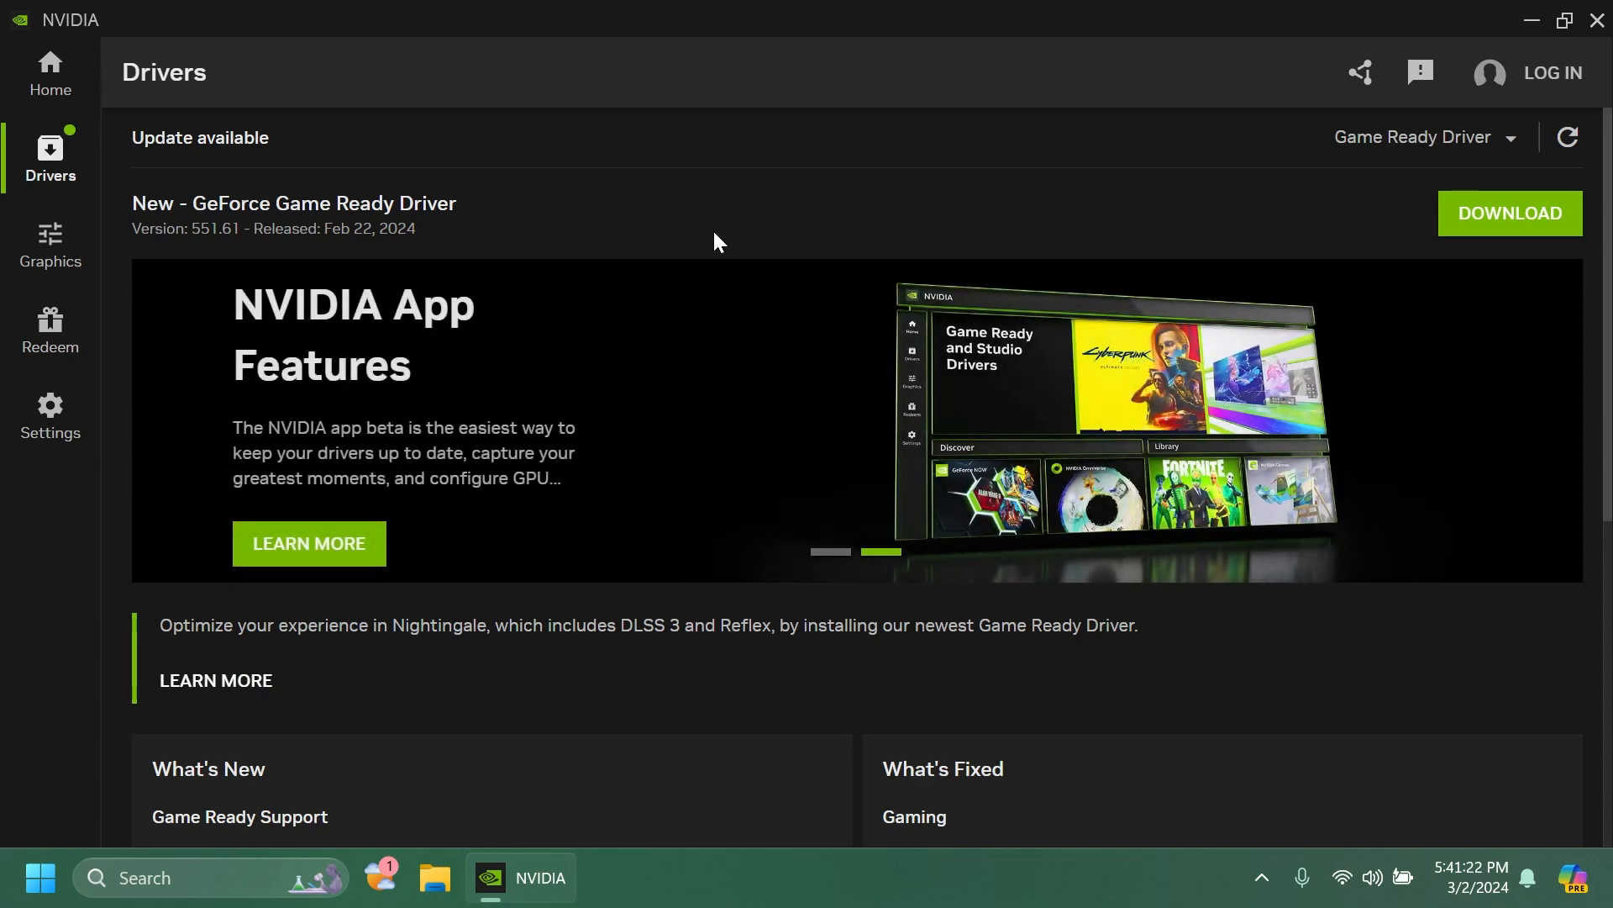
mouse_move(755, 269)
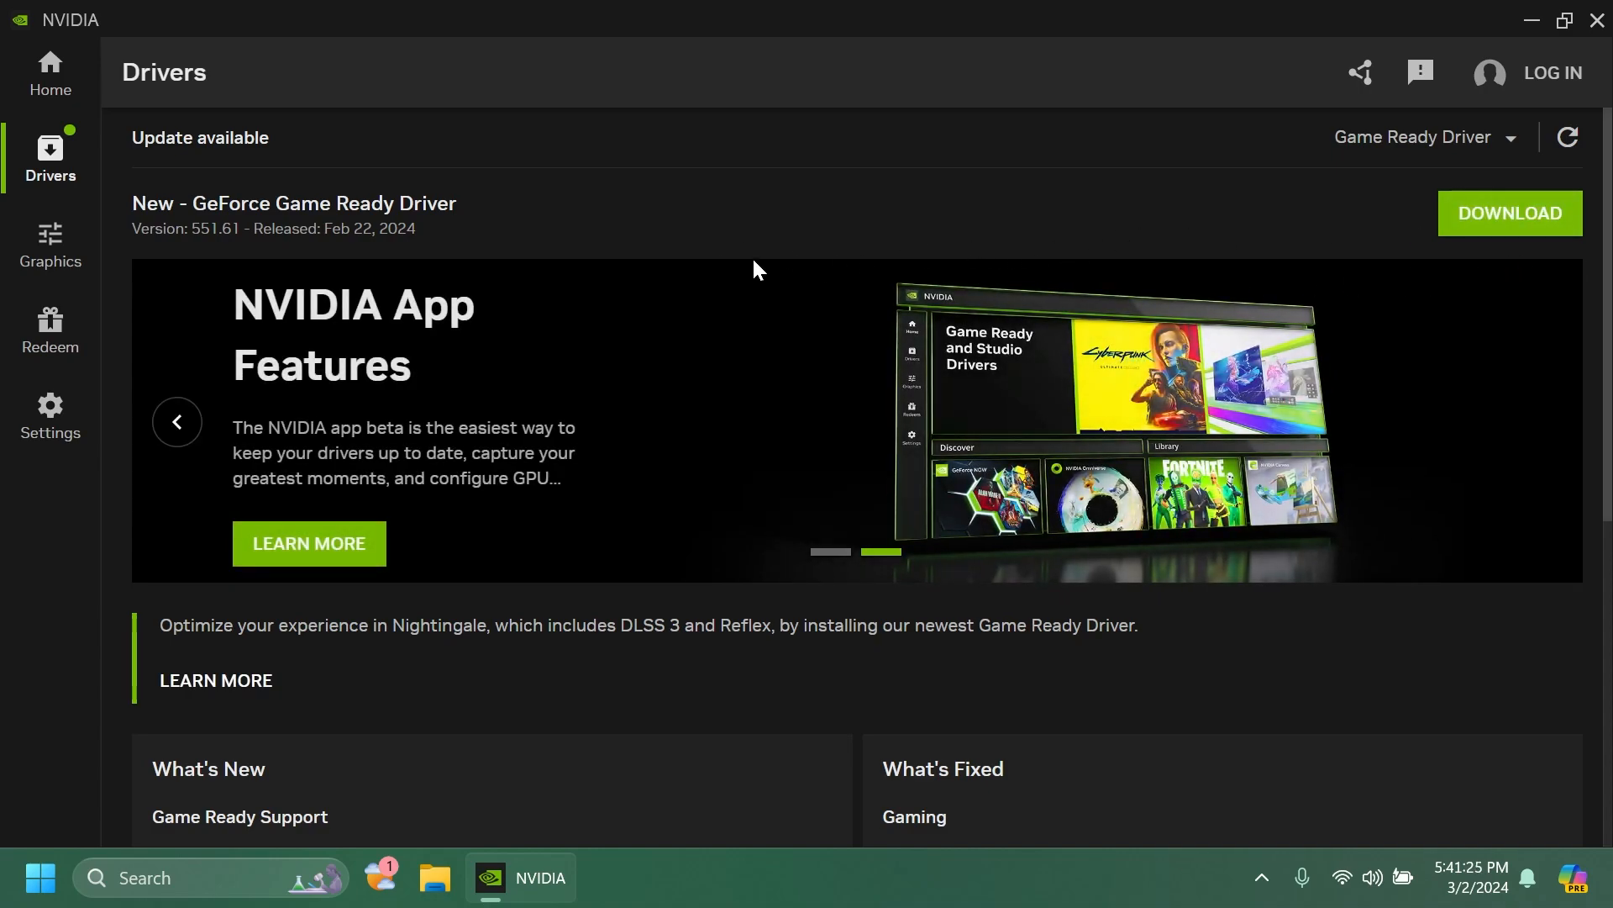
click(50, 244)
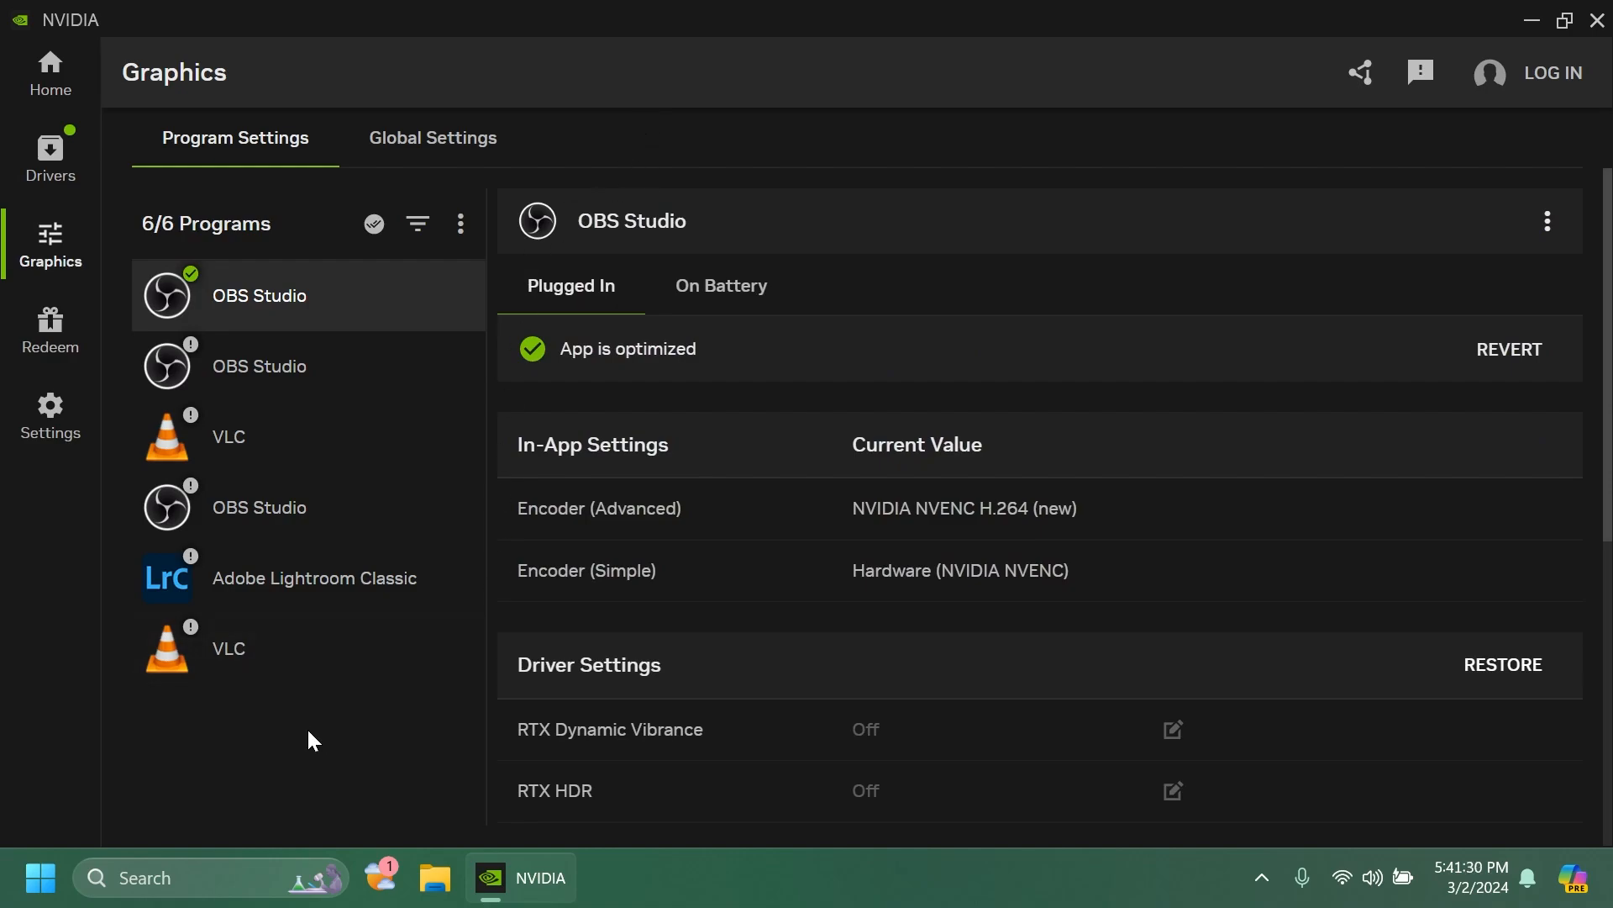
- Show VLC under Program Settings and scroll through its driver settings list
click(432, 137)
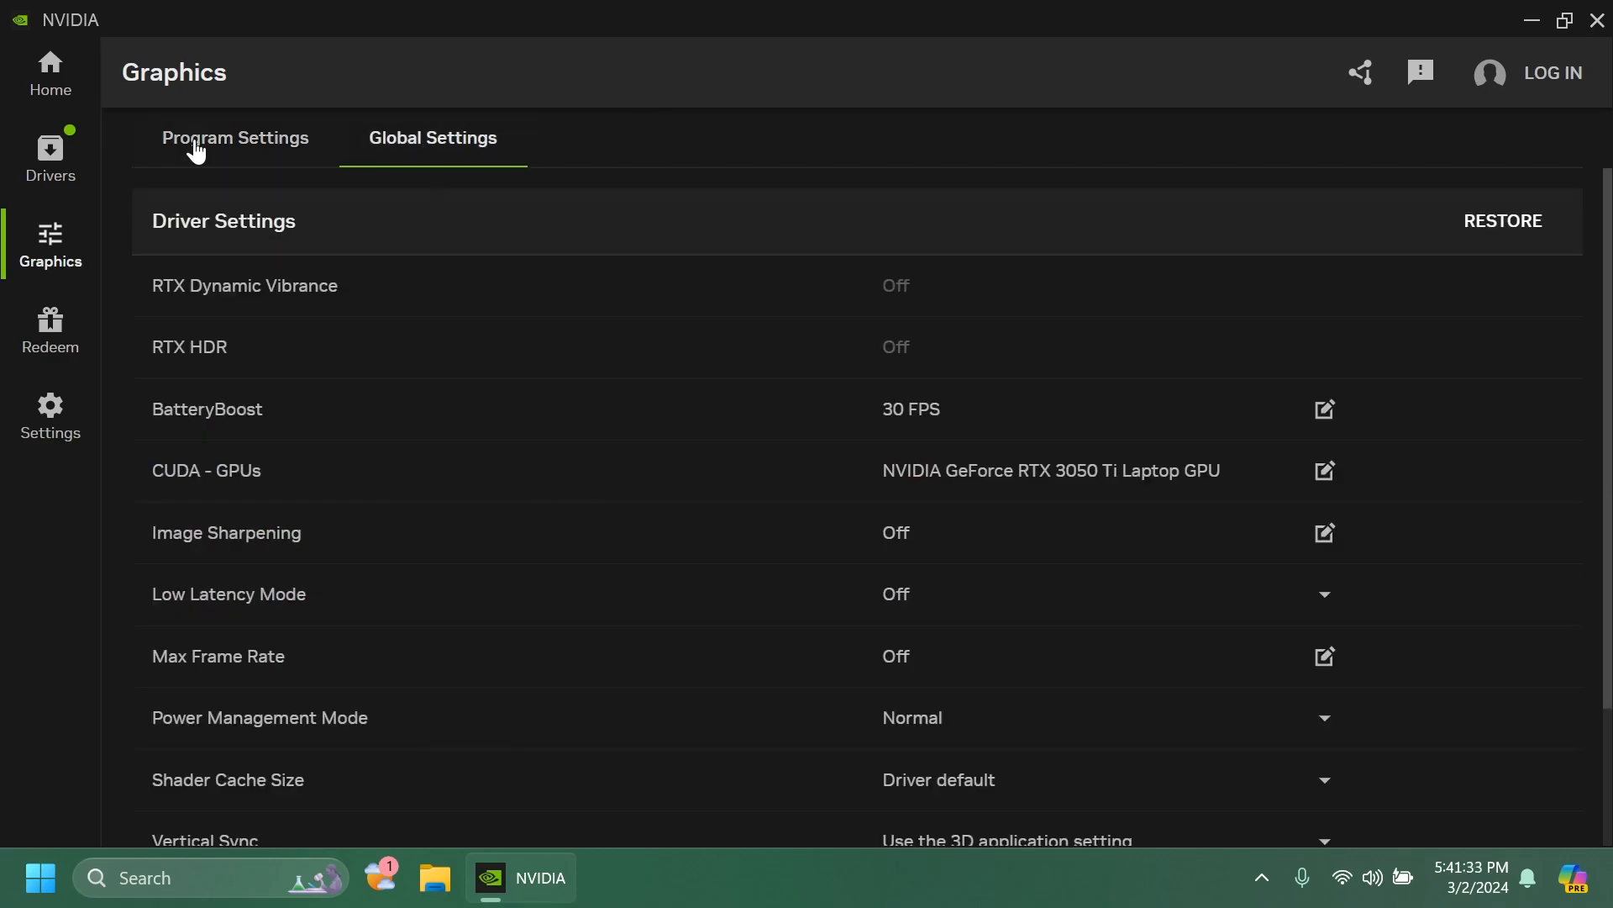
click(234, 137)
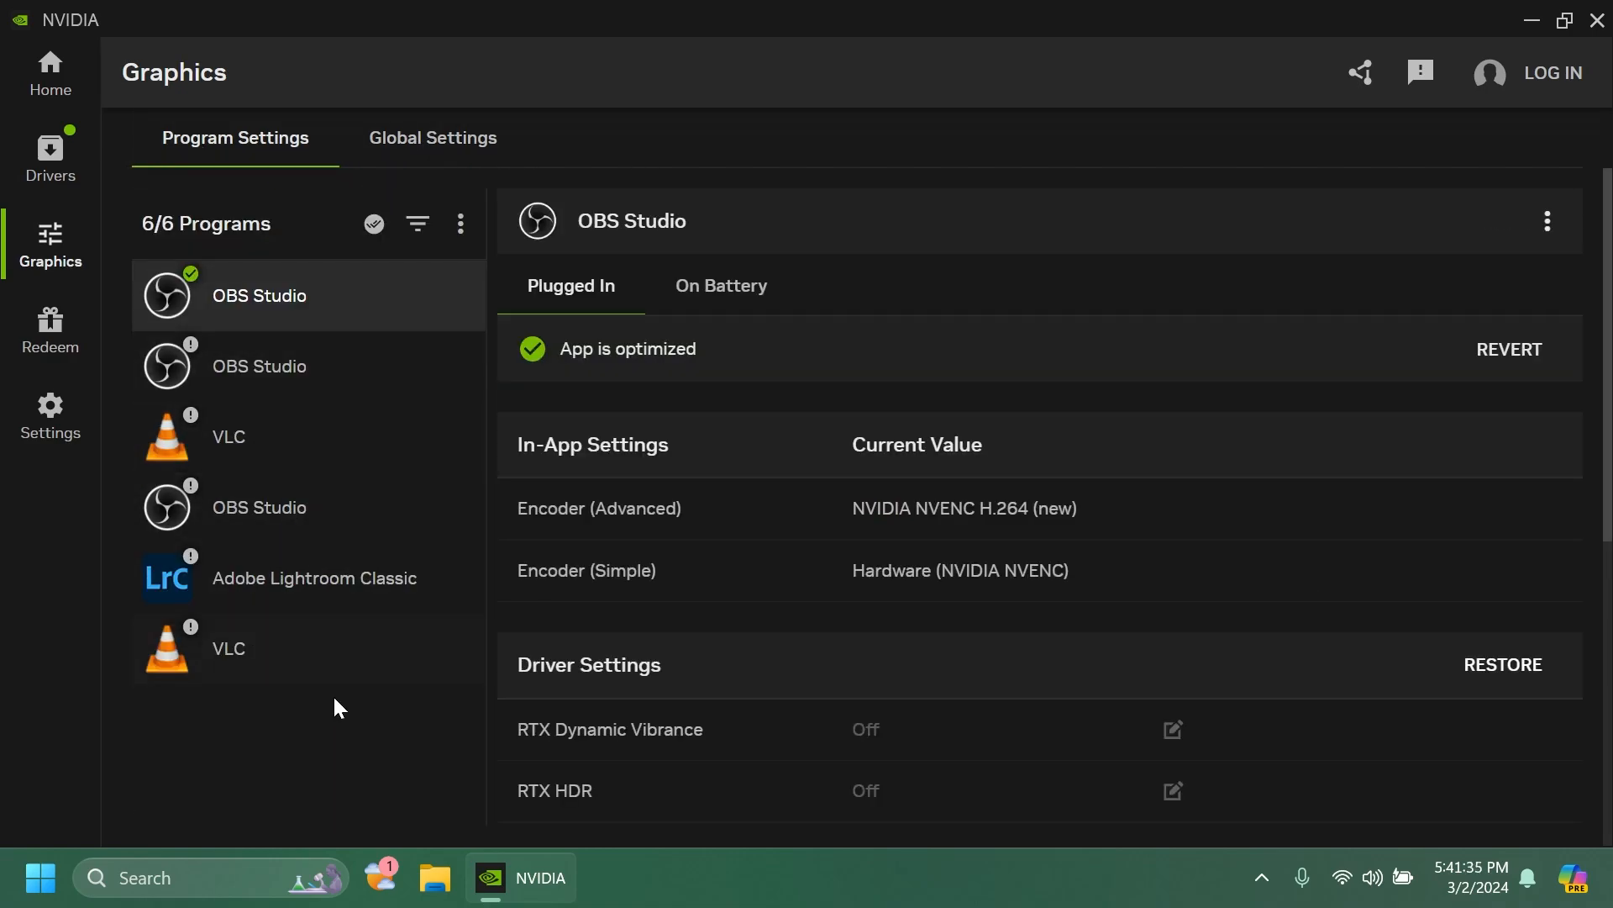
click(268, 648)
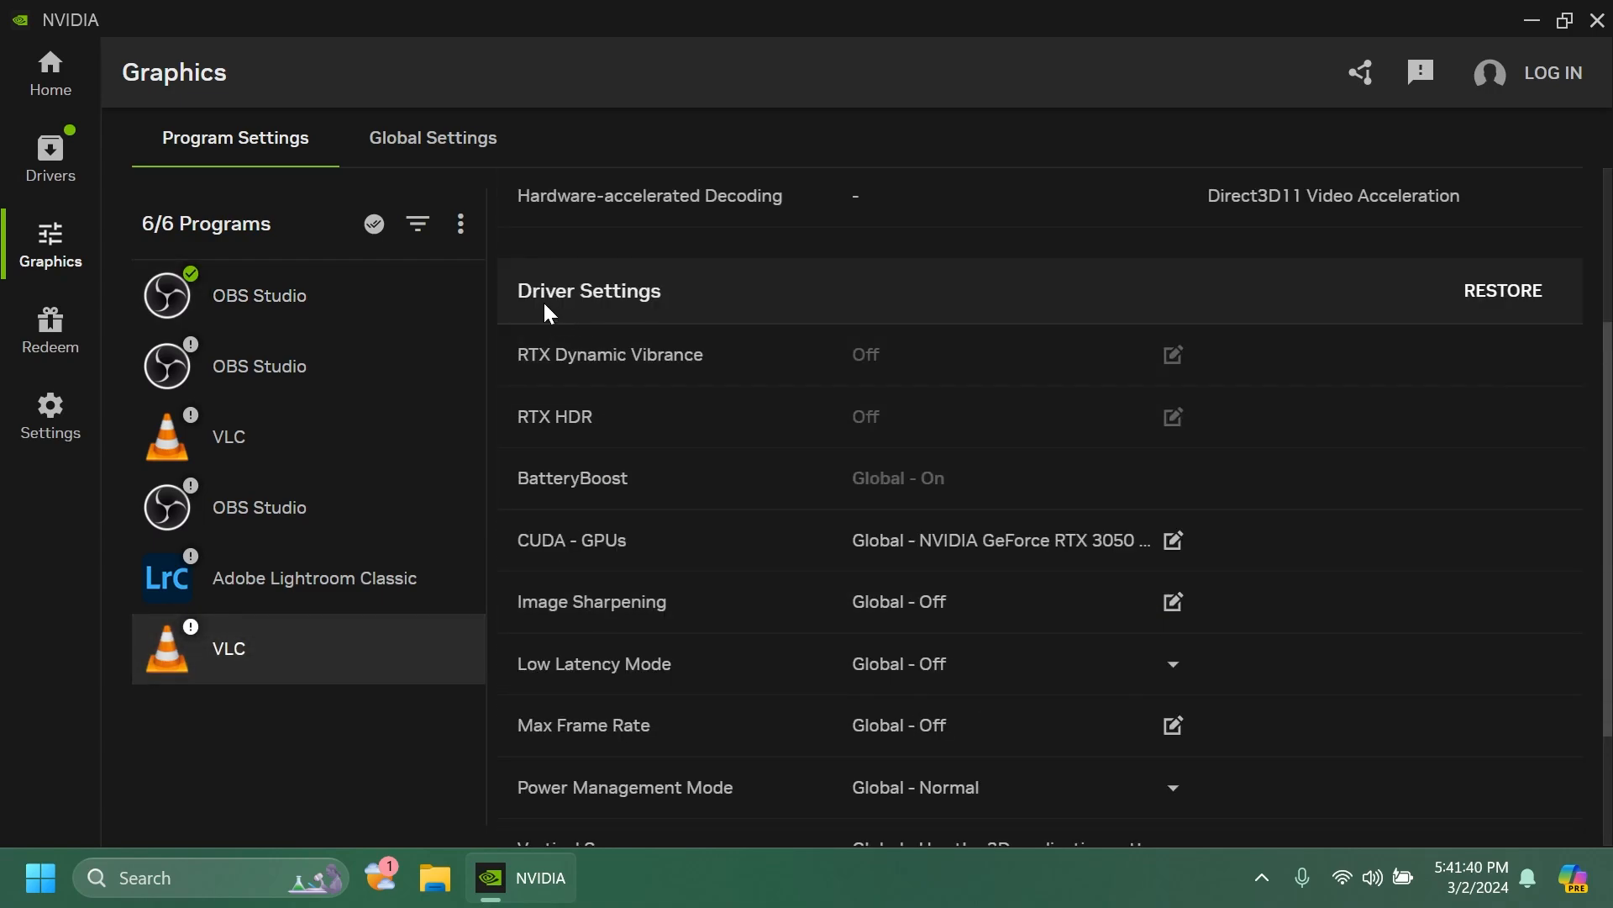
scroll(up, 3)
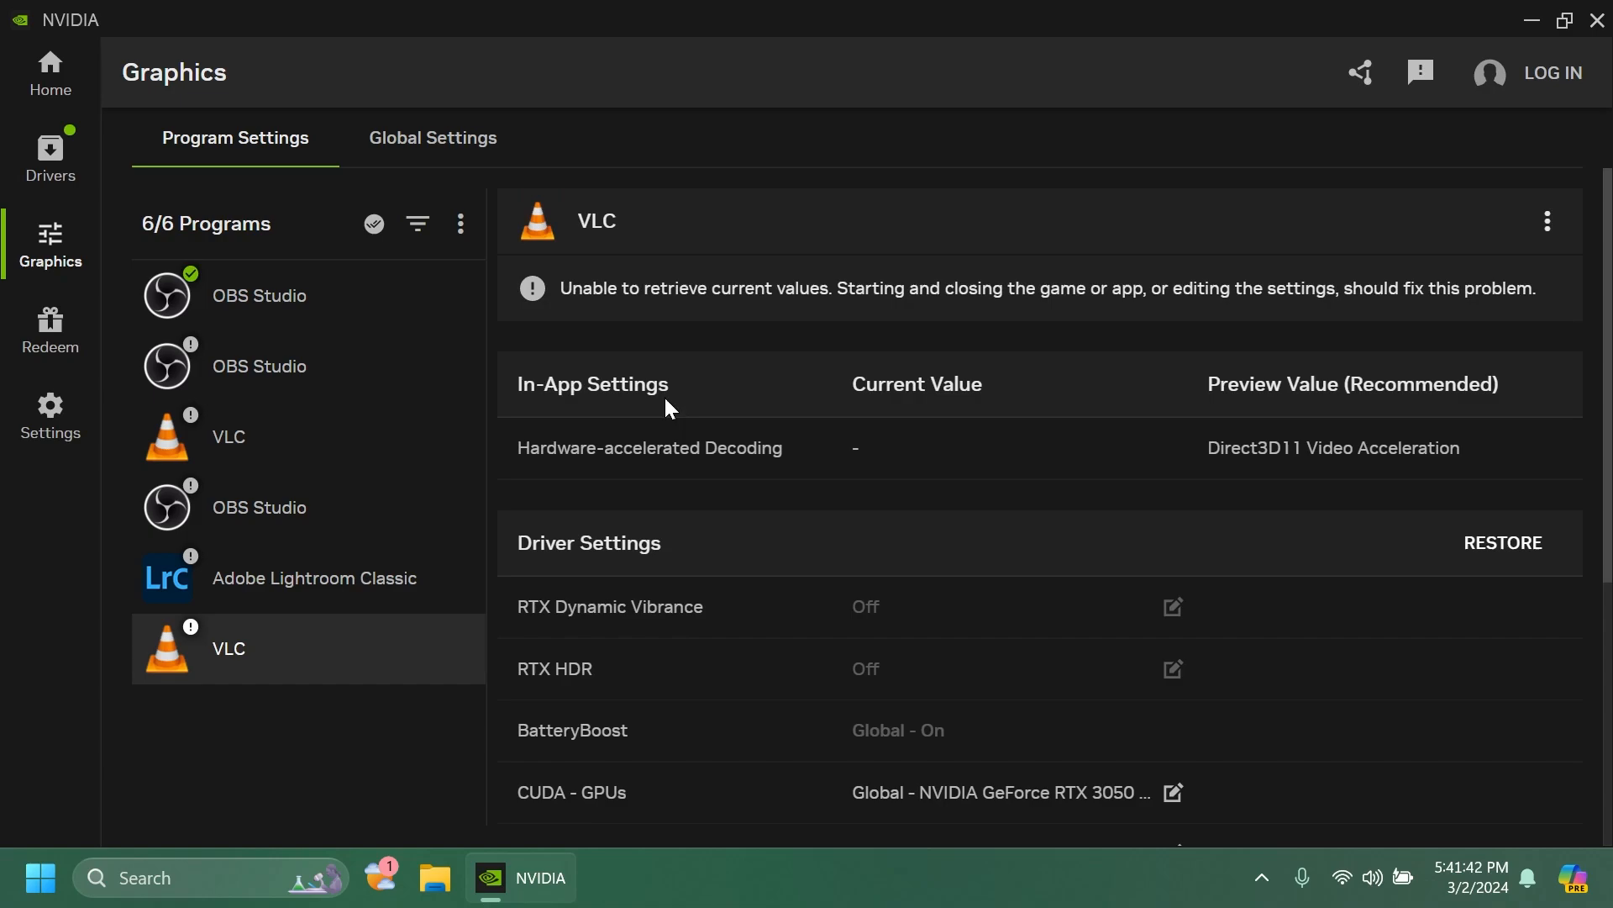
mouse_move(679, 542)
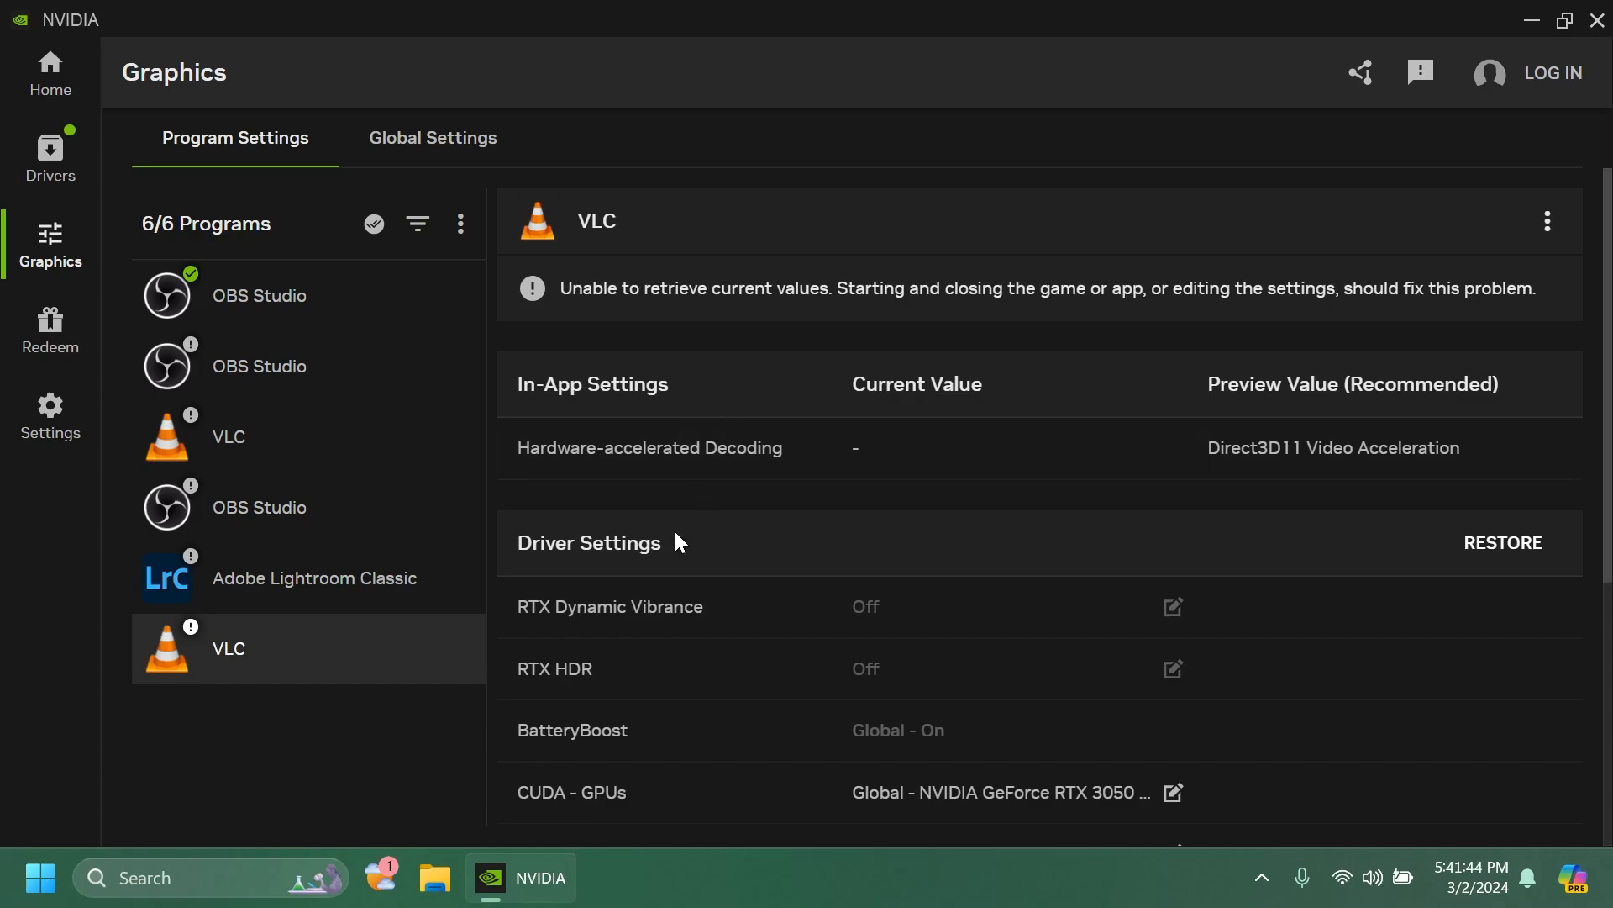
mouse_move(692, 407)
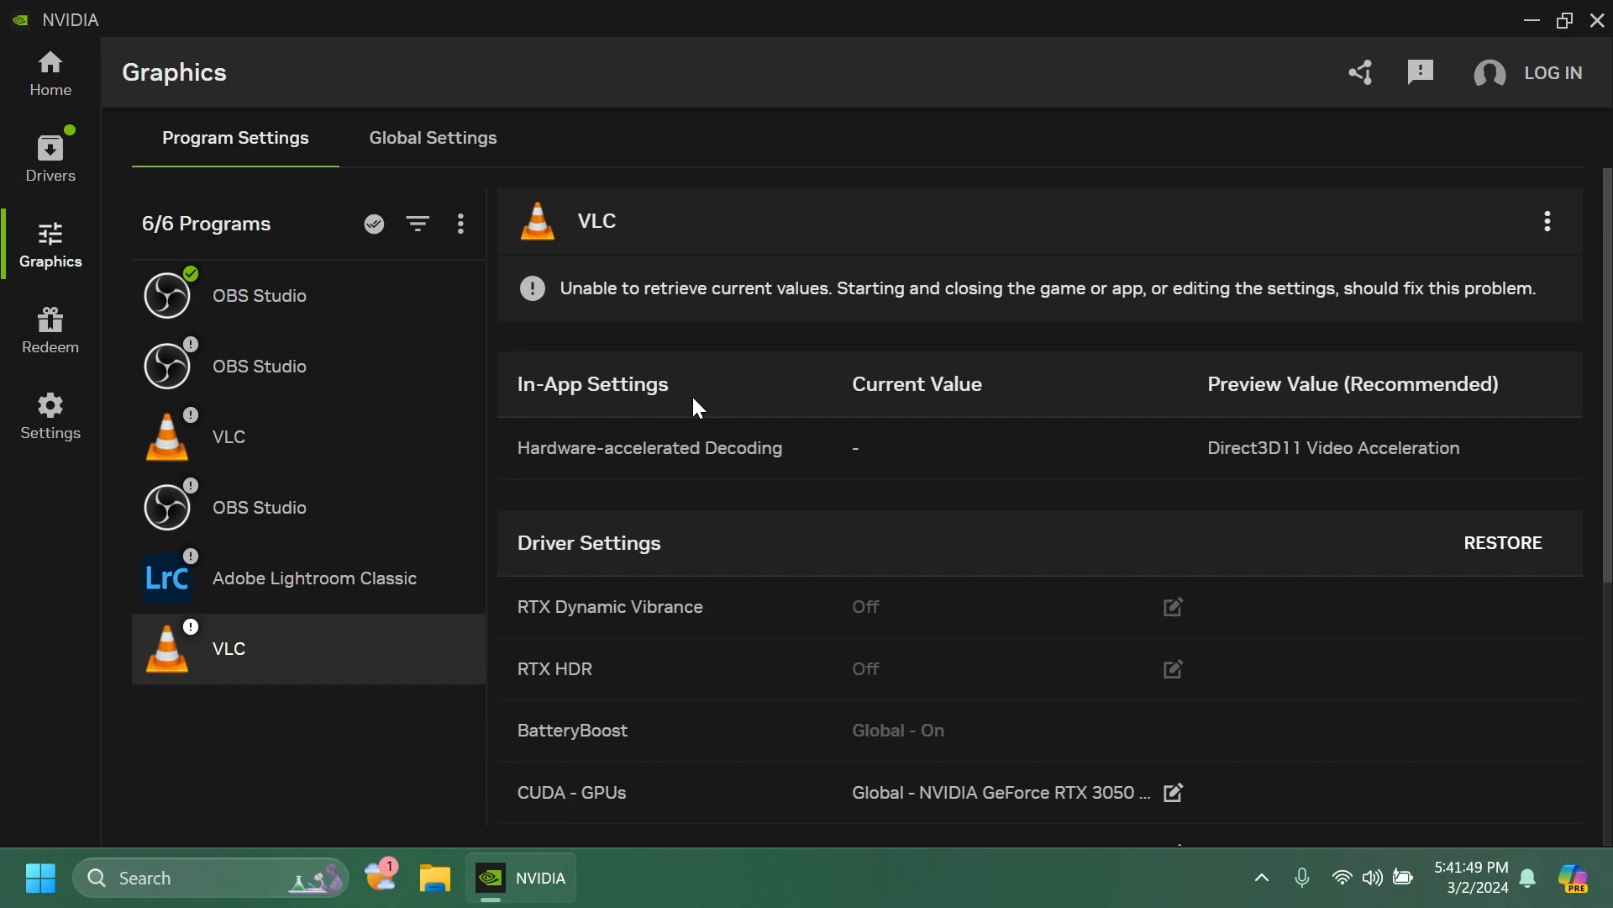
mouse_move(719, 385)
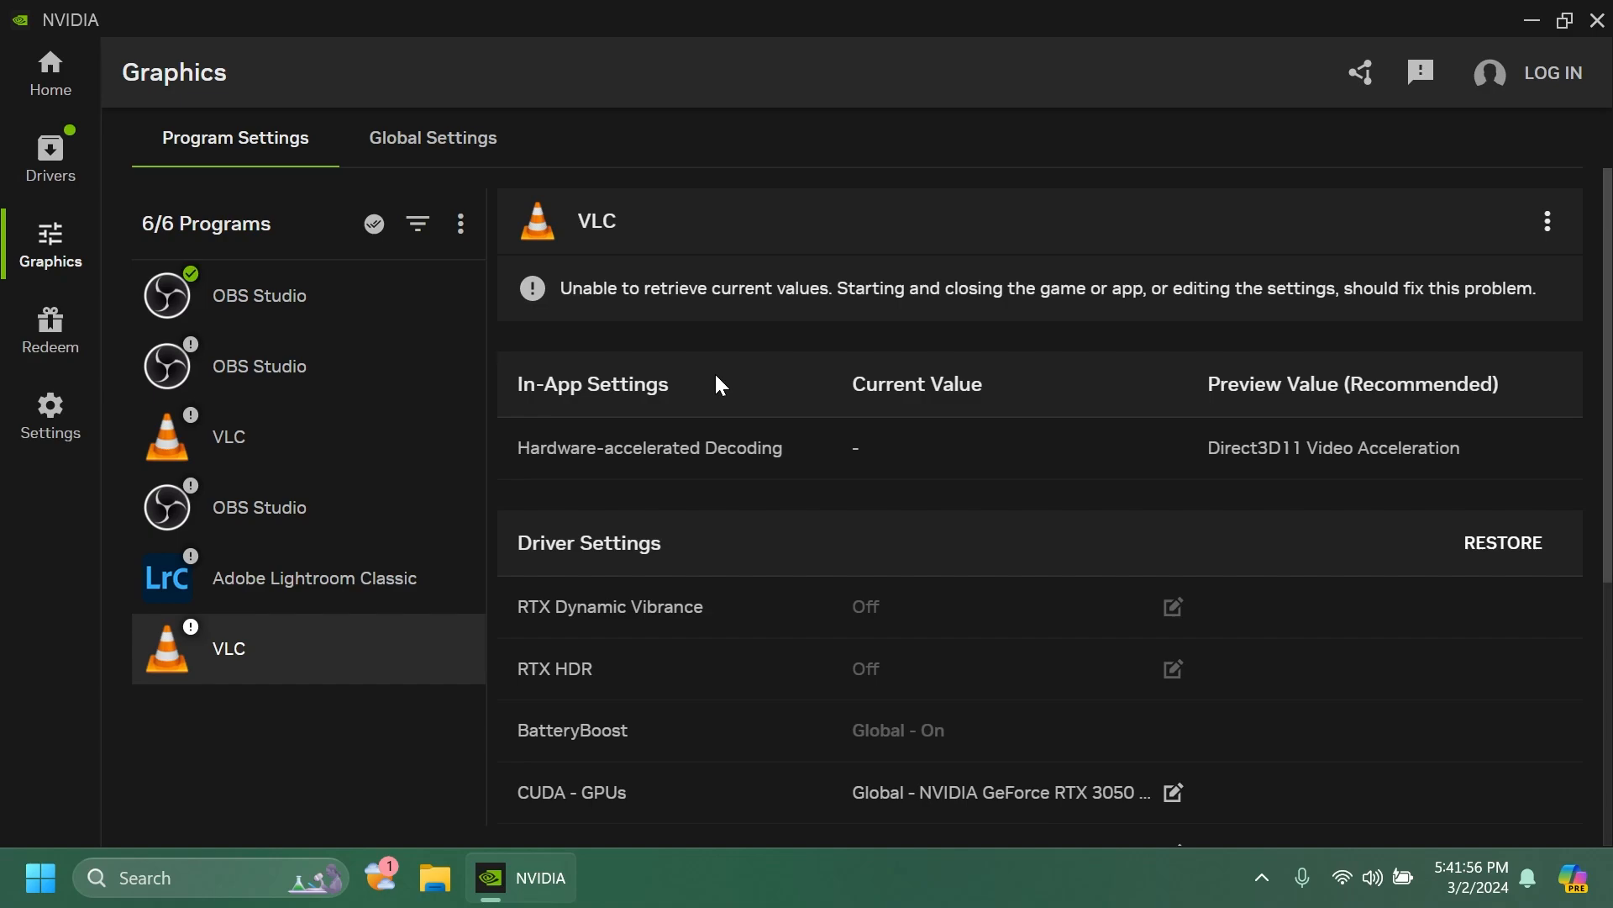
scroll(down, 3)
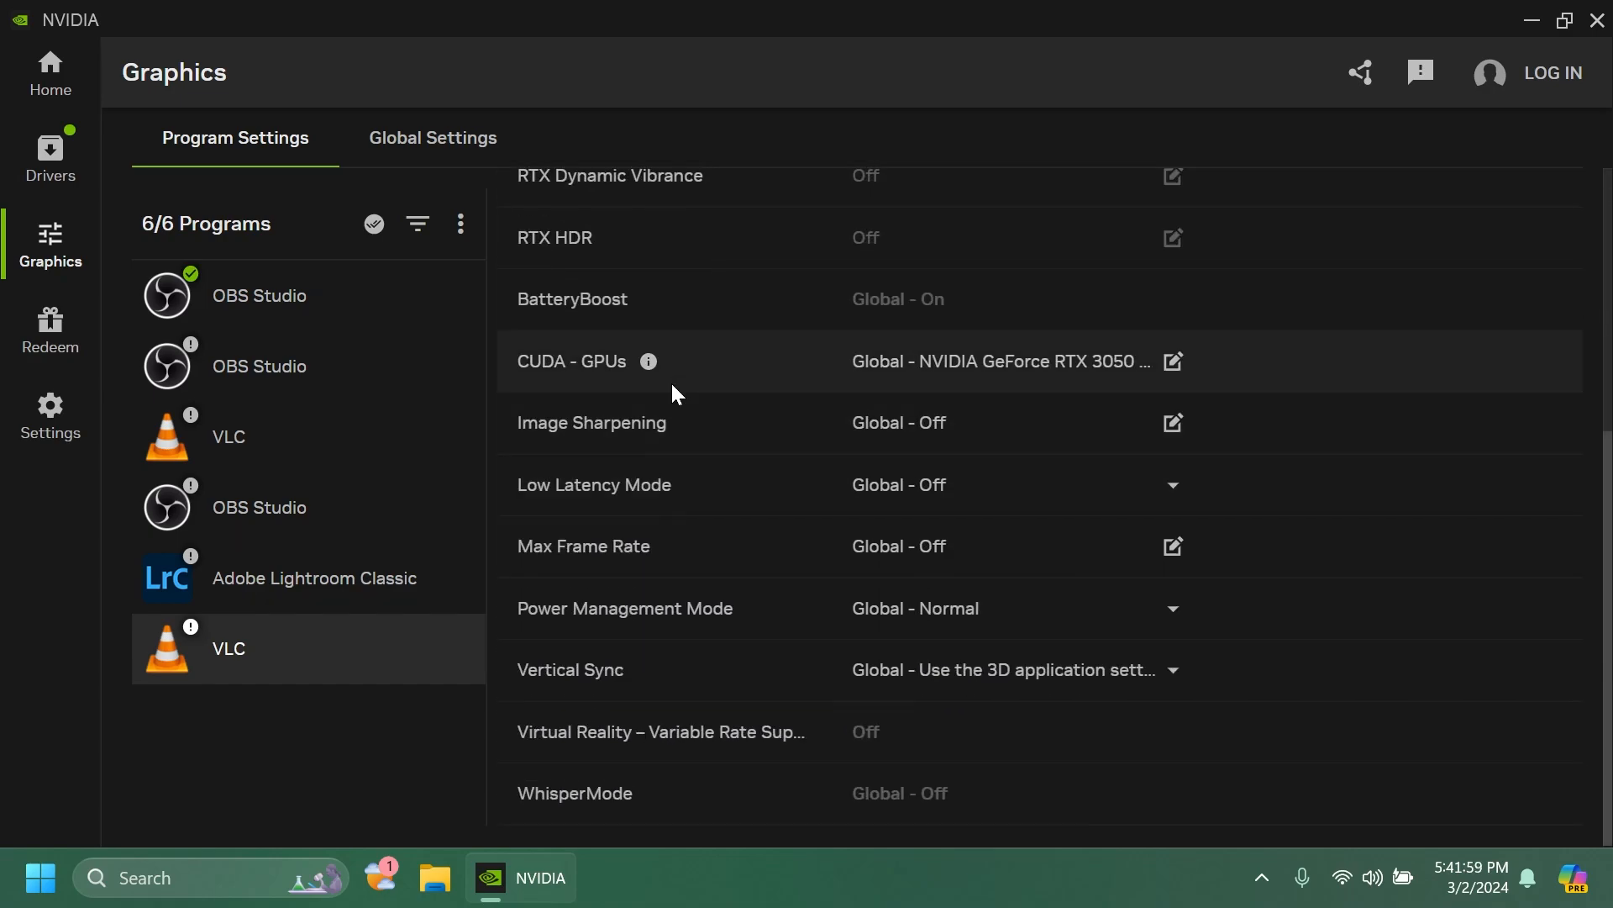
mouse_move(697, 327)
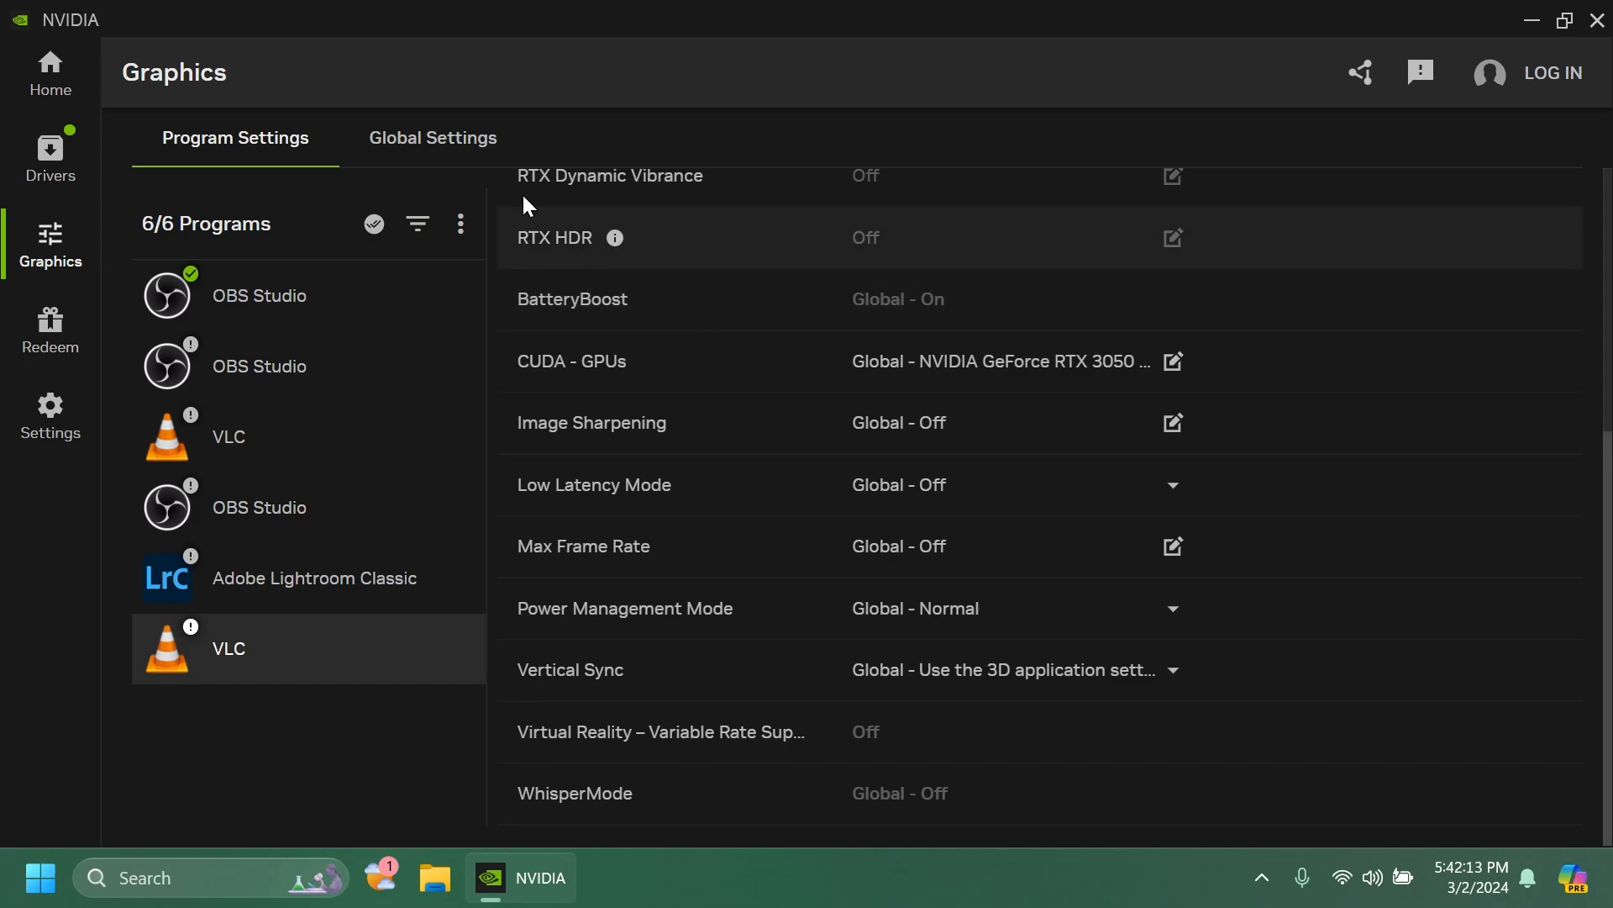
- Scroll the Global Settings driver list, including BatteryBoost 30 FPS and CUDA on RTX 3050 Ti
click(432, 137)
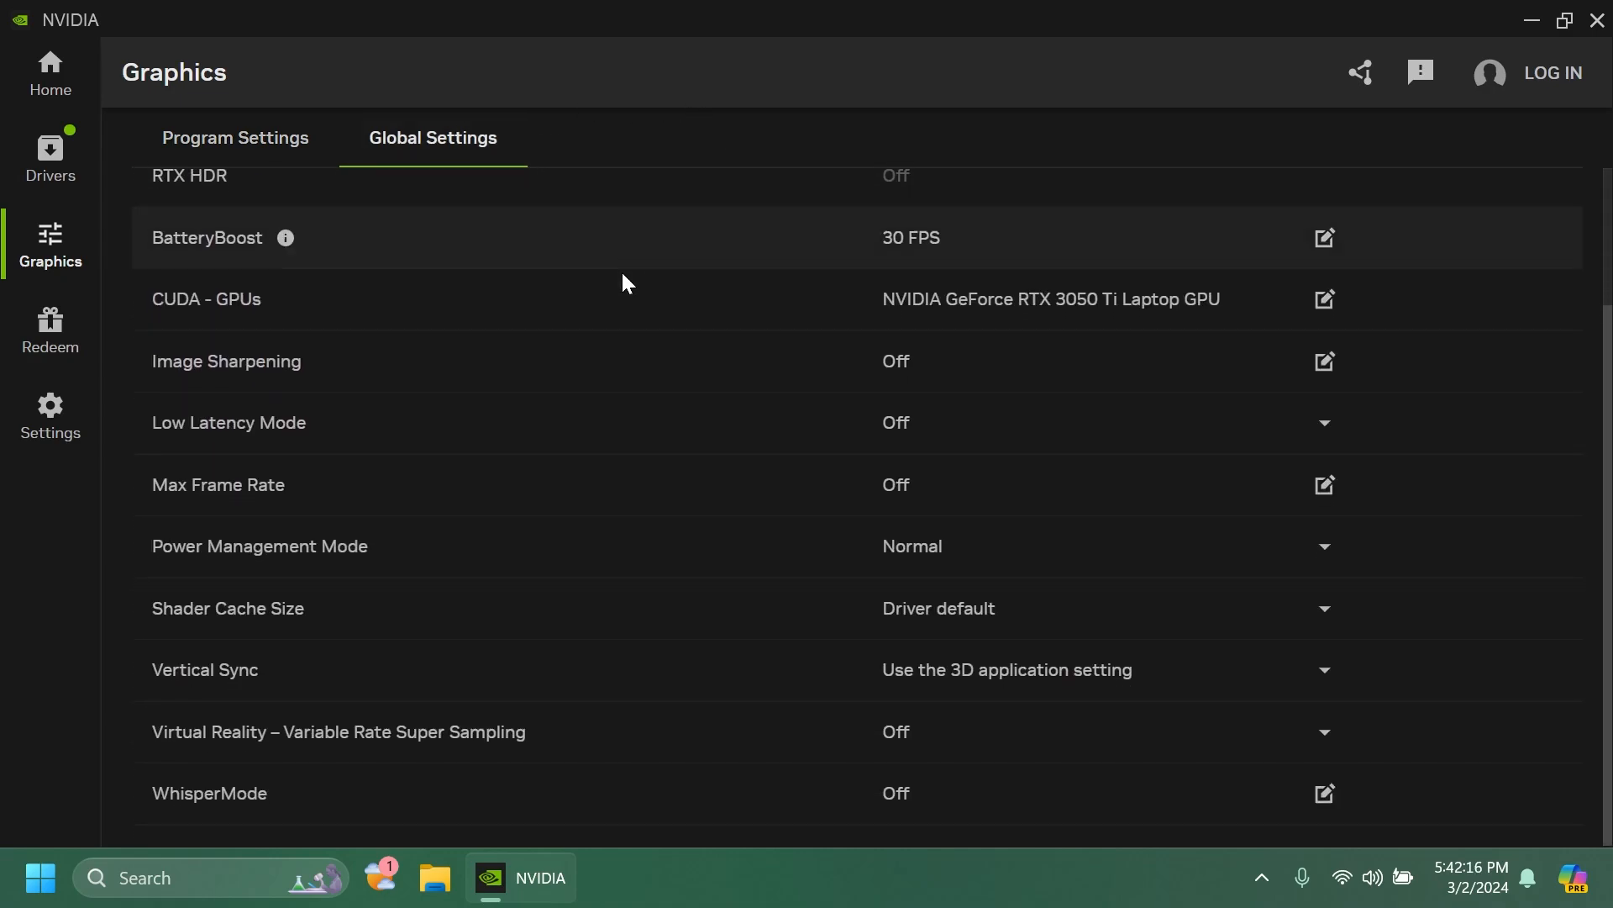
scroll(up, 3)
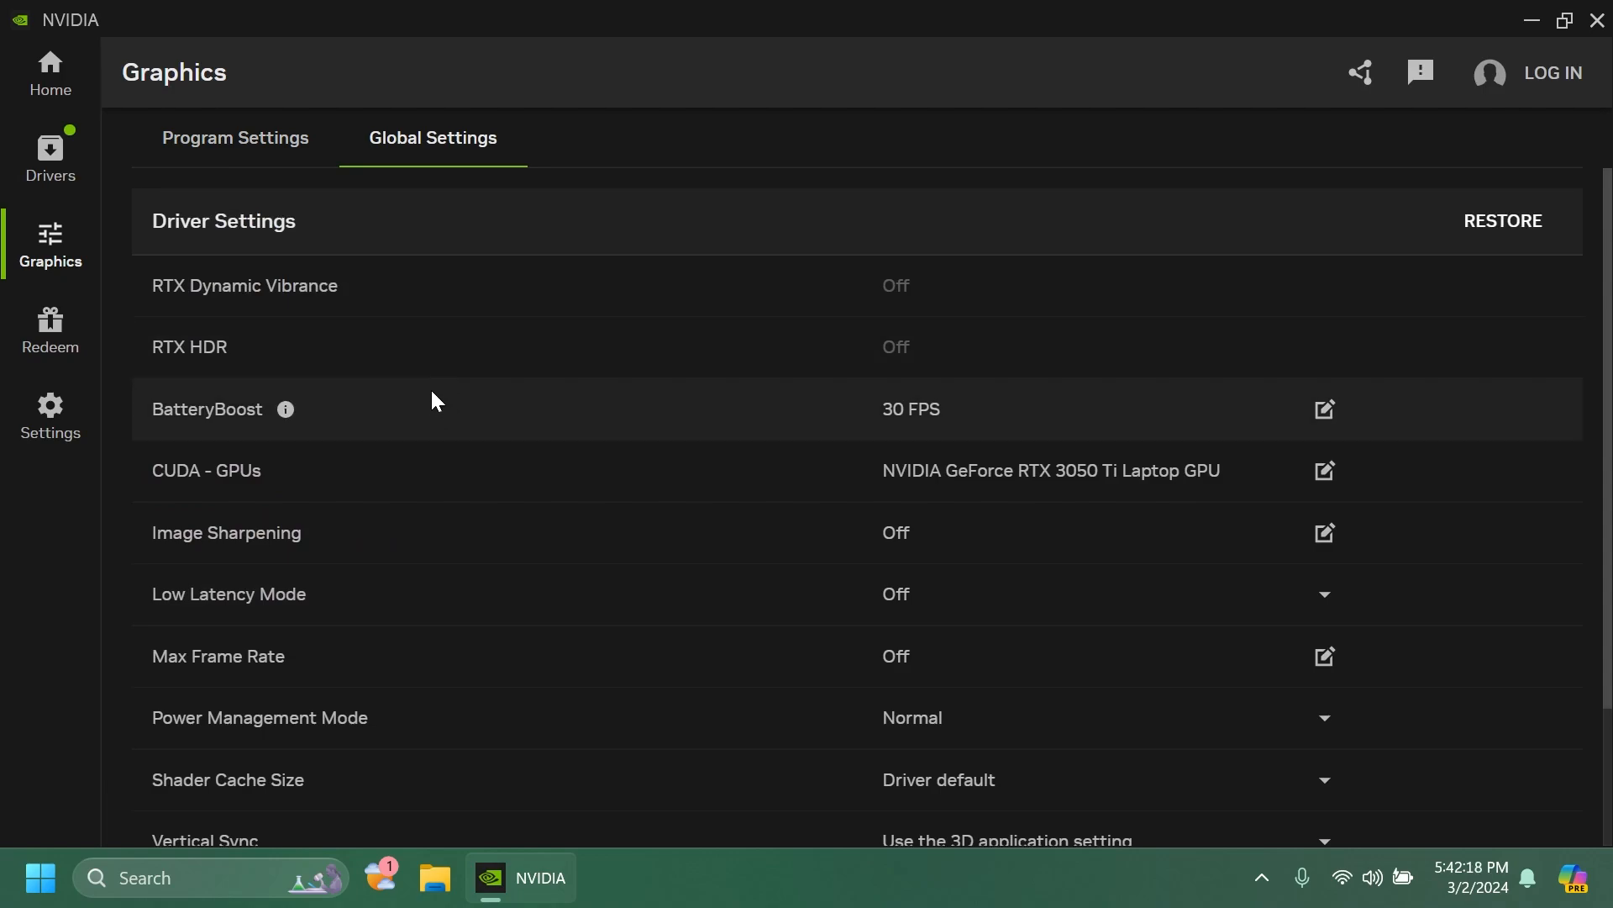
scroll(down, 3)
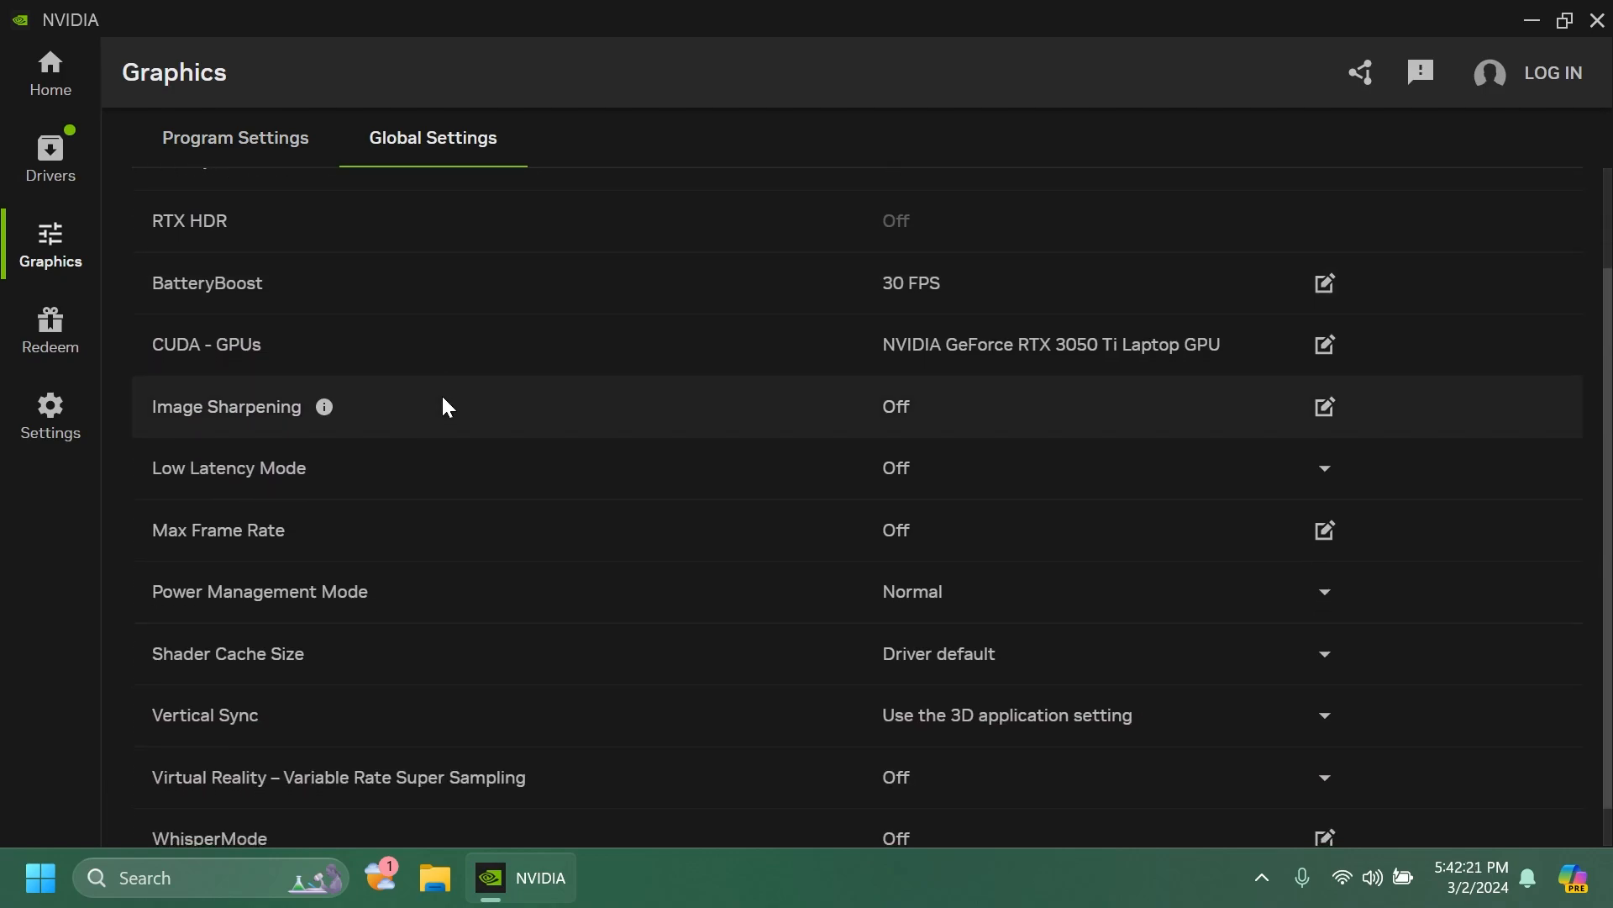
scroll(down, 3)
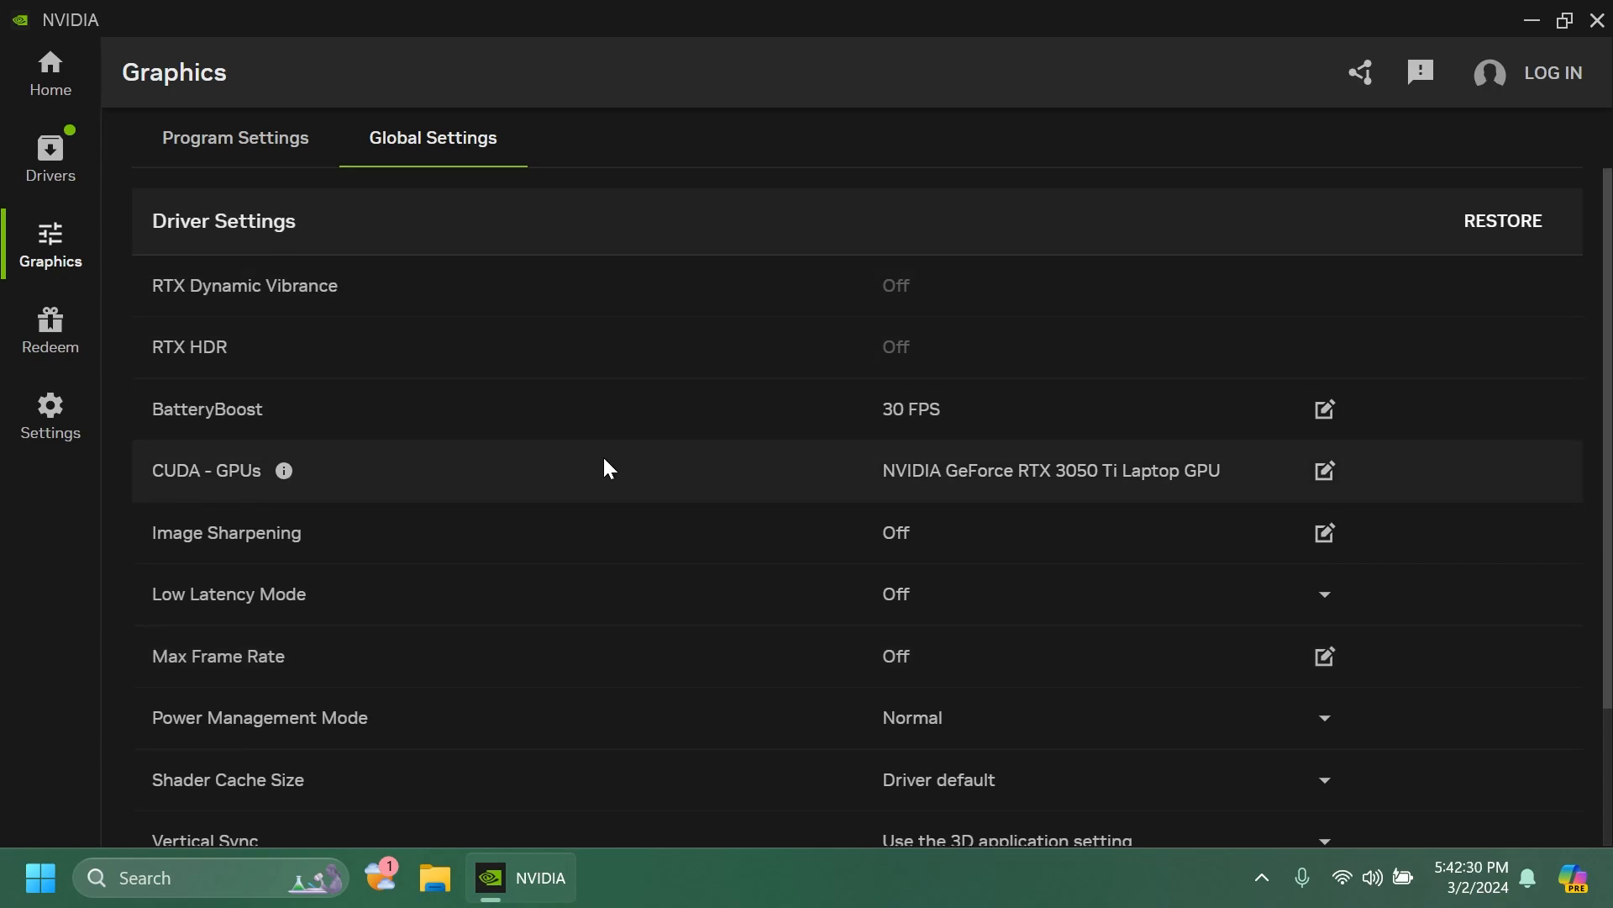
scroll(down, 3)
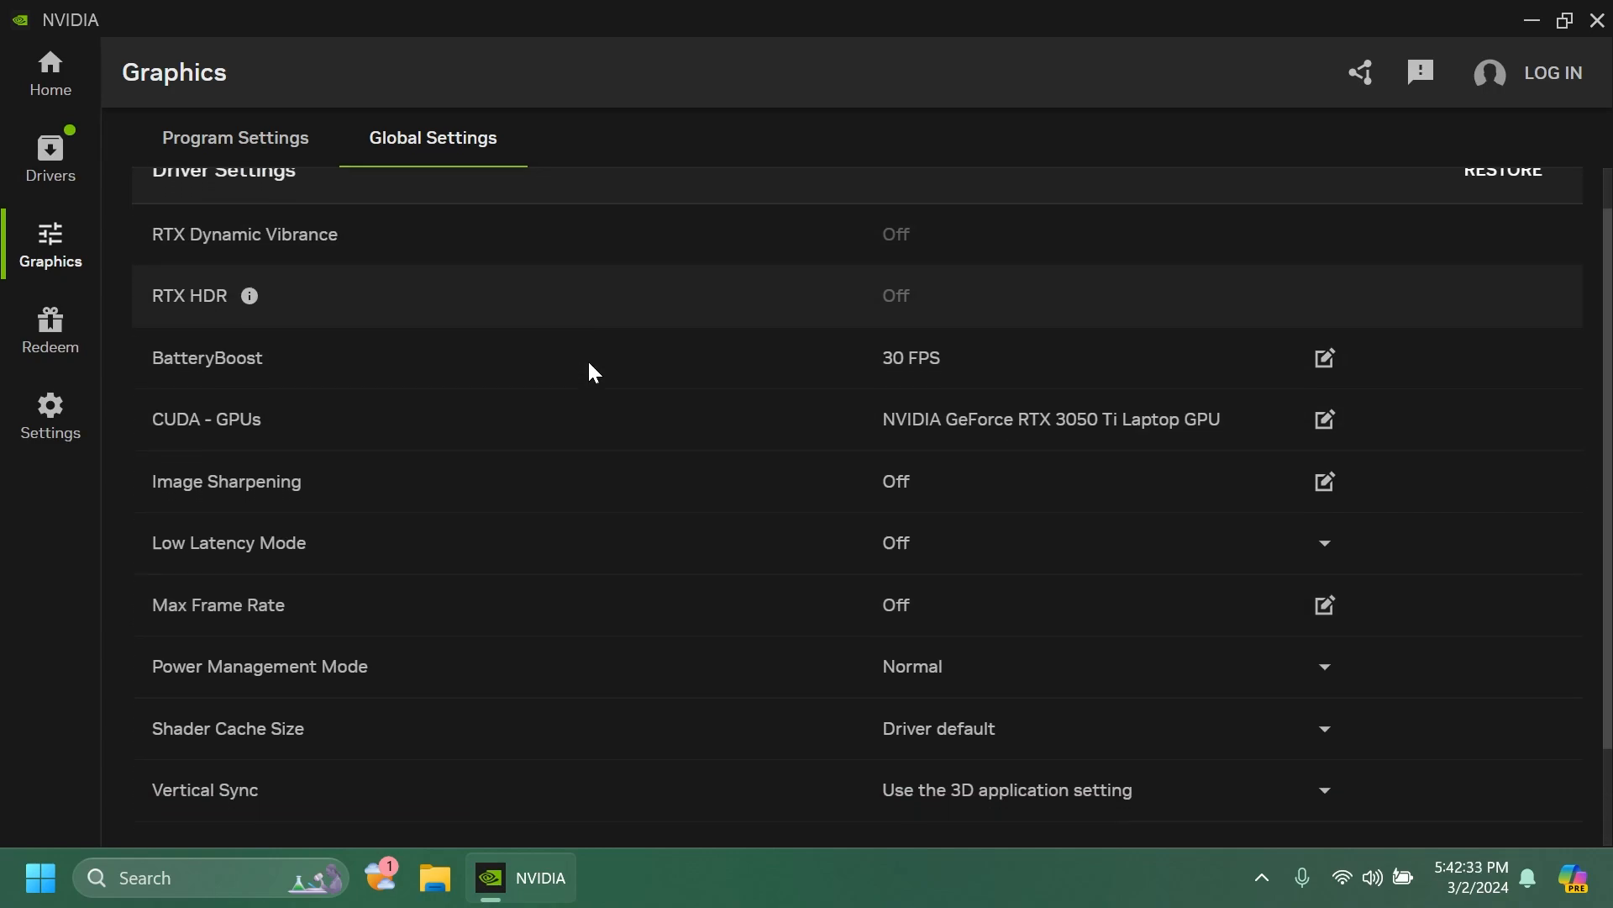
scroll(down, 3)
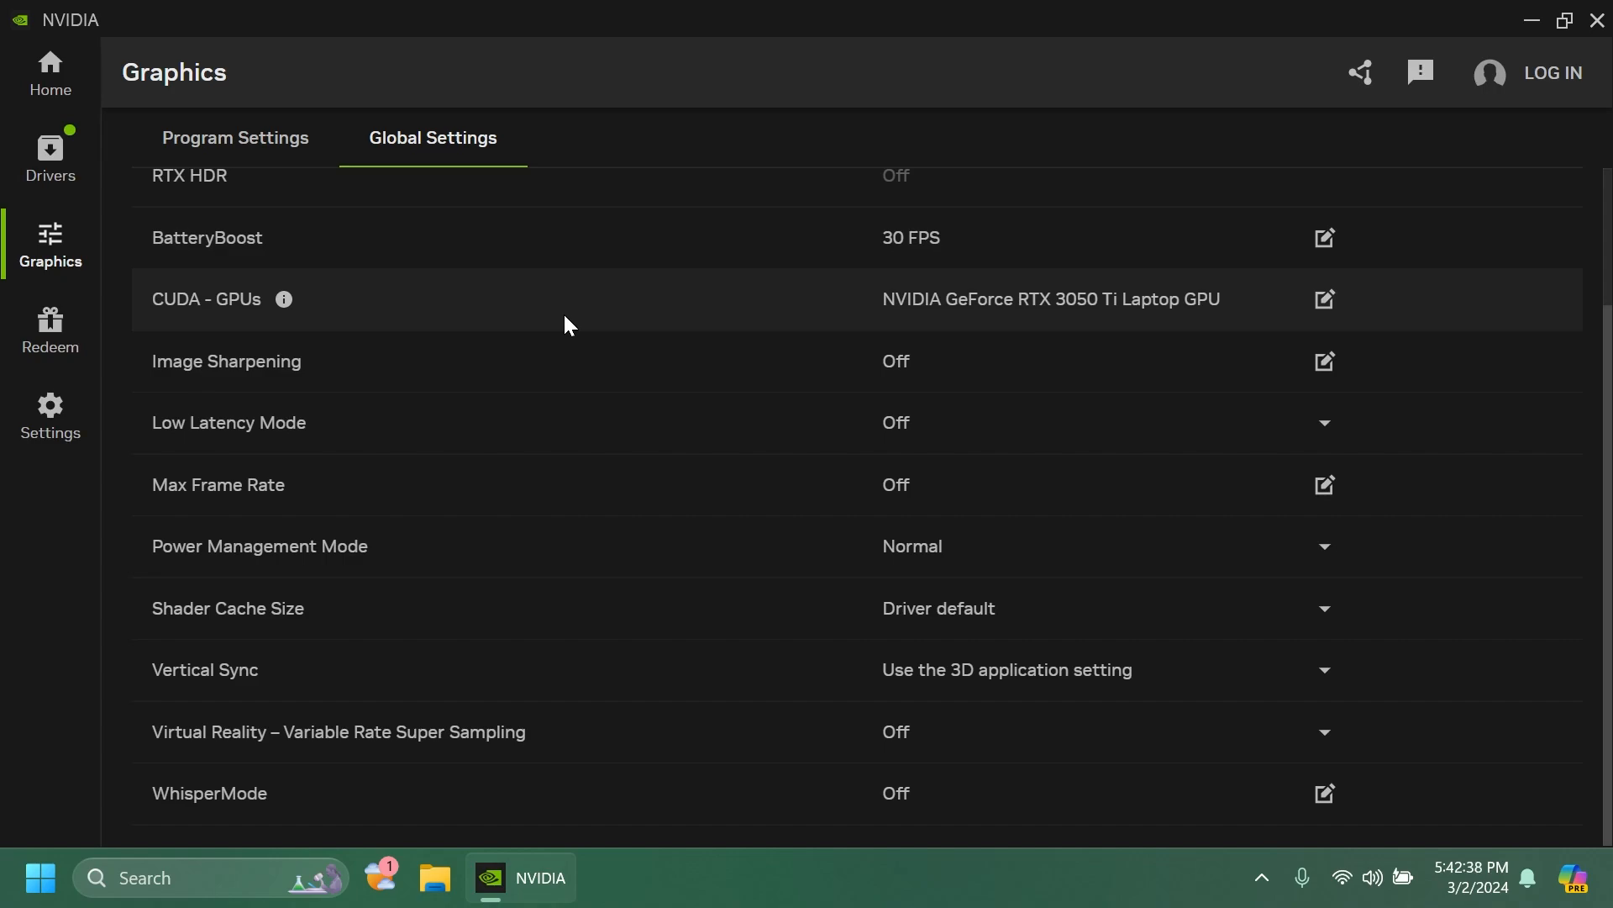
mouse_move(524, 292)
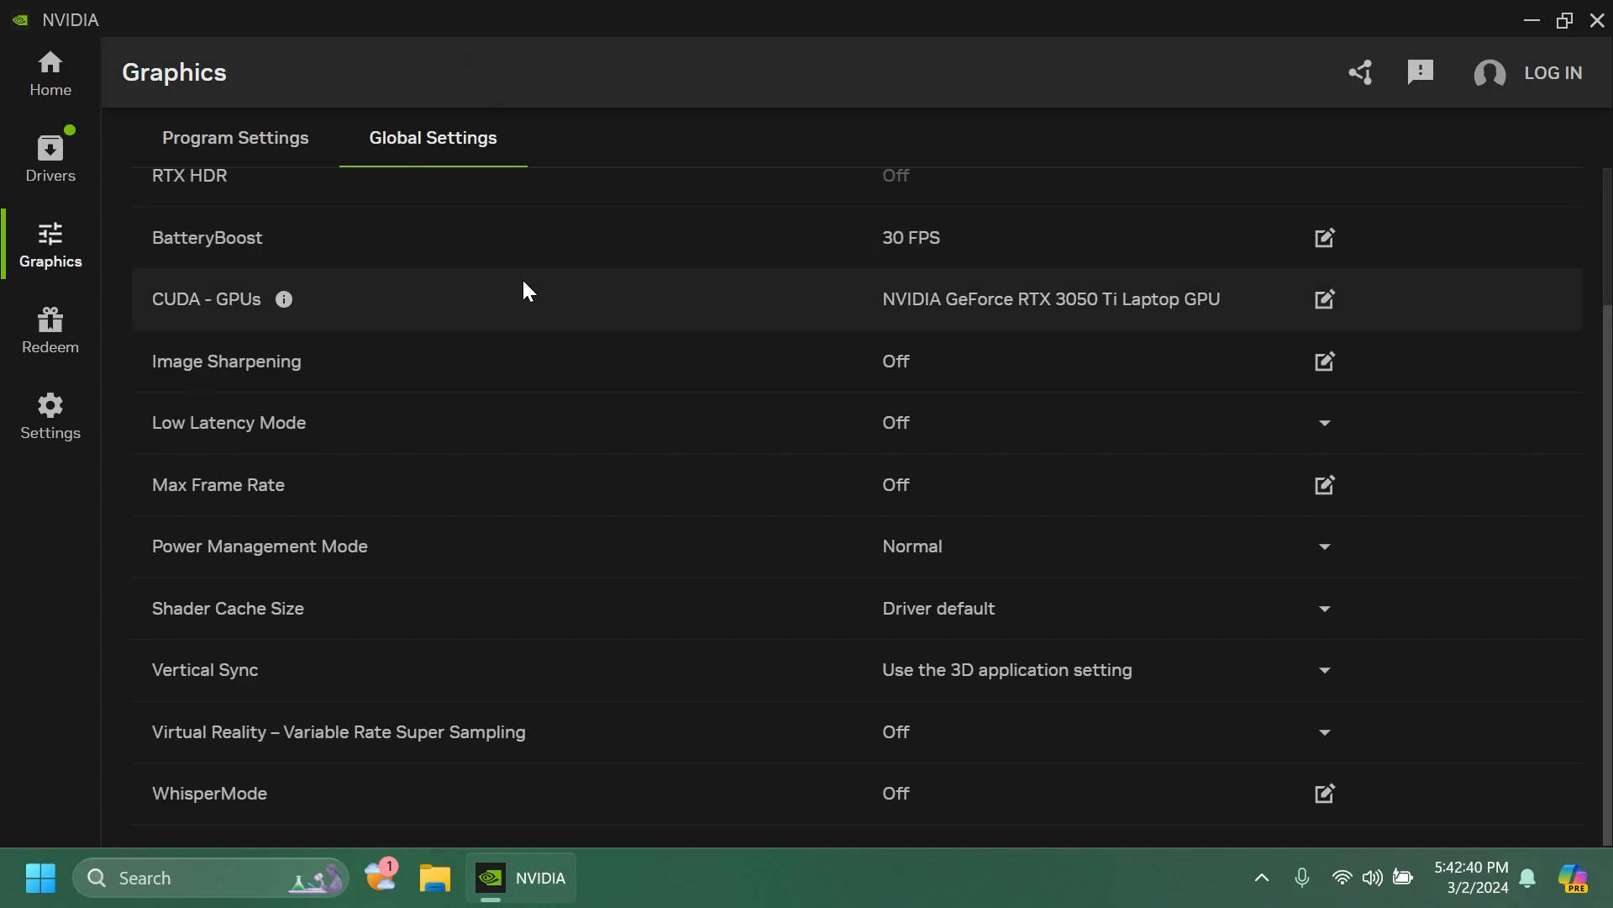
- Visit the Redeem page, then scroll through the Settings System tab details
click(50, 330)
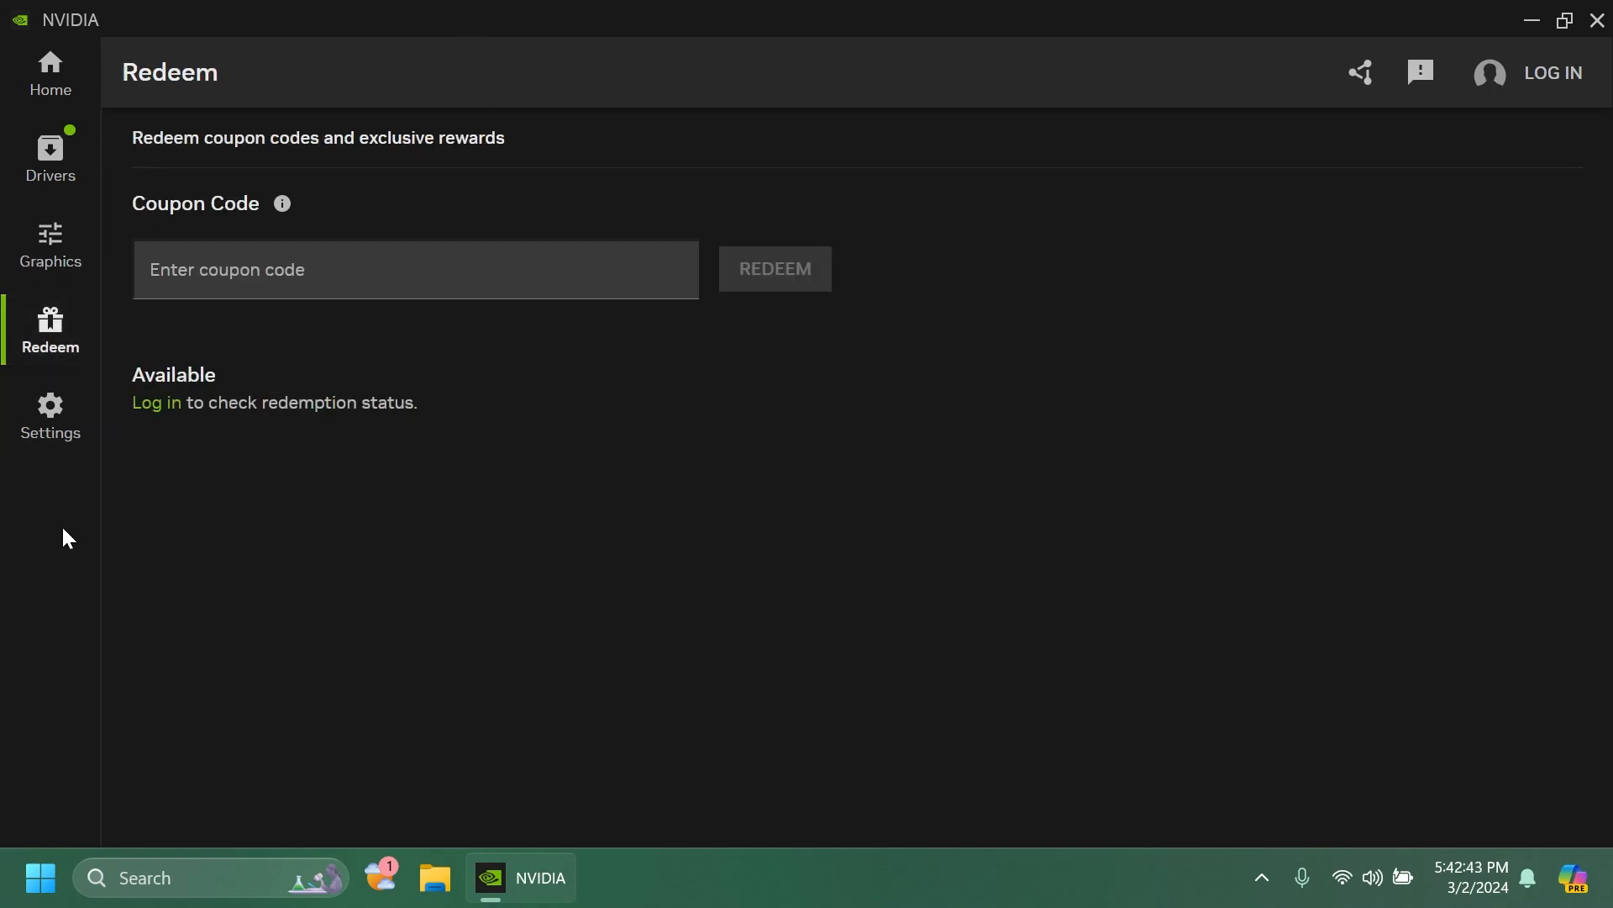
mouse_move(147, 487)
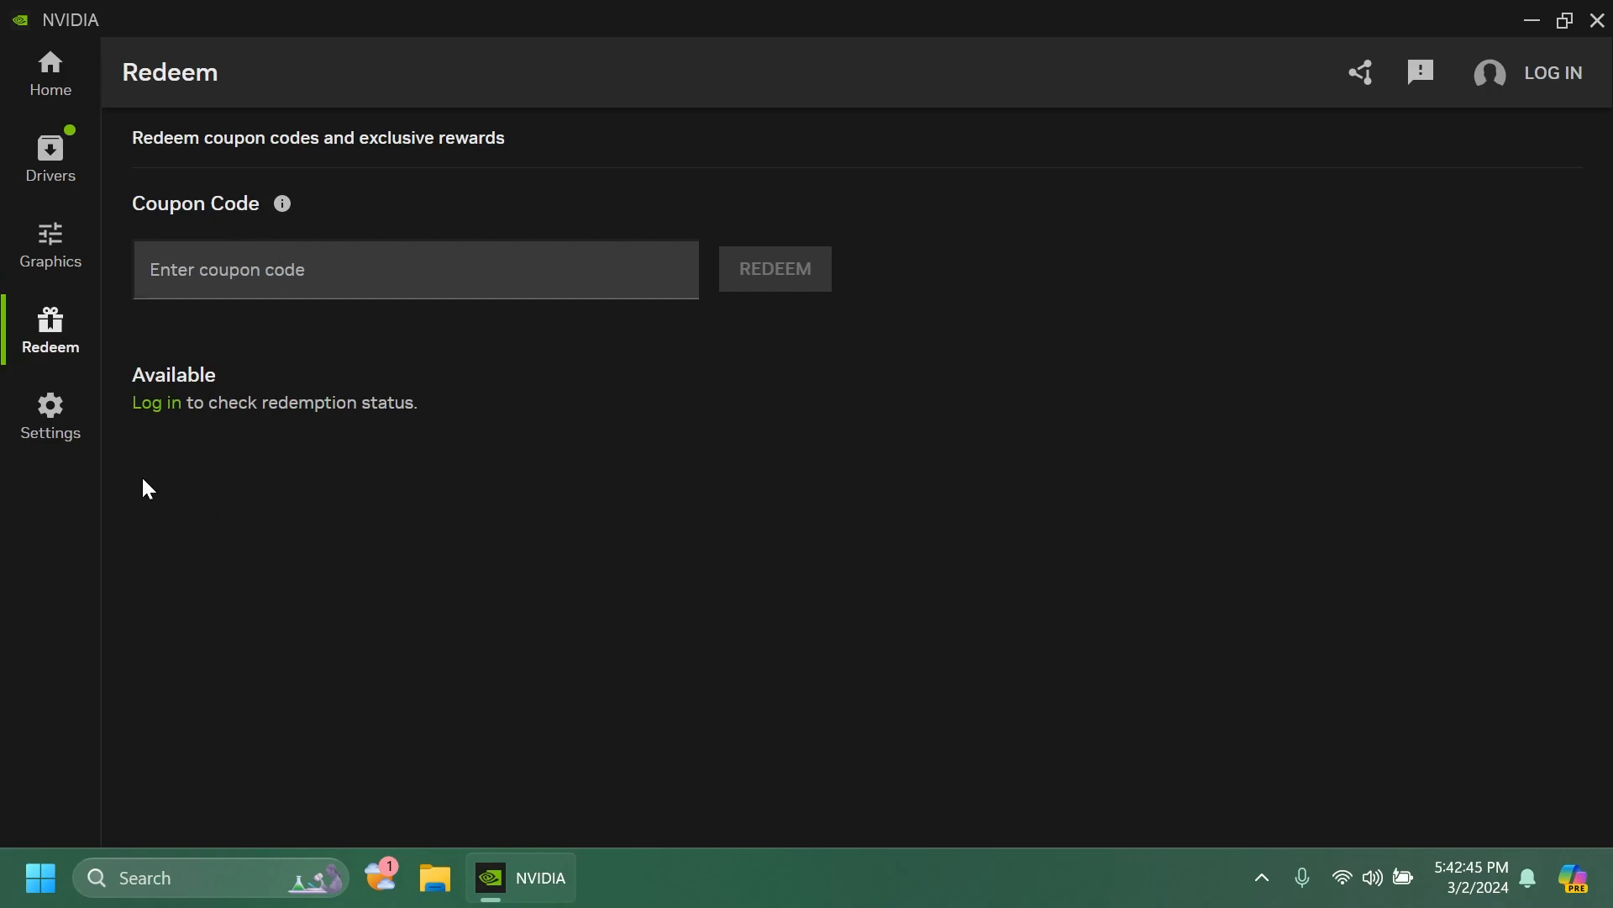
click(50, 416)
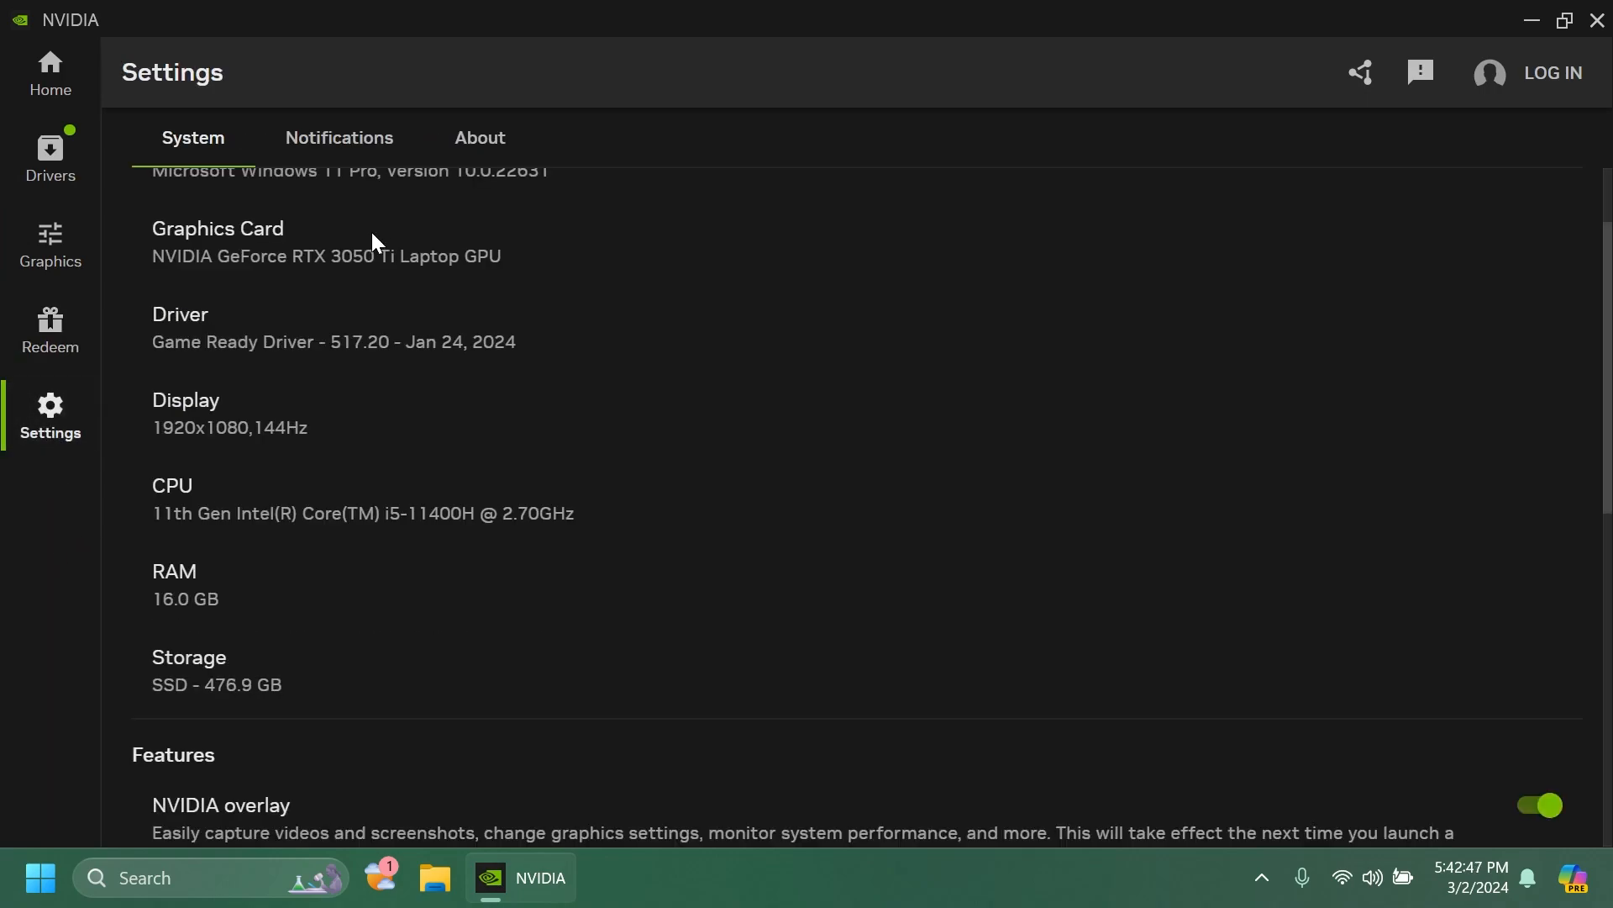
scroll(down, 3)
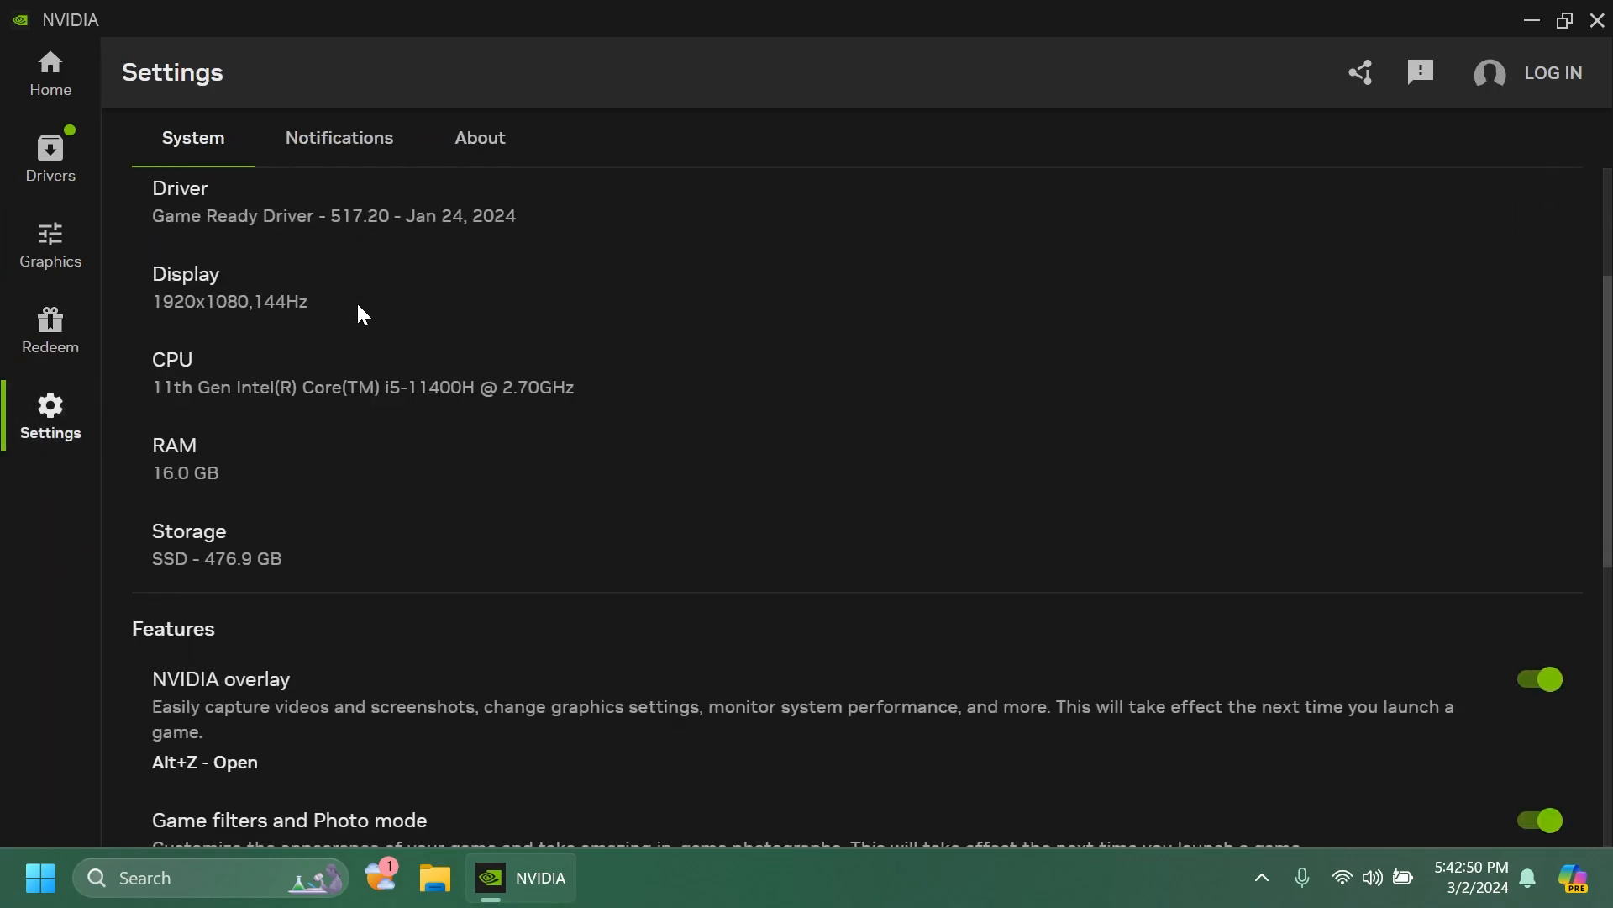
scroll(up, 3)
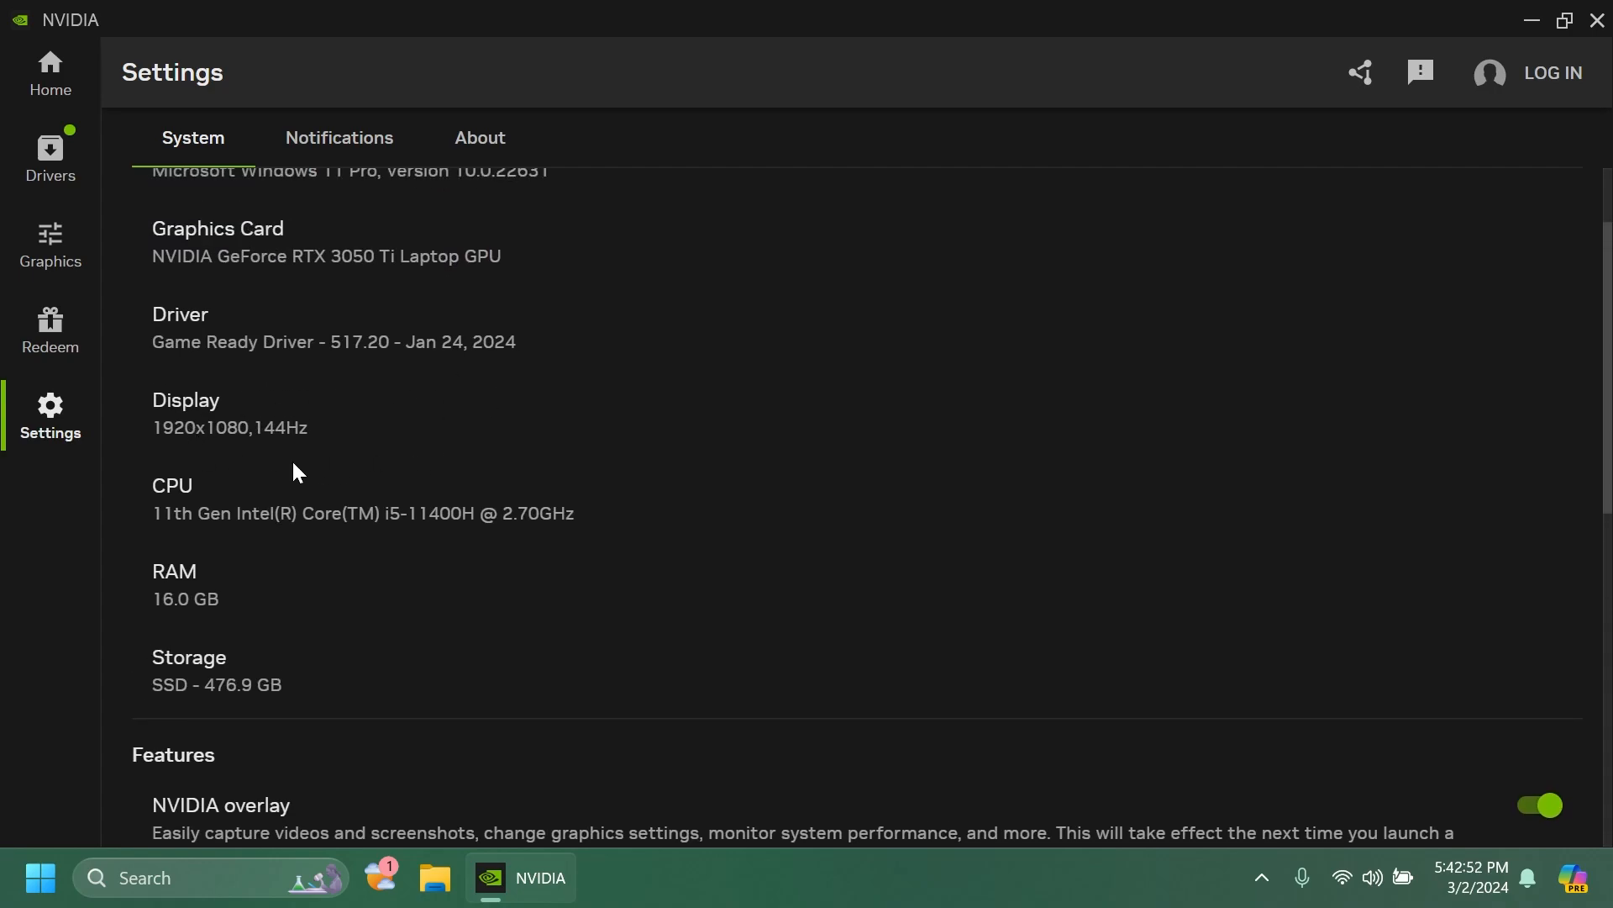
scroll(down, 3)
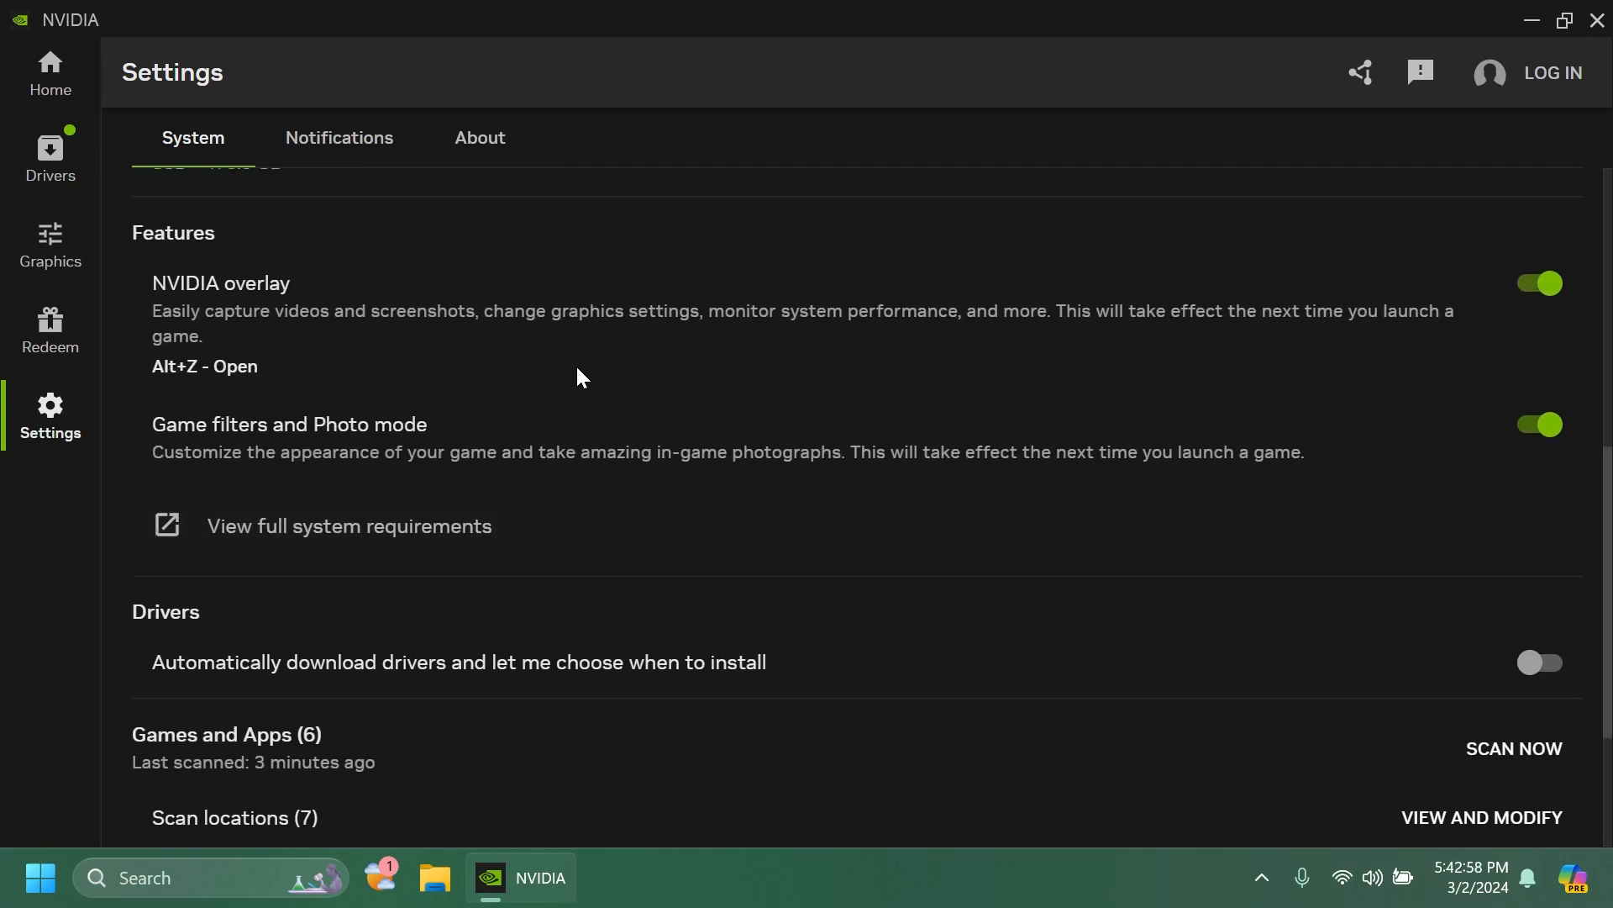
scroll(down, 3)
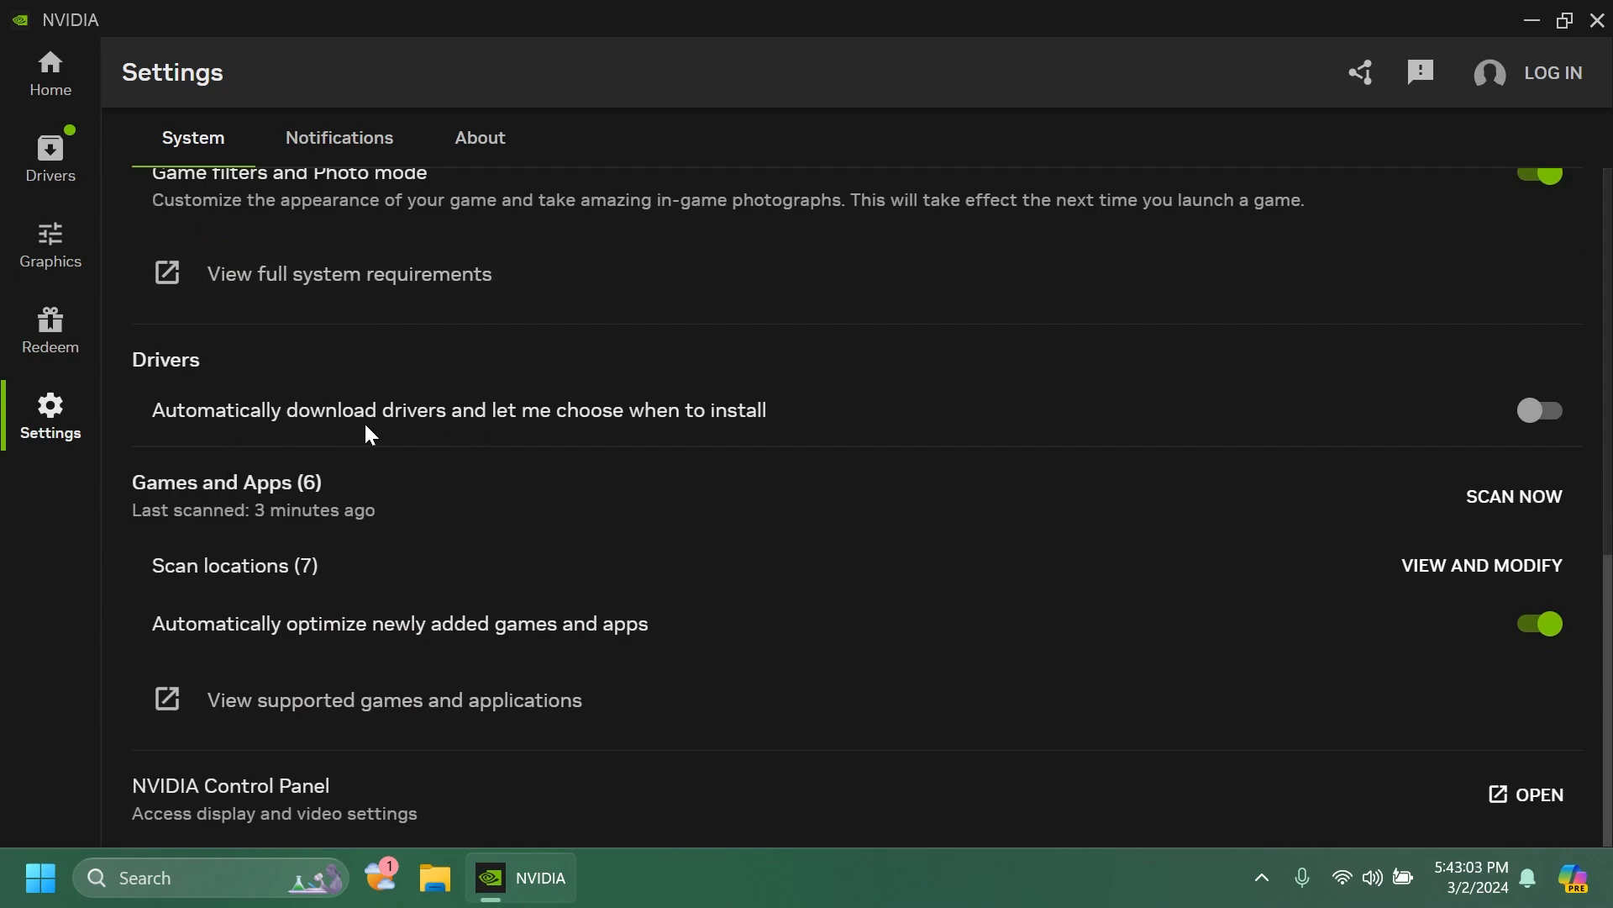
scroll(up, 3)
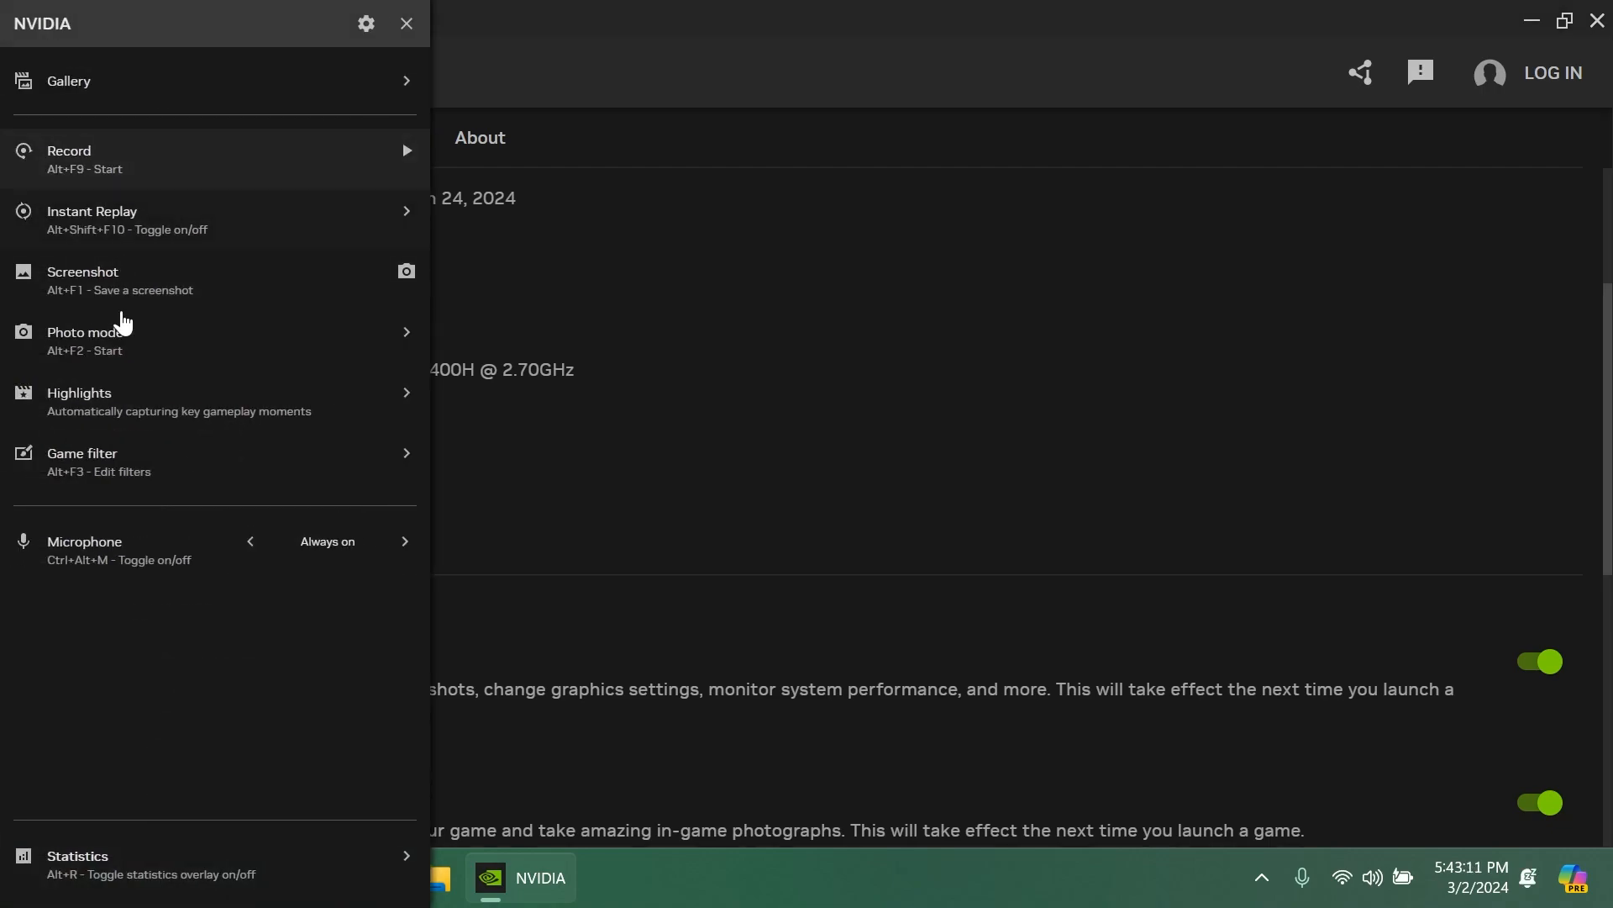
mouse_move(175, 211)
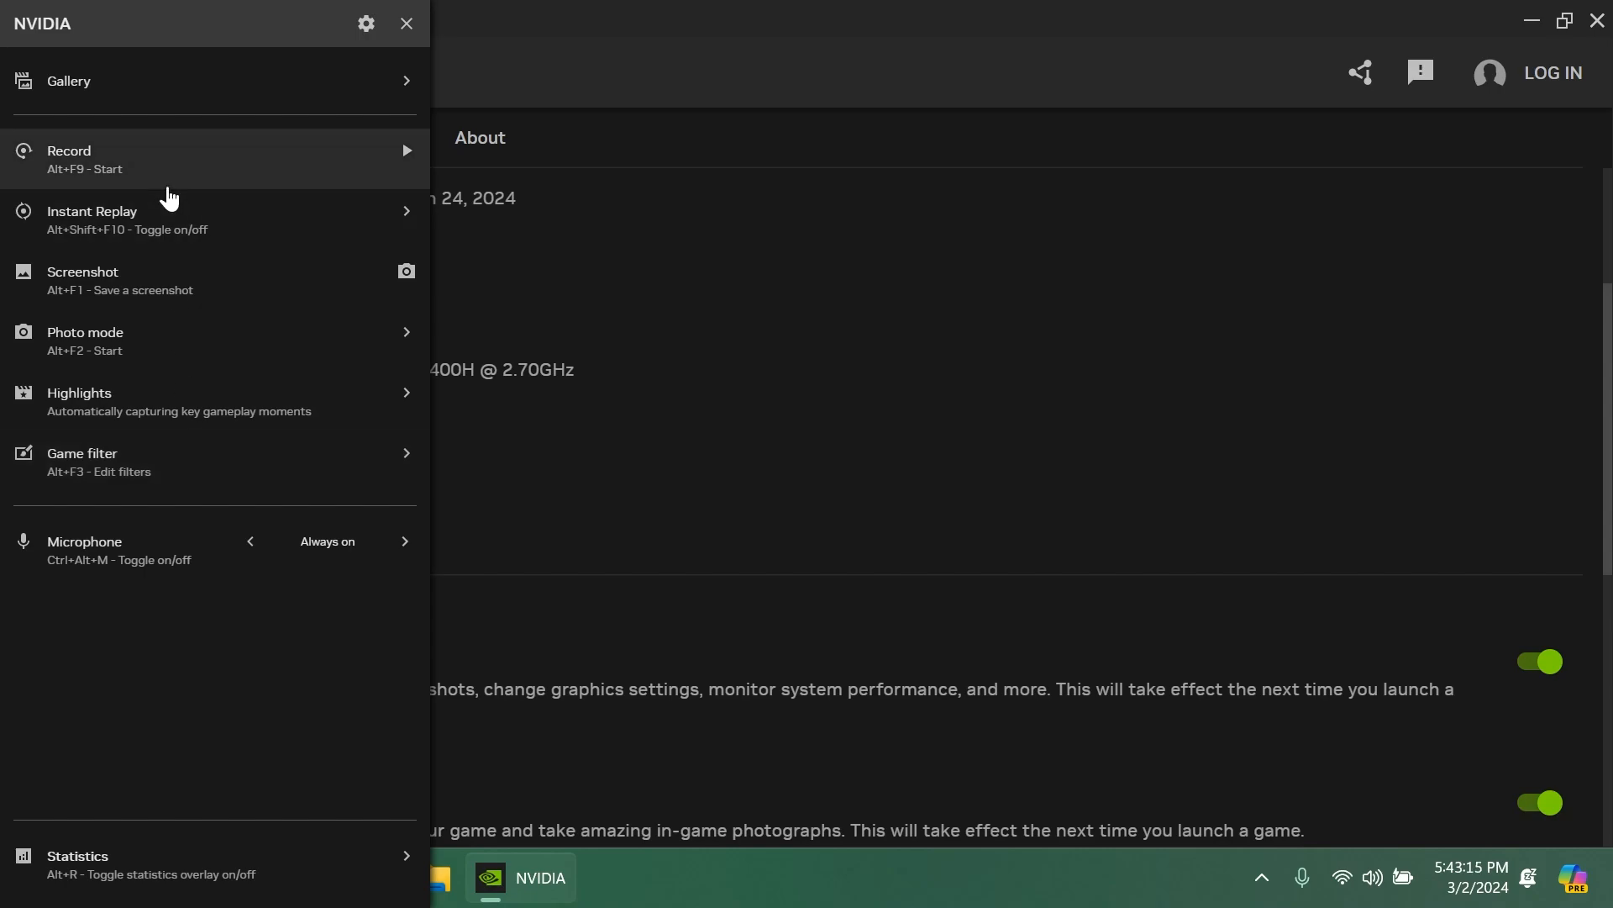
mouse_move(97, 221)
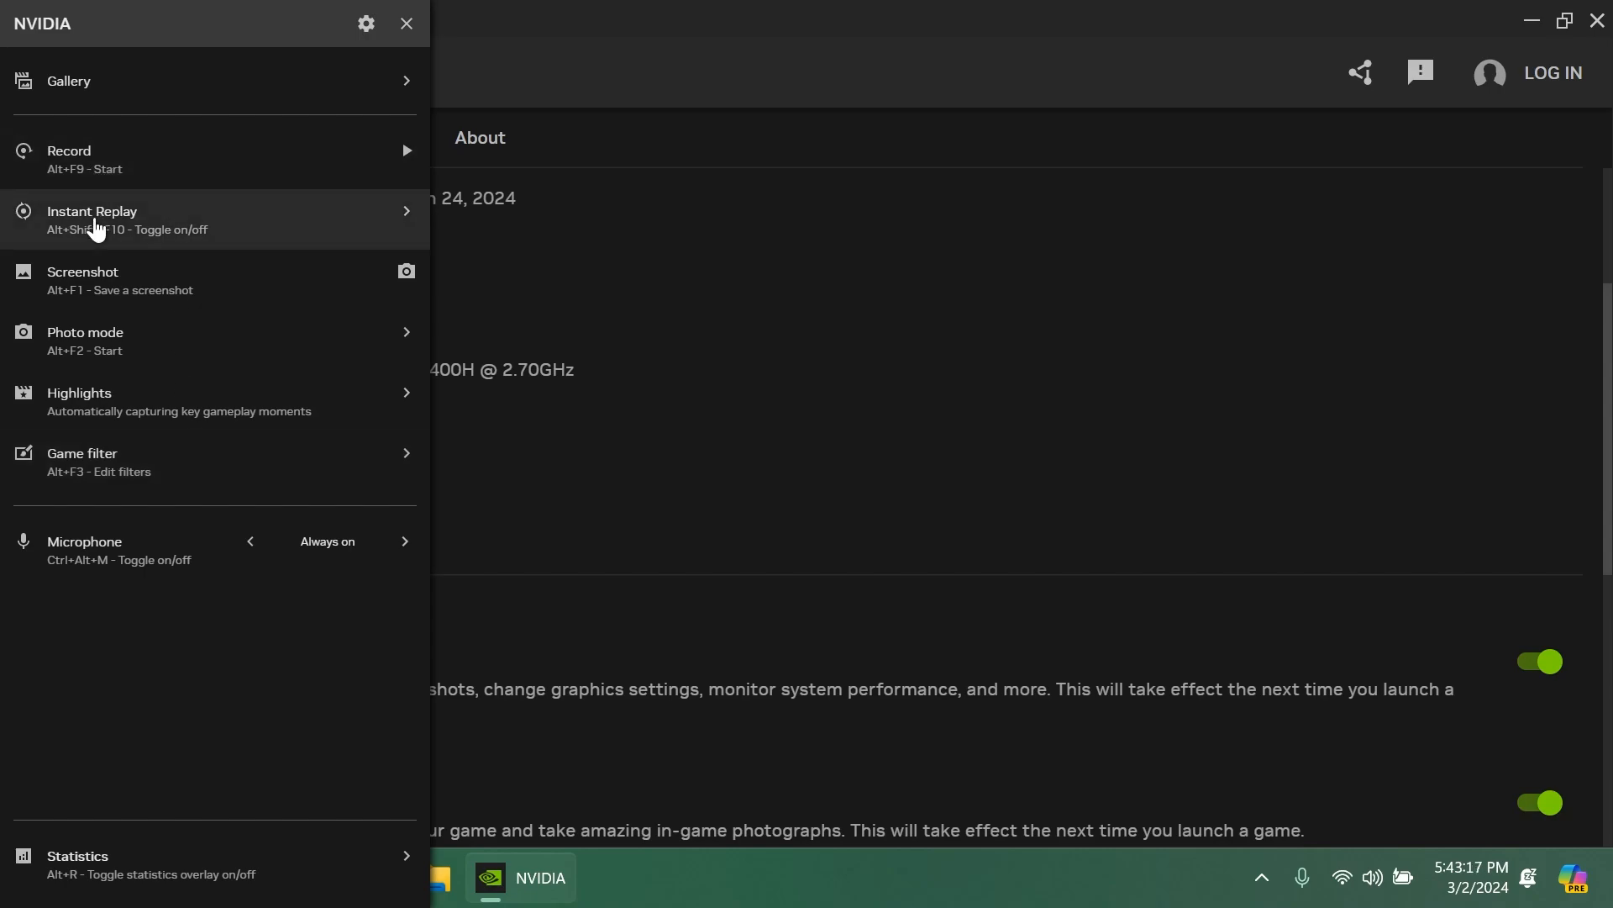
mouse_move(120, 499)
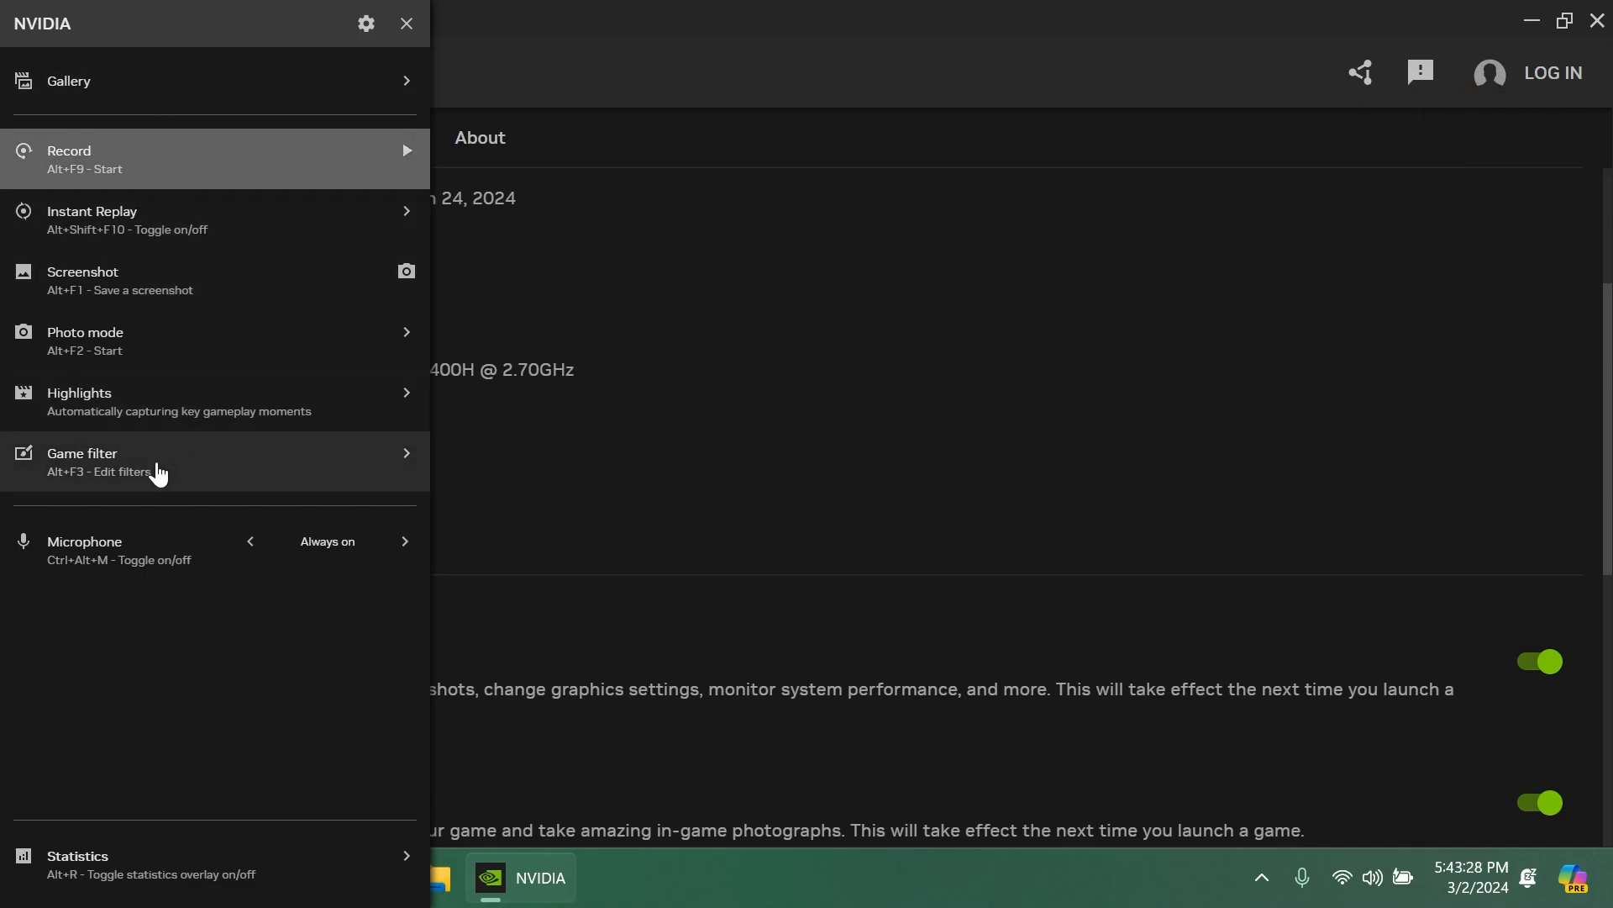
- Show the overlay's settings: shortcuts, heads up display, notifications, audio, video capture and files
click(366, 22)
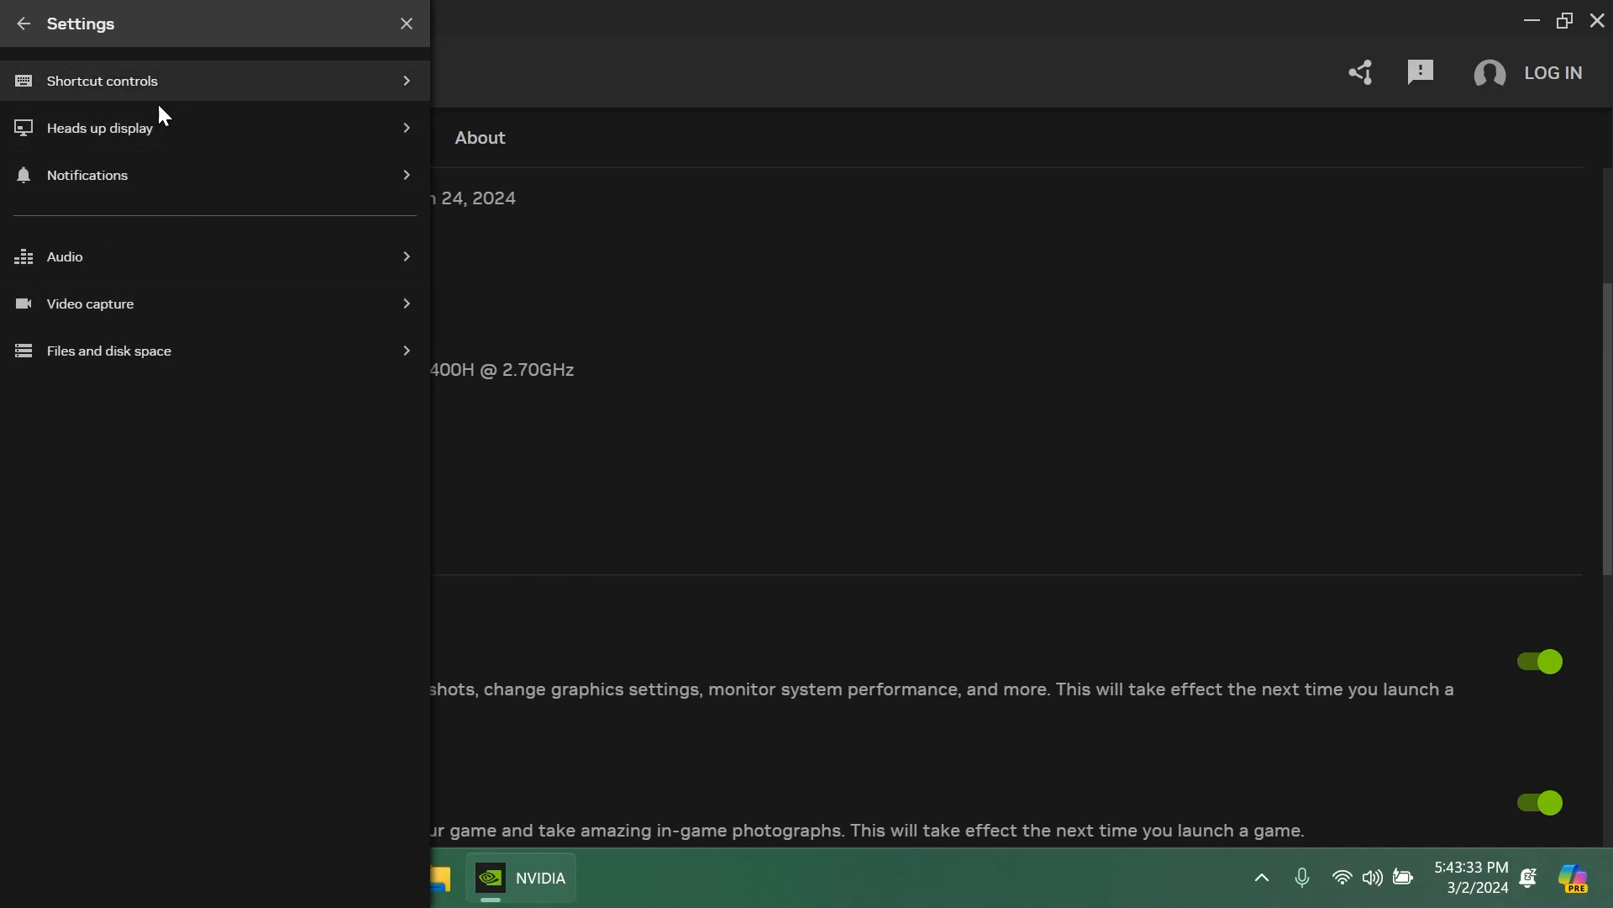
mouse_move(145, 362)
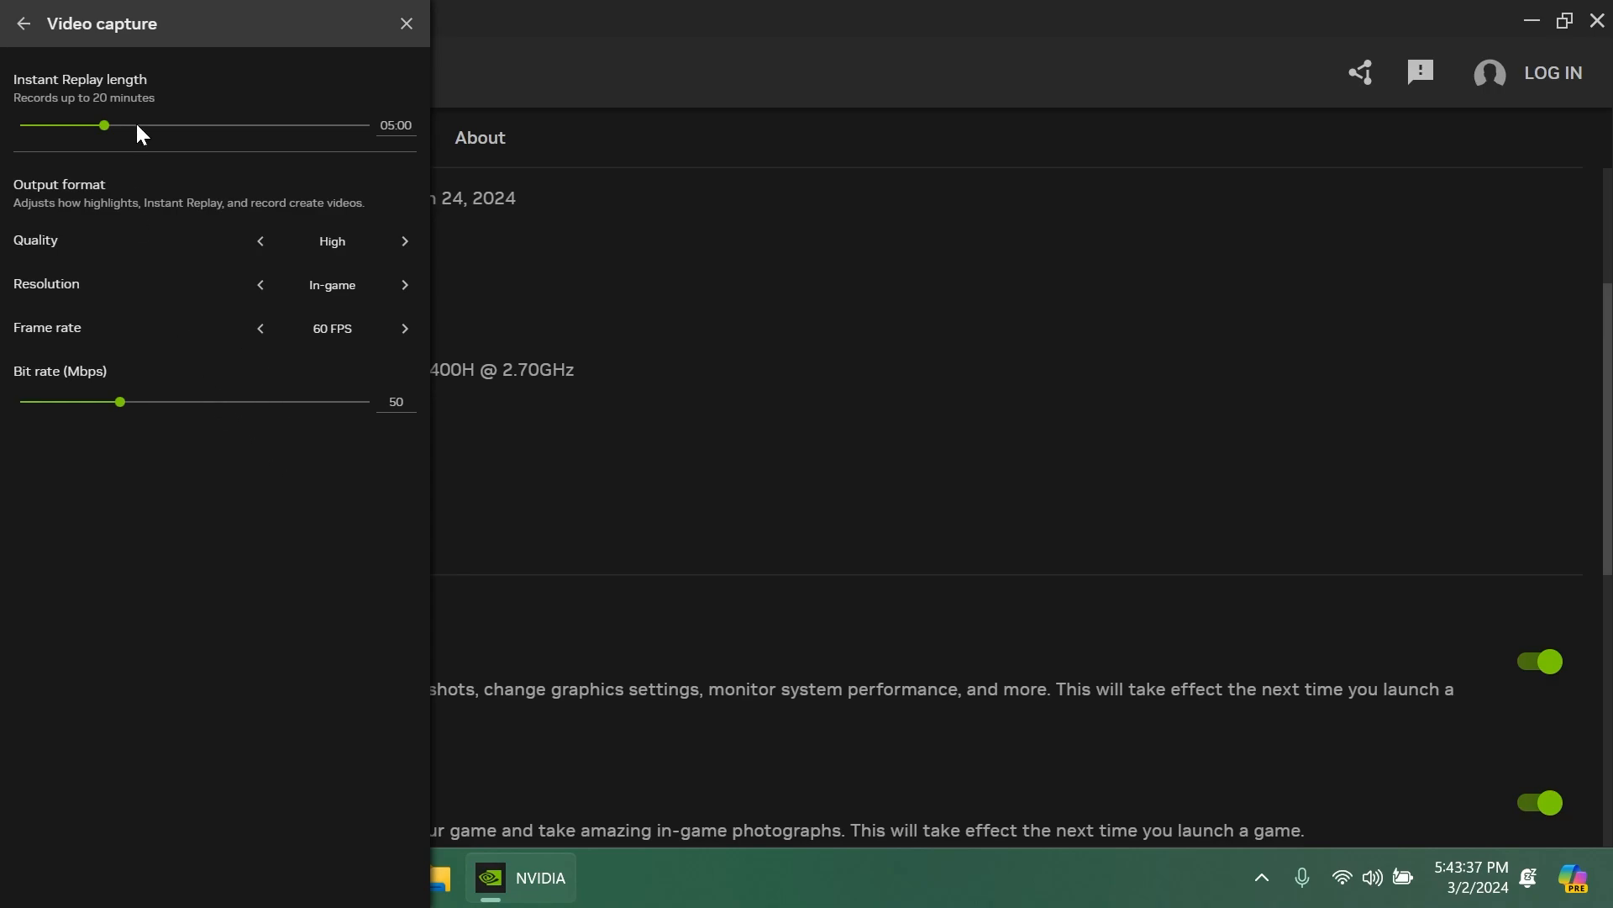
mouse_move(139, 249)
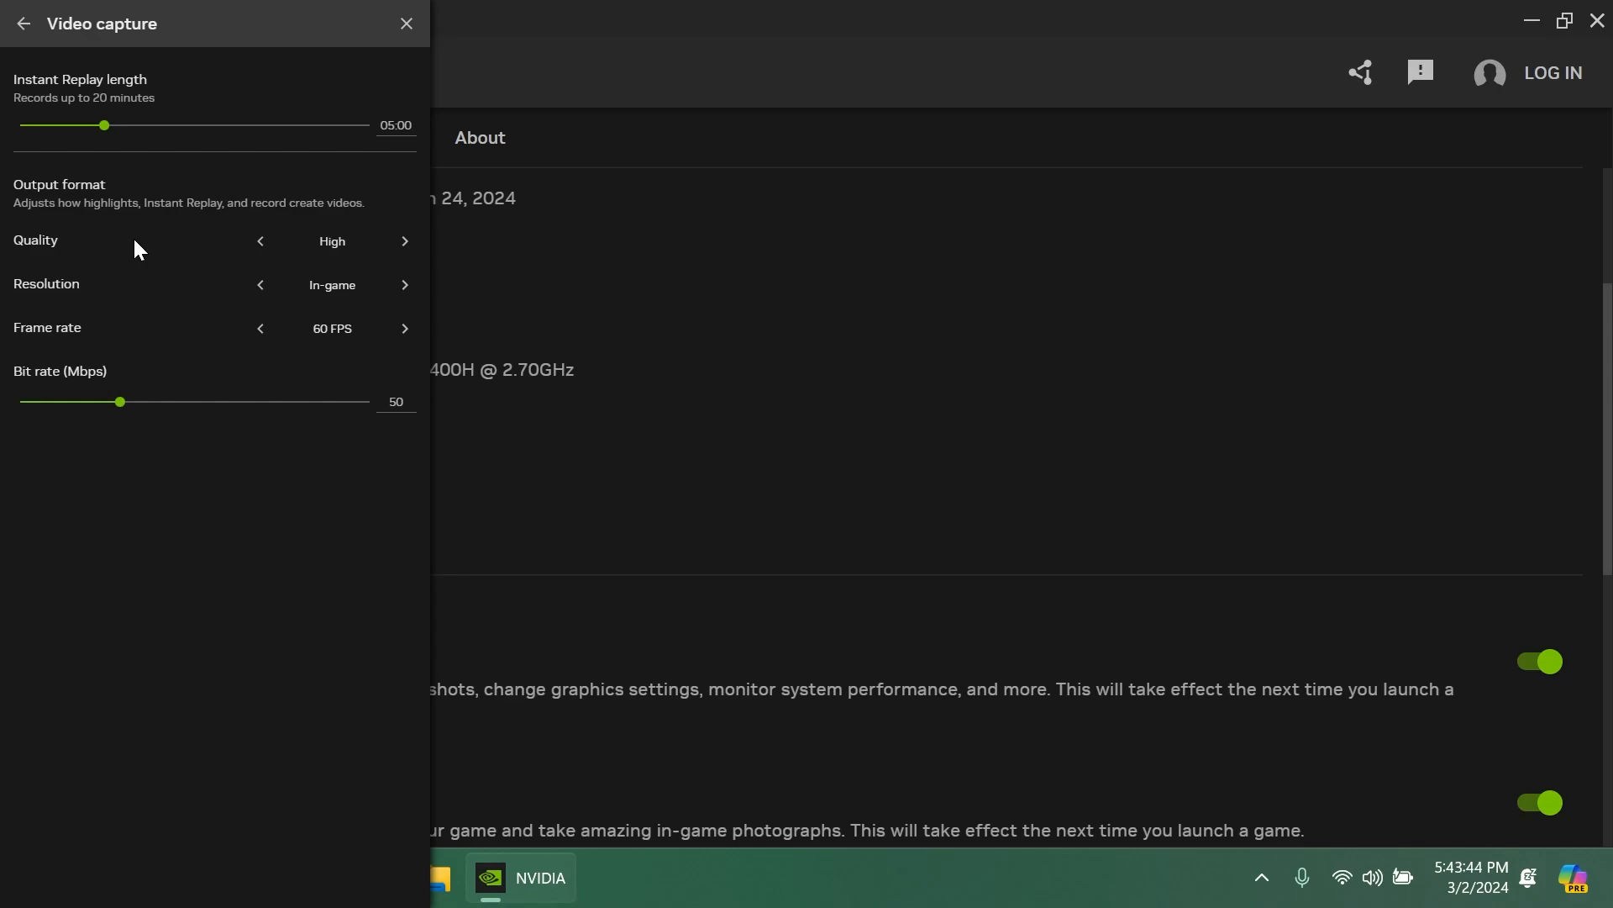
- Review the overlay's Video capture options, then back out and close the overlay
click(23, 23)
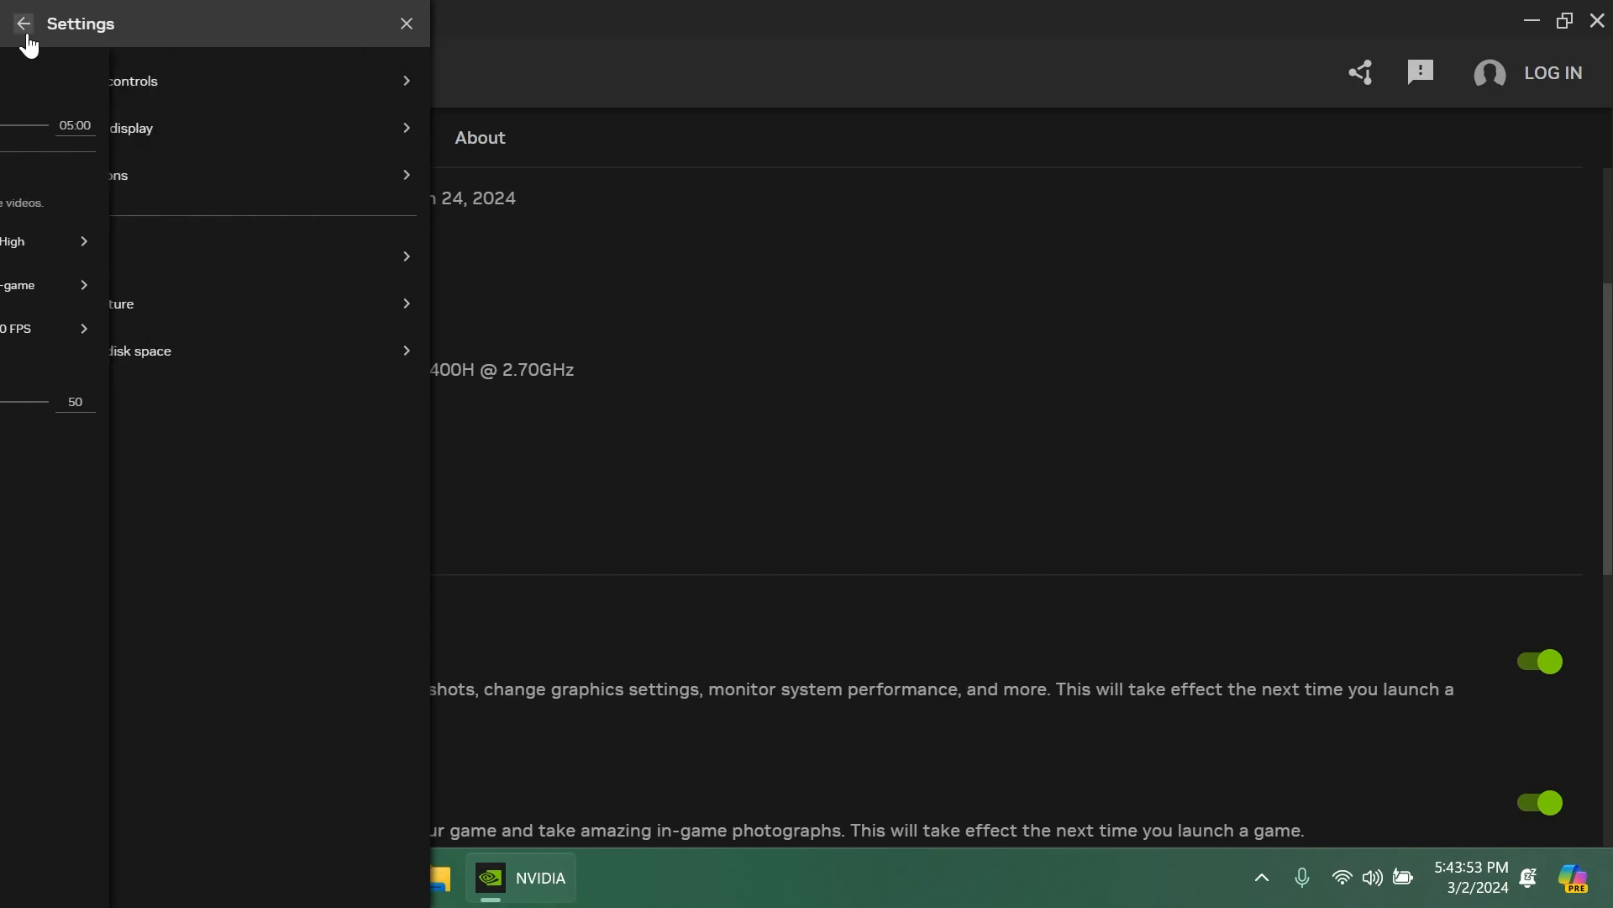
click(23, 23)
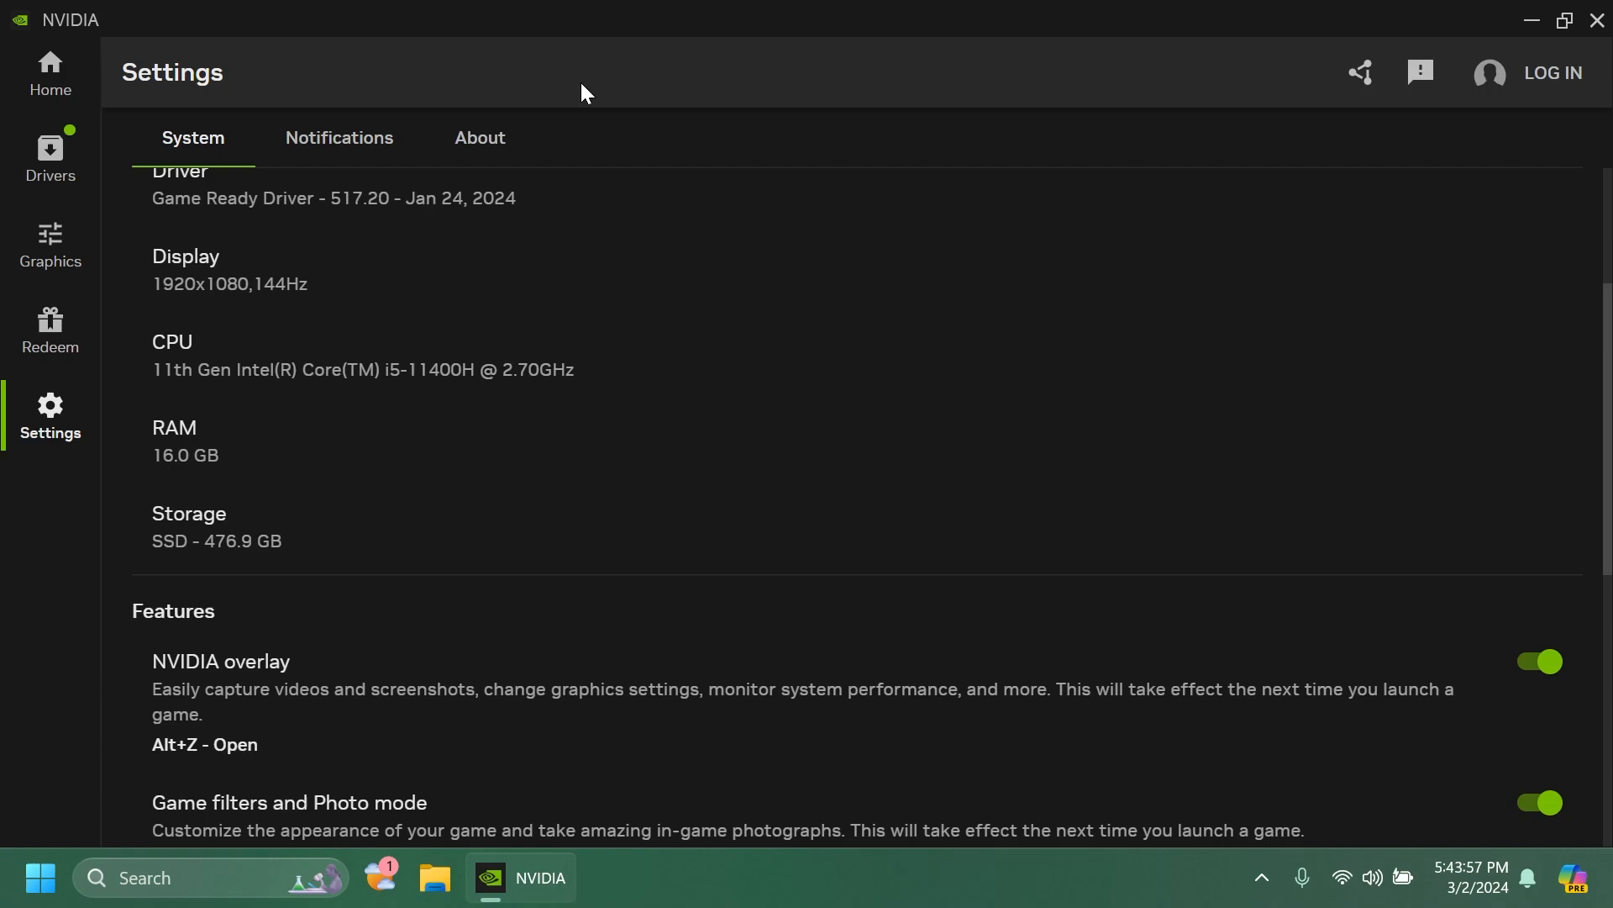
mouse_move(700, 383)
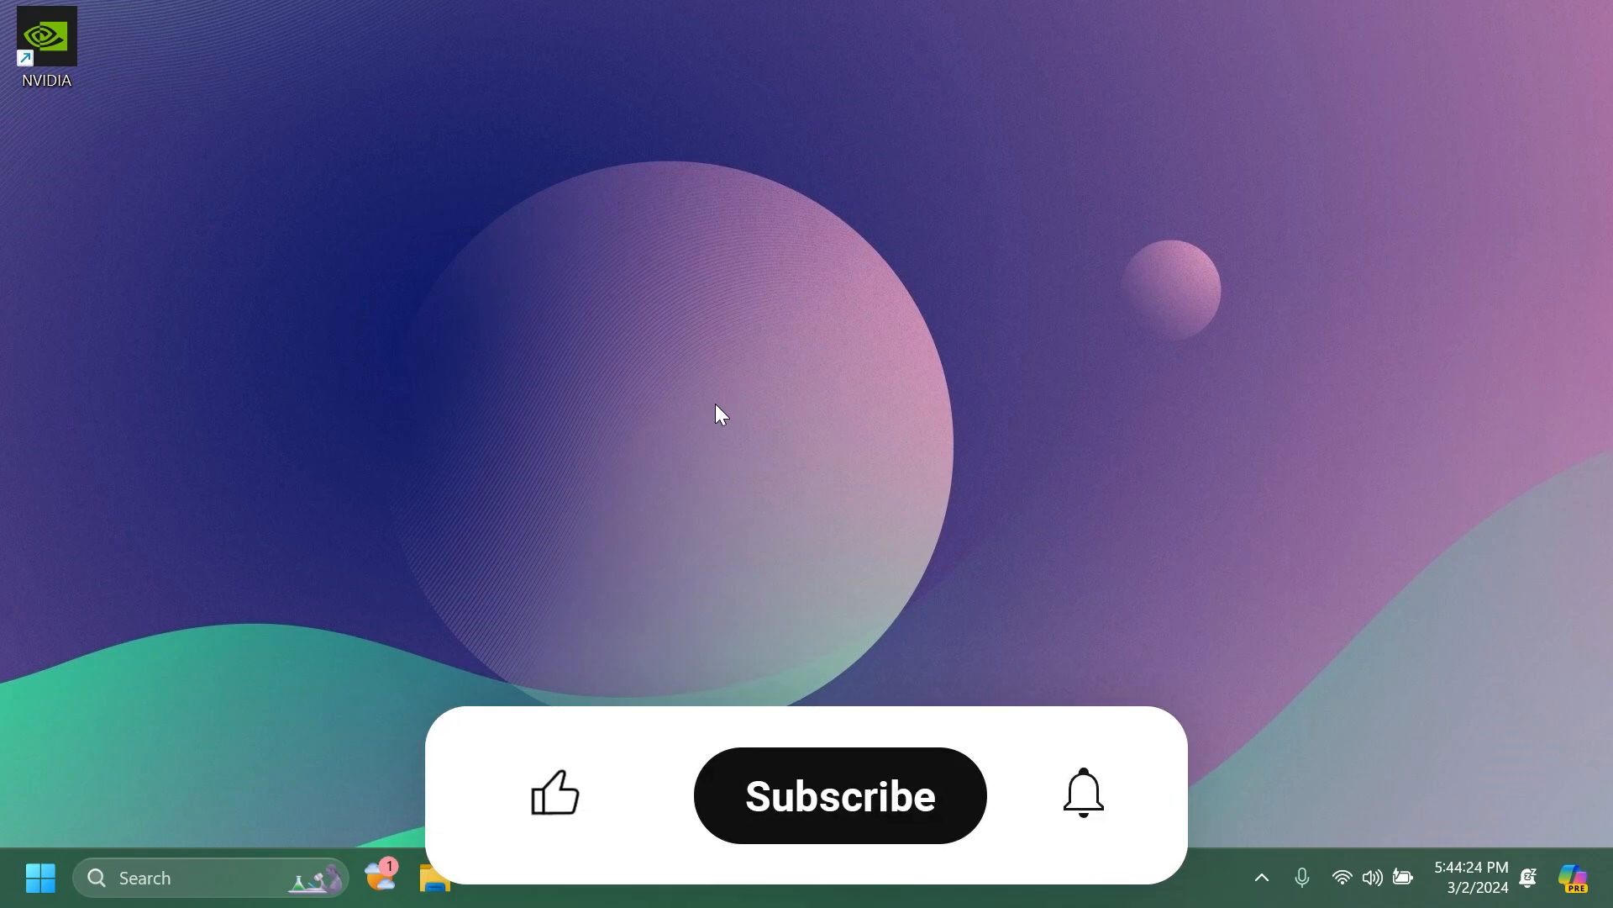
click(555, 792)
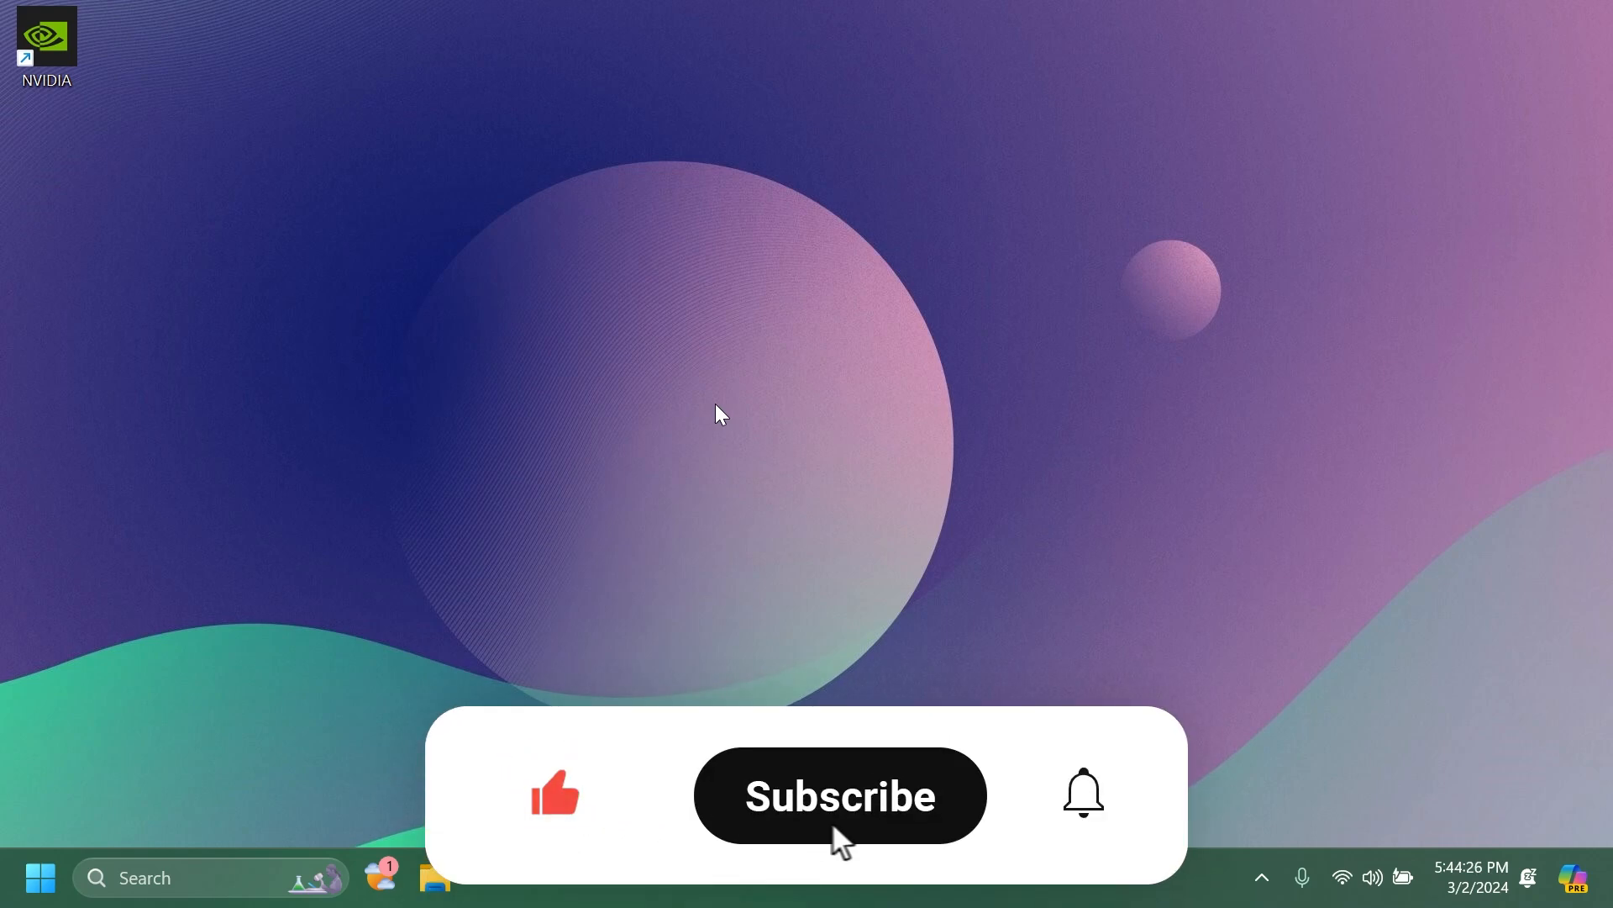
click(839, 794)
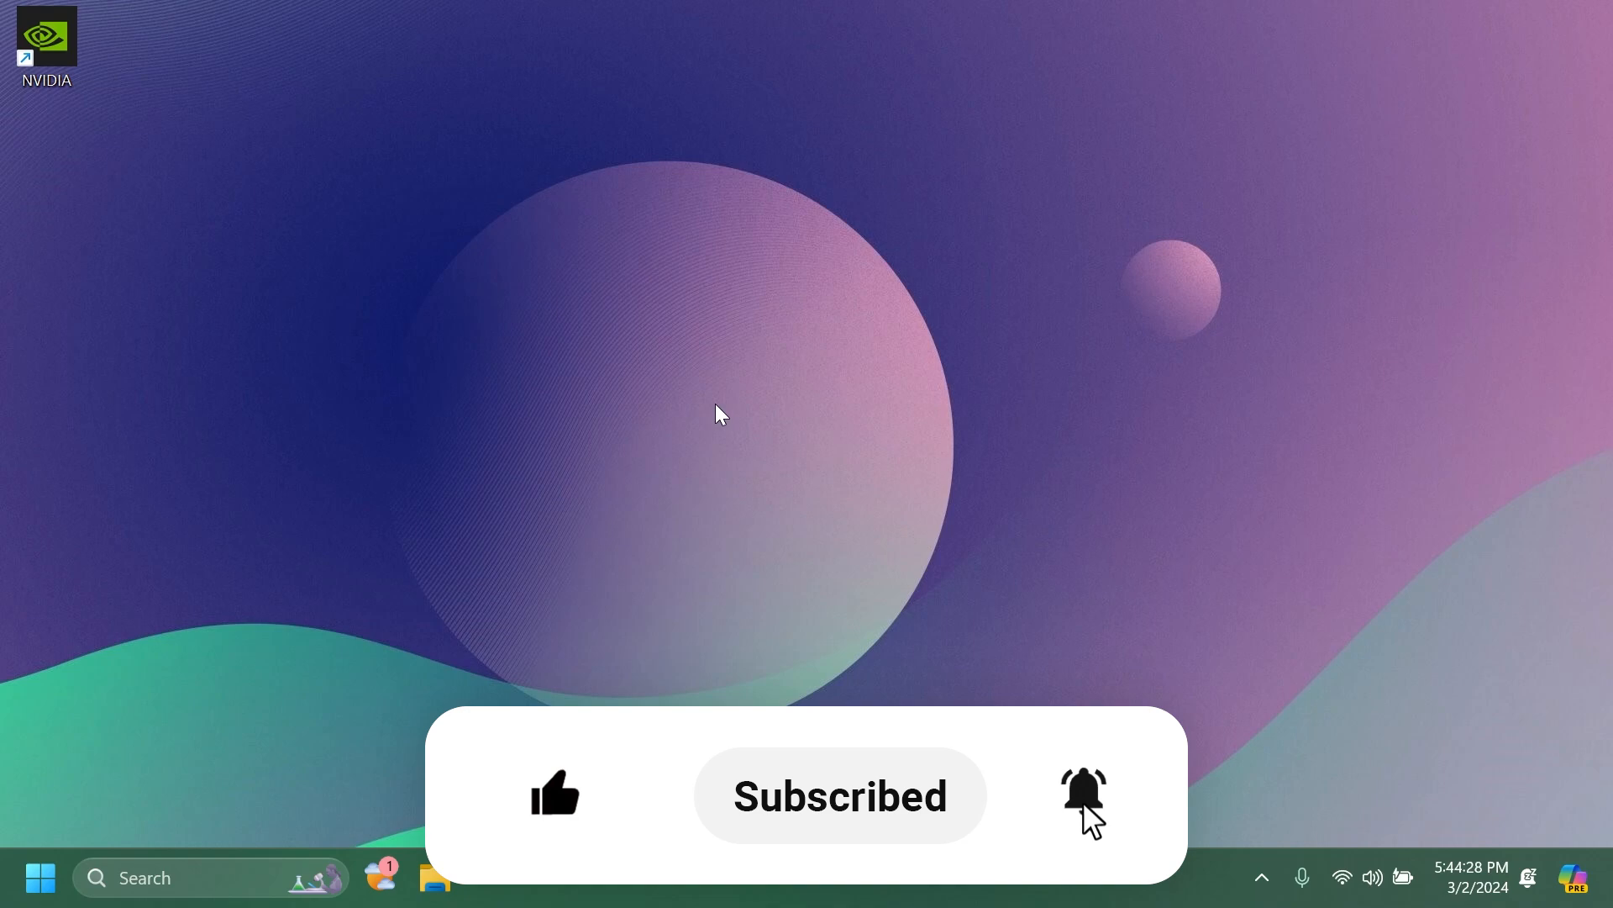